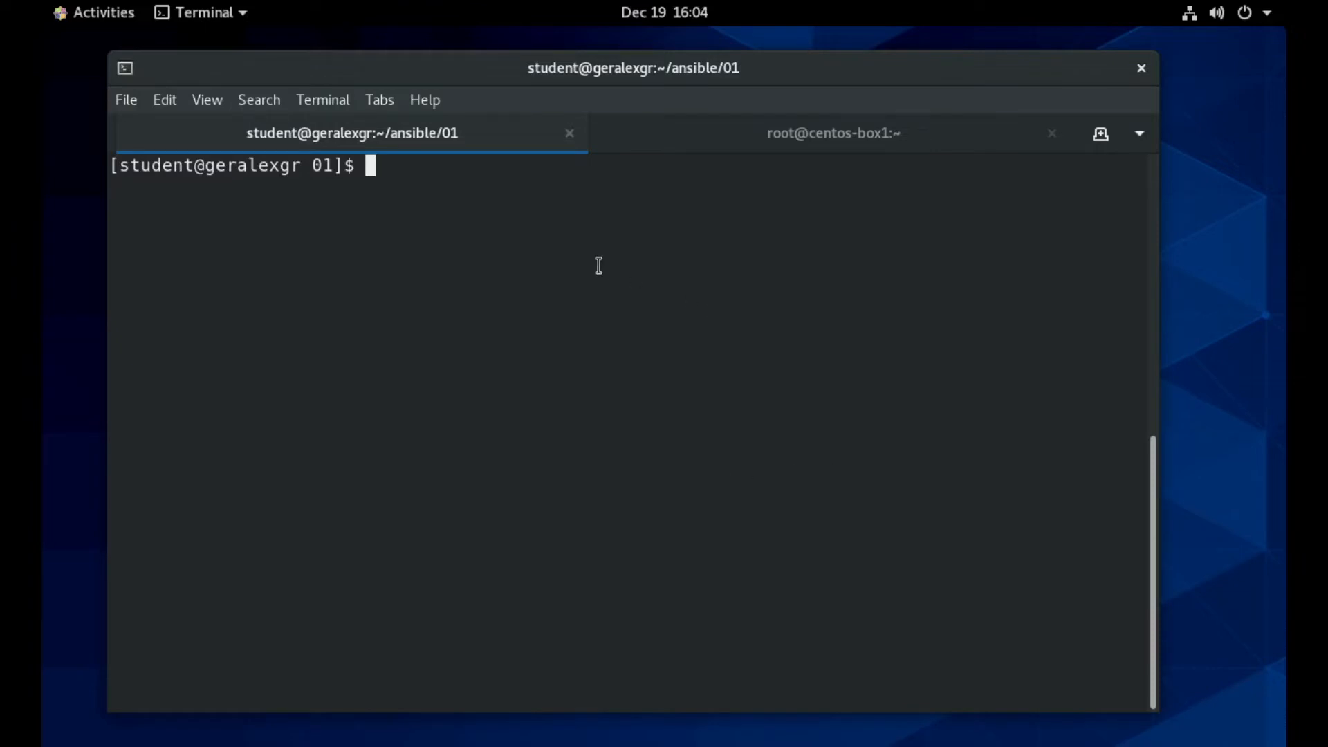
Type a first 'ansible -m ping' command at the prompt.
text(ansi)
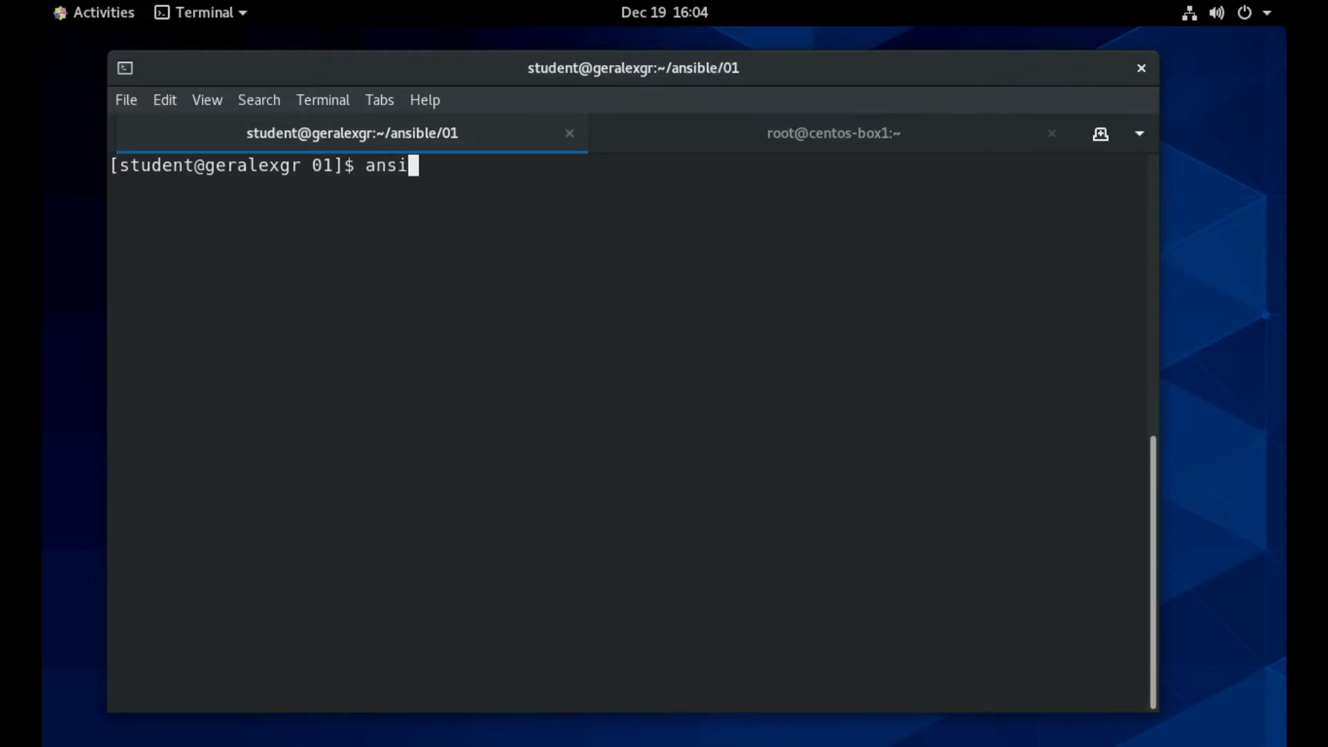
text(ble -m)
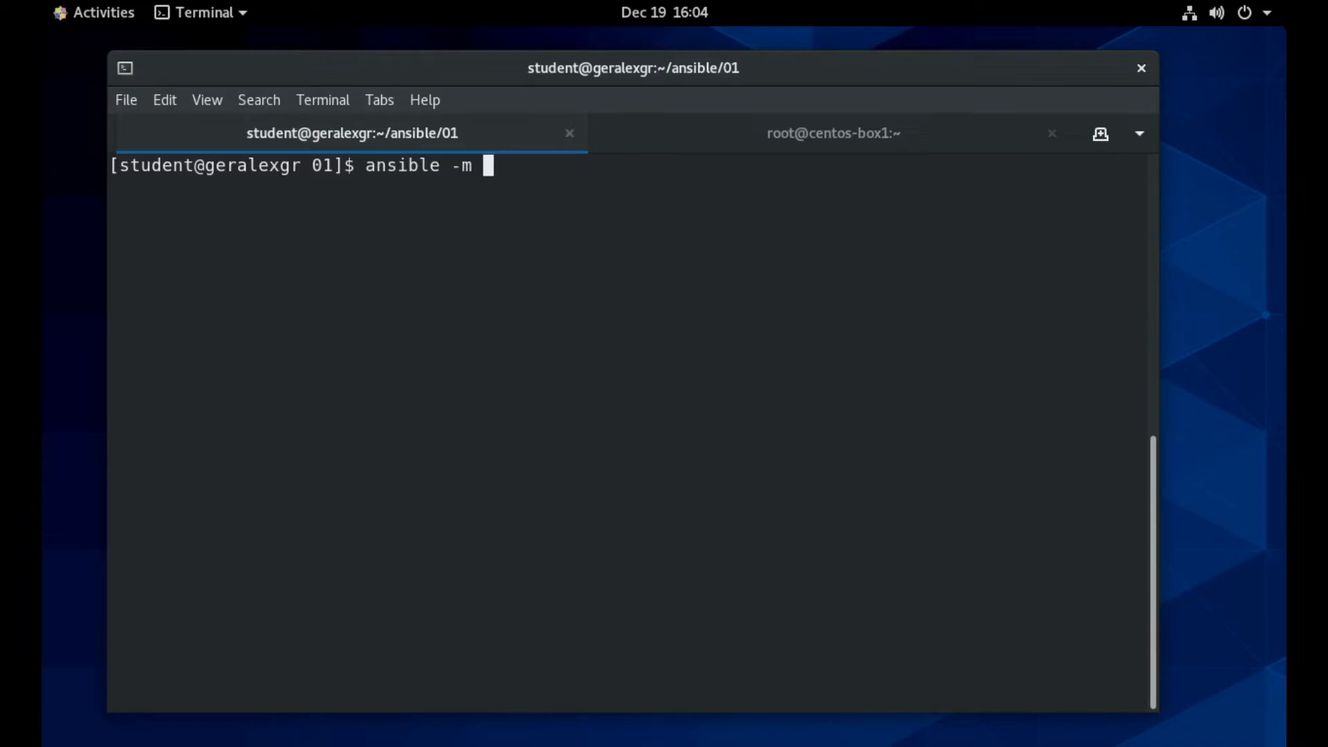
text(ping client)
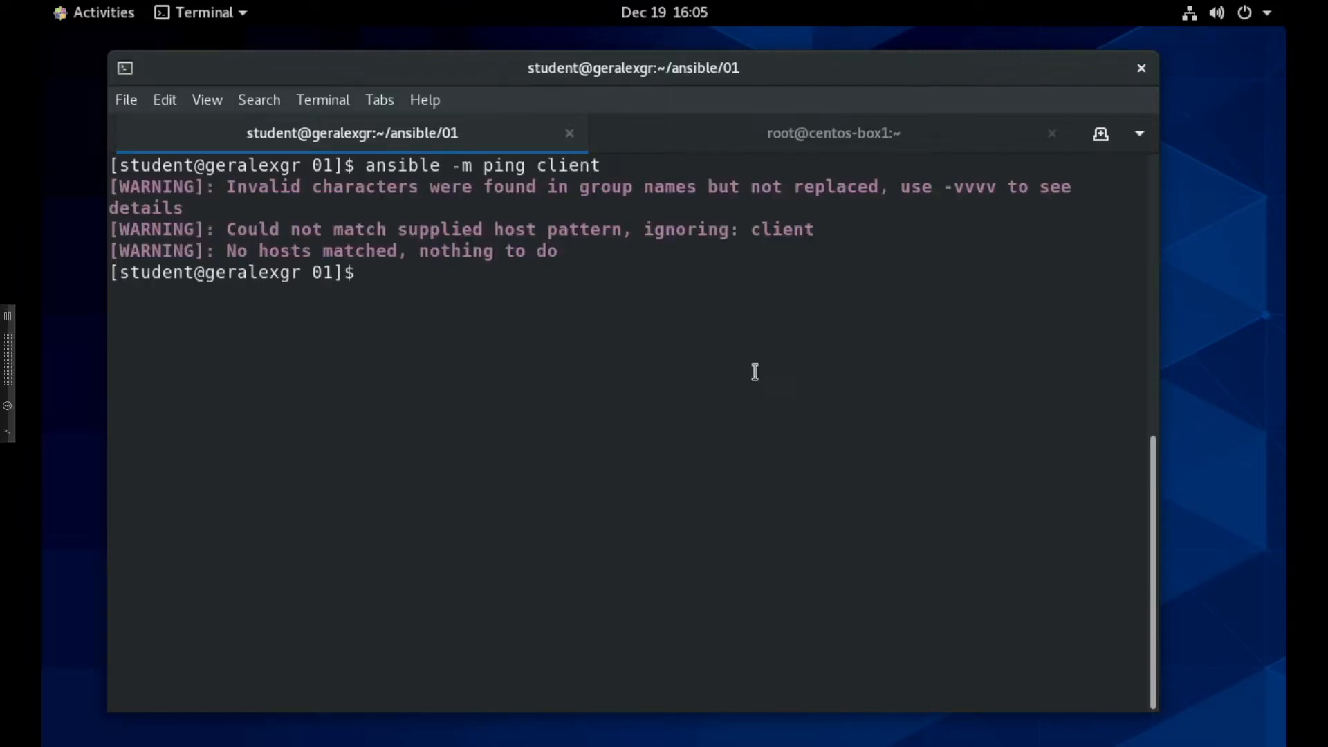
Ping the client group, then highlight centos-box2's interpreter line and centos-box1's pong.
text(ansible)
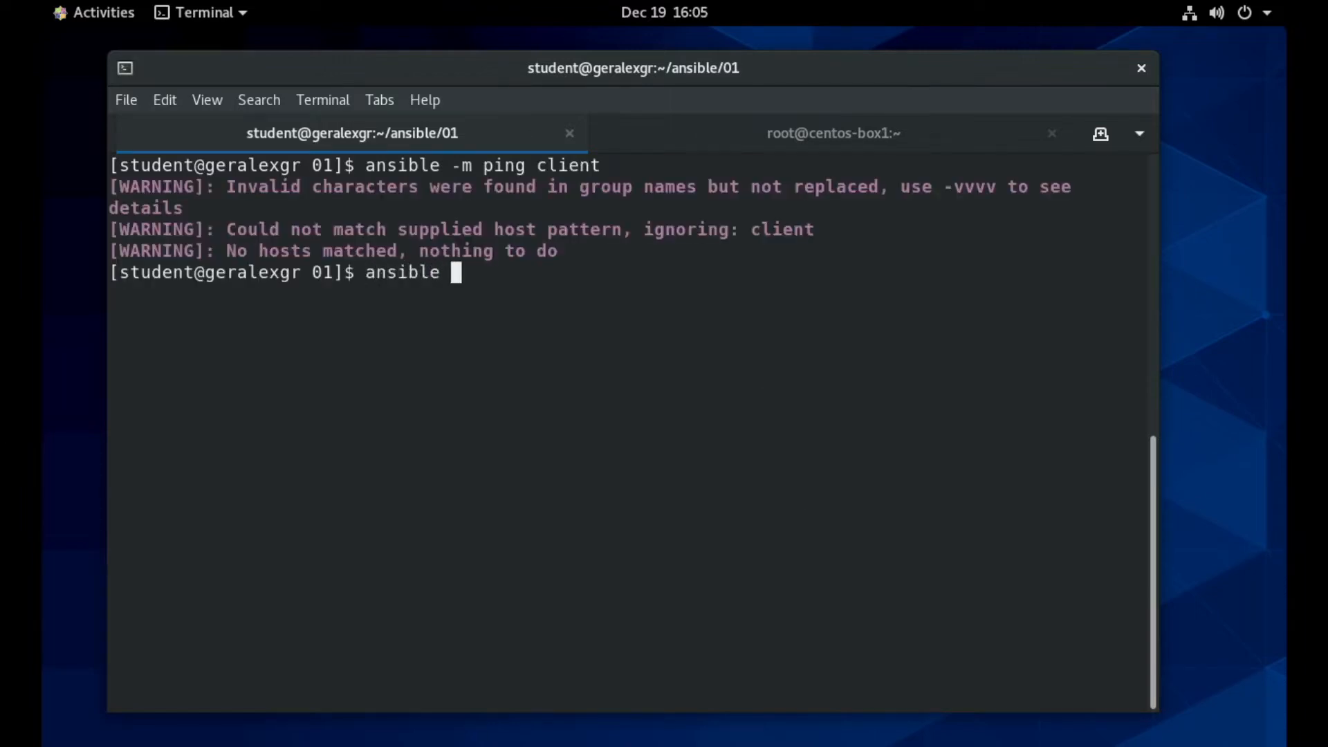
text(-m ping)
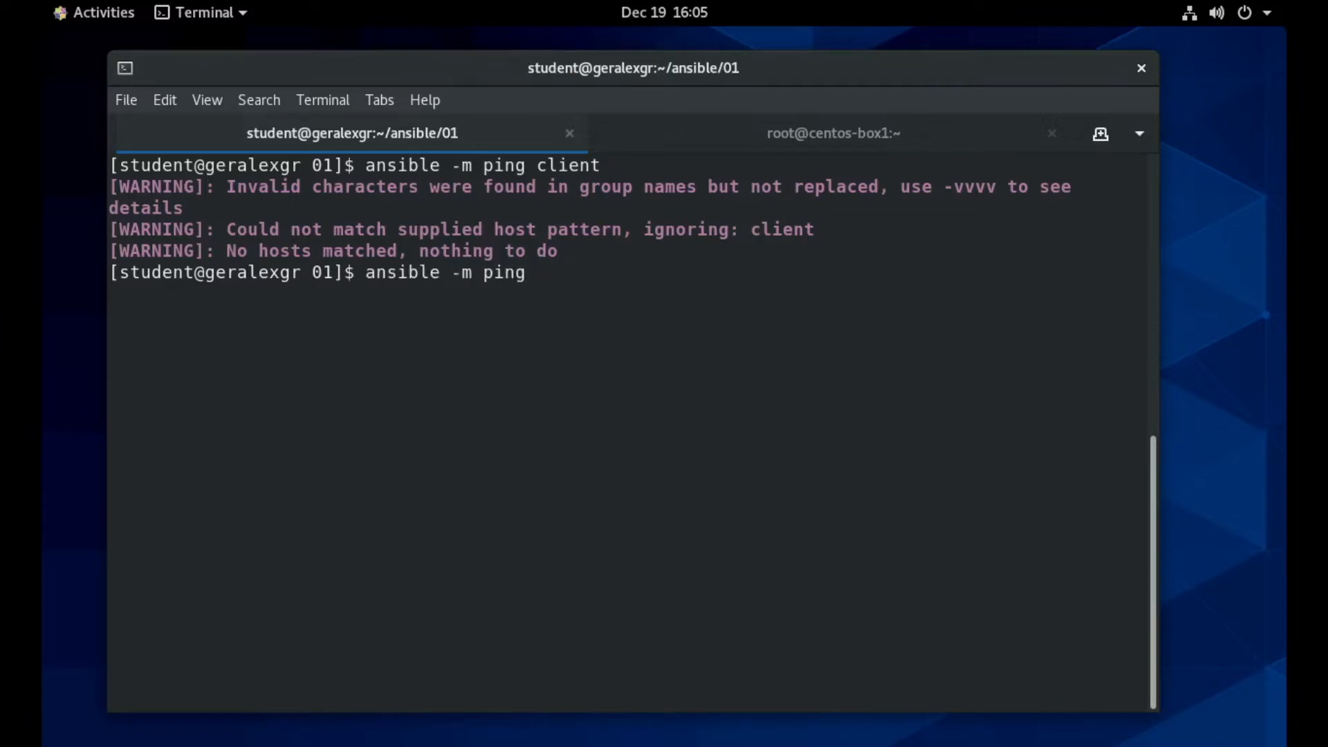
text(client)
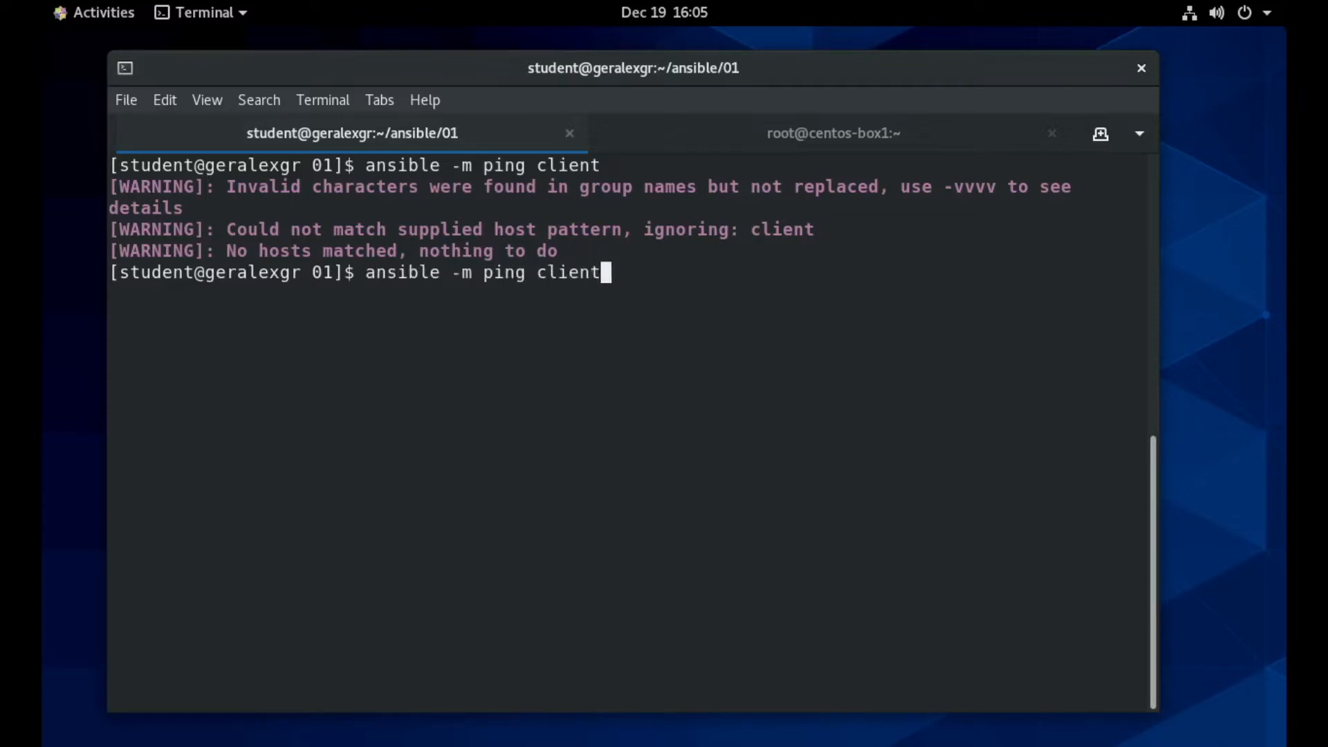
key(Return)
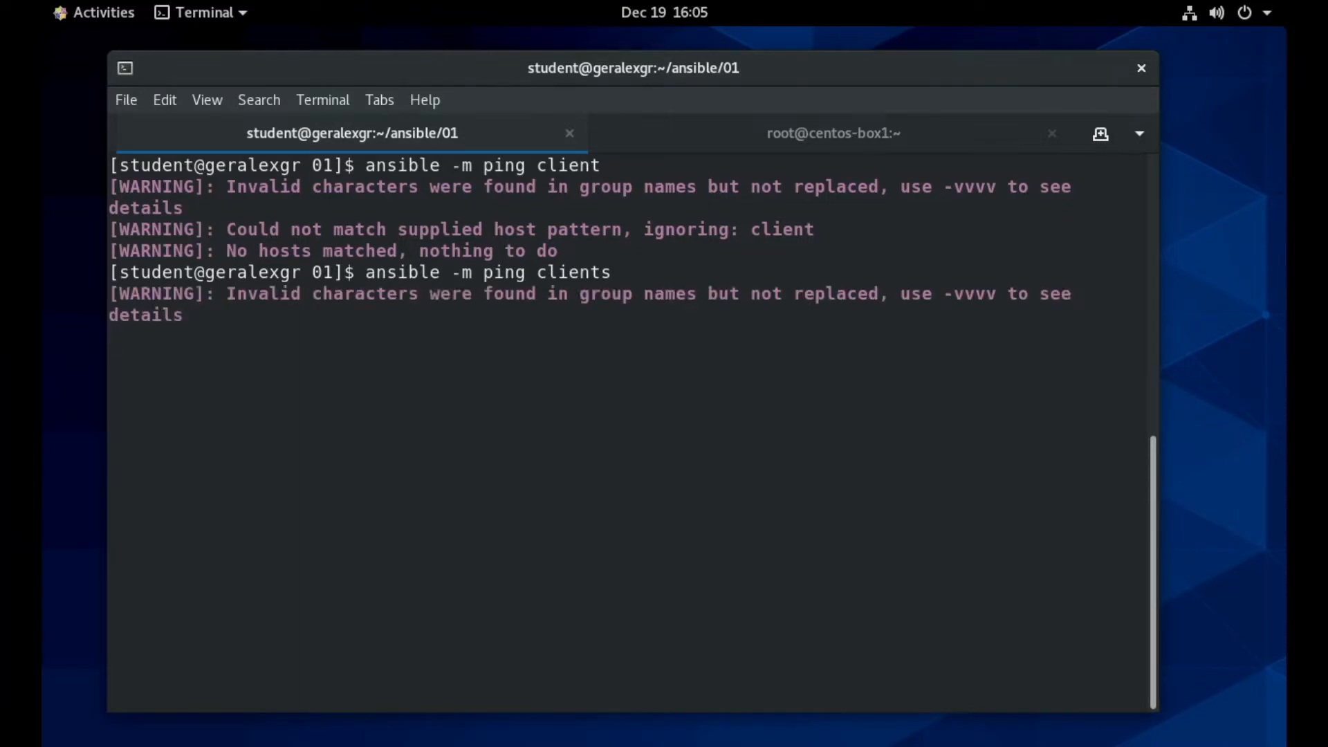
key(Return)
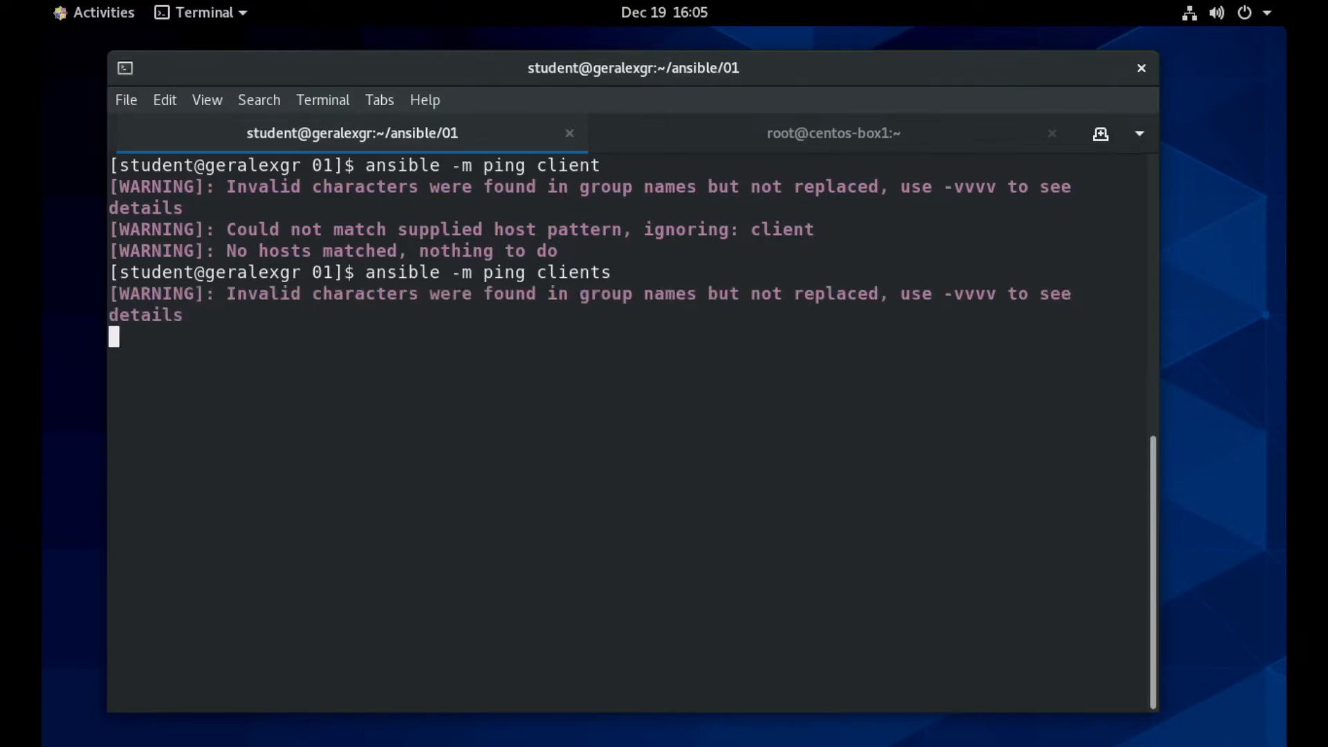
key(Return)
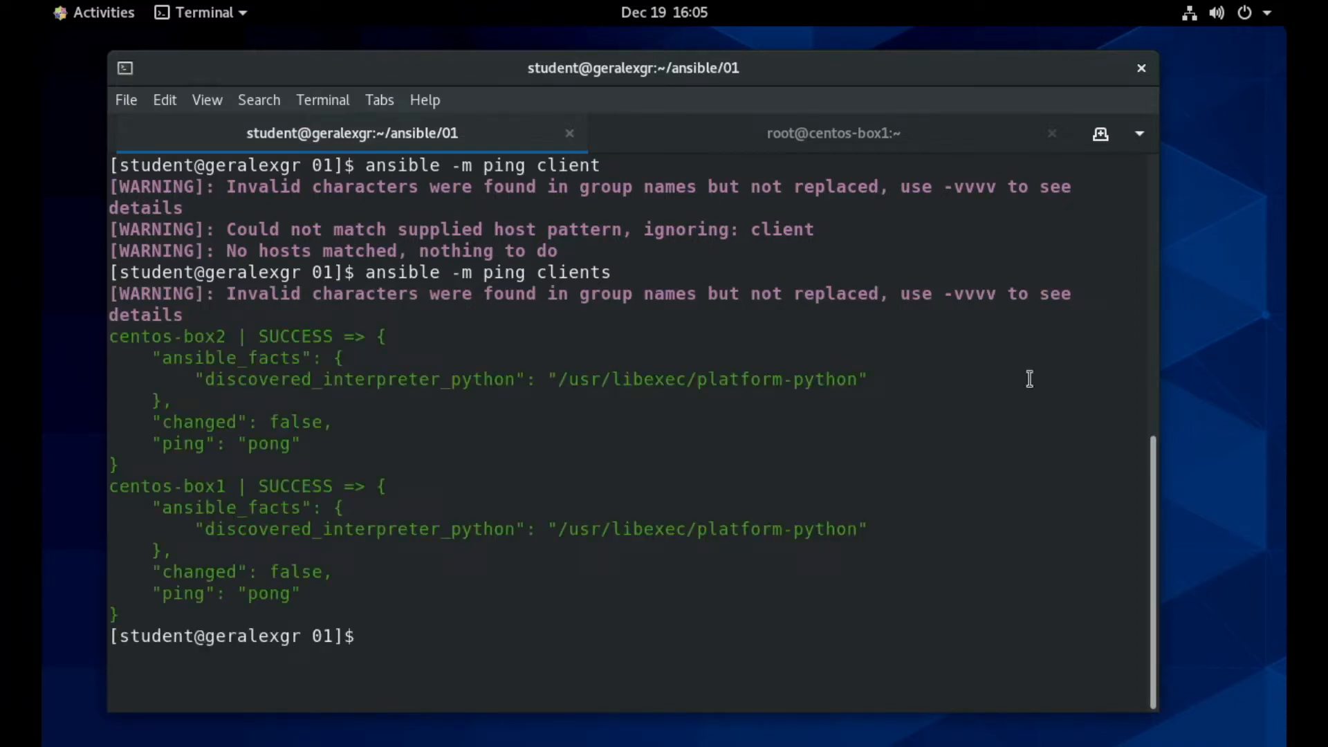
drag(201, 378, 784, 378)
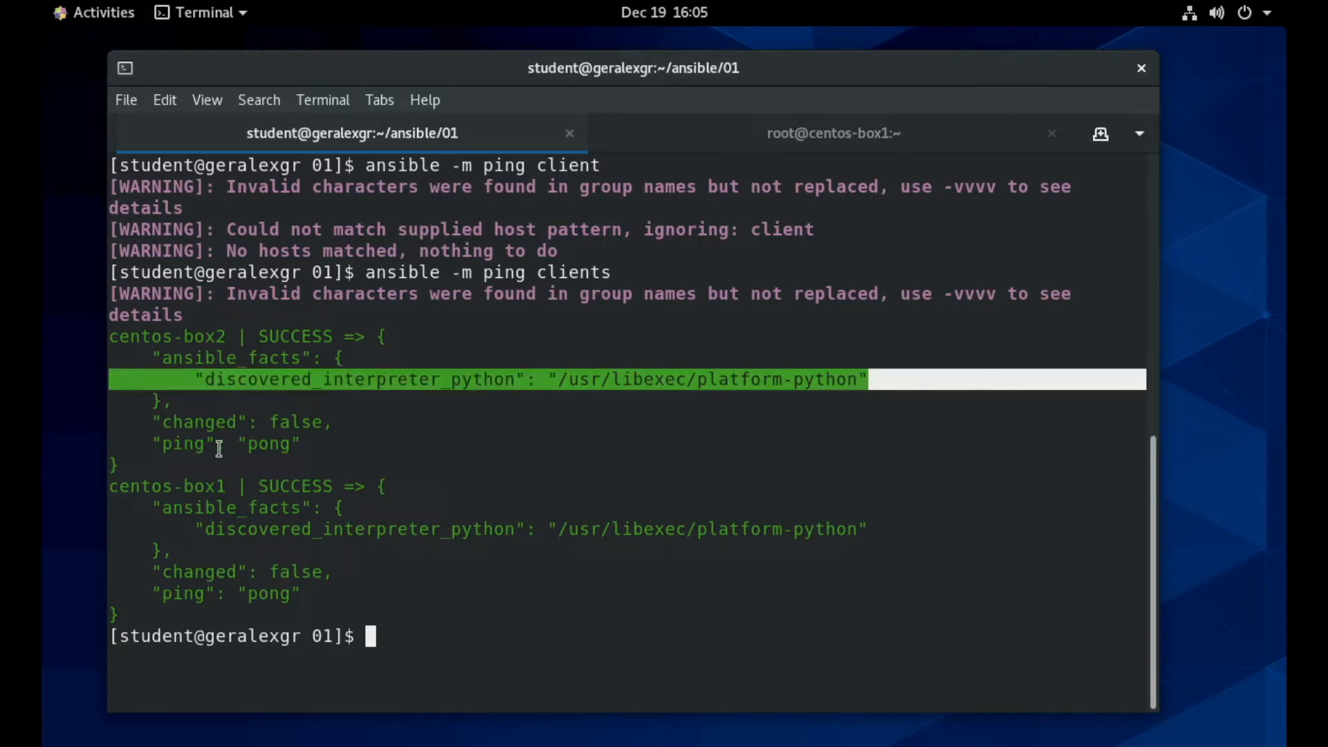
mouse_move(280, 599)
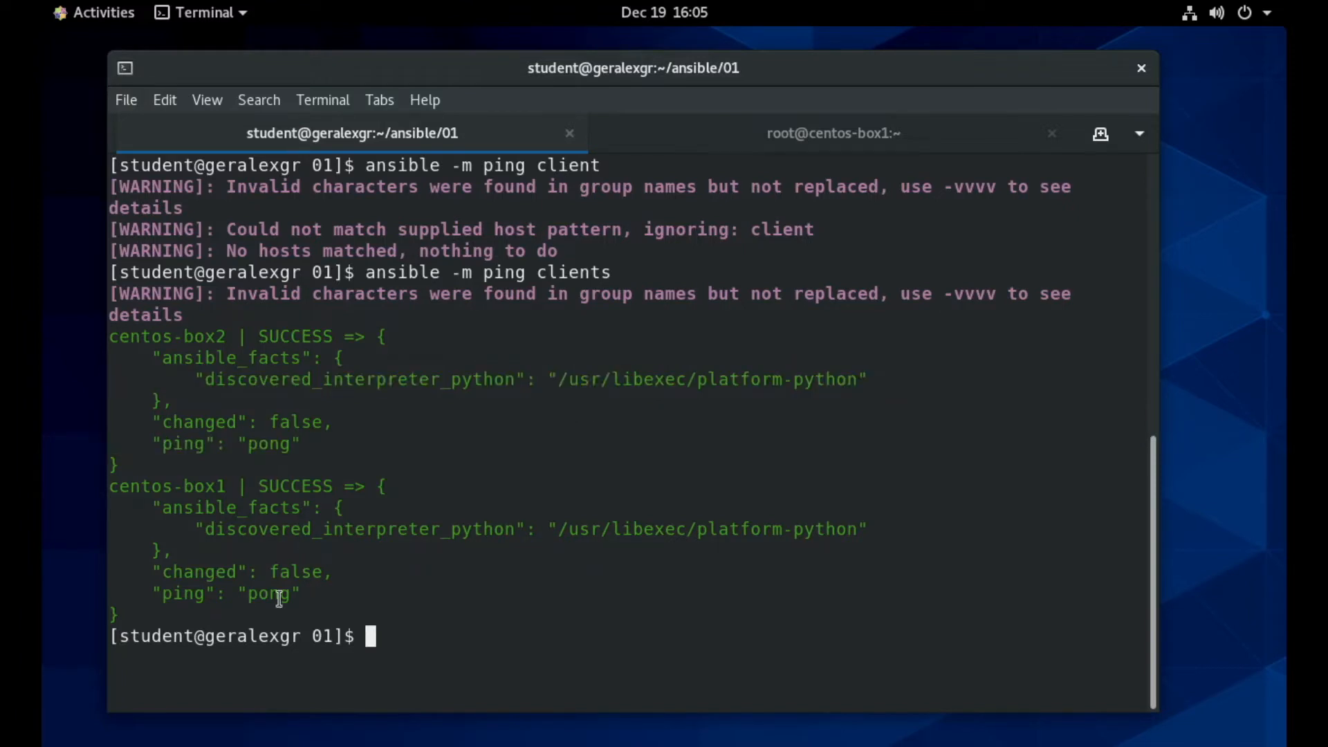
double_click(269, 592)
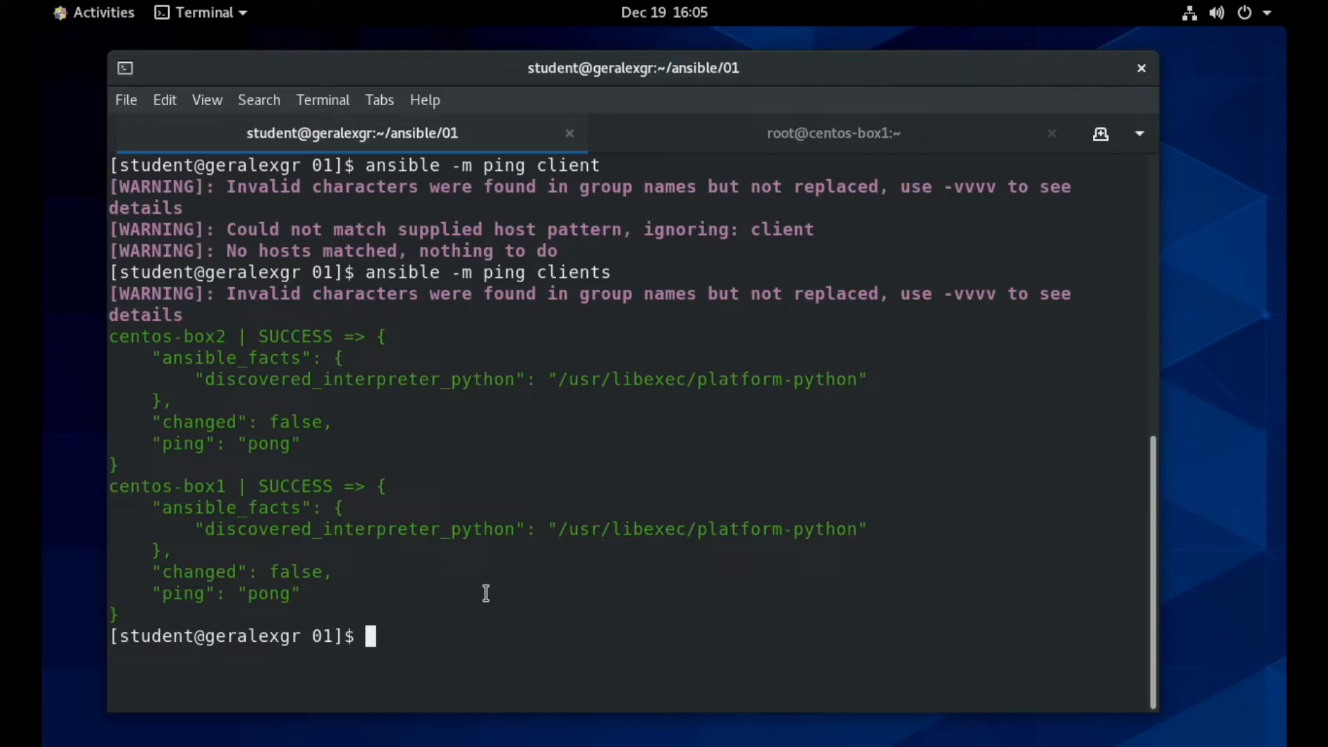
Run 'ansible-doc -l' to list every Ansible module with its description.
text(ansible-d)
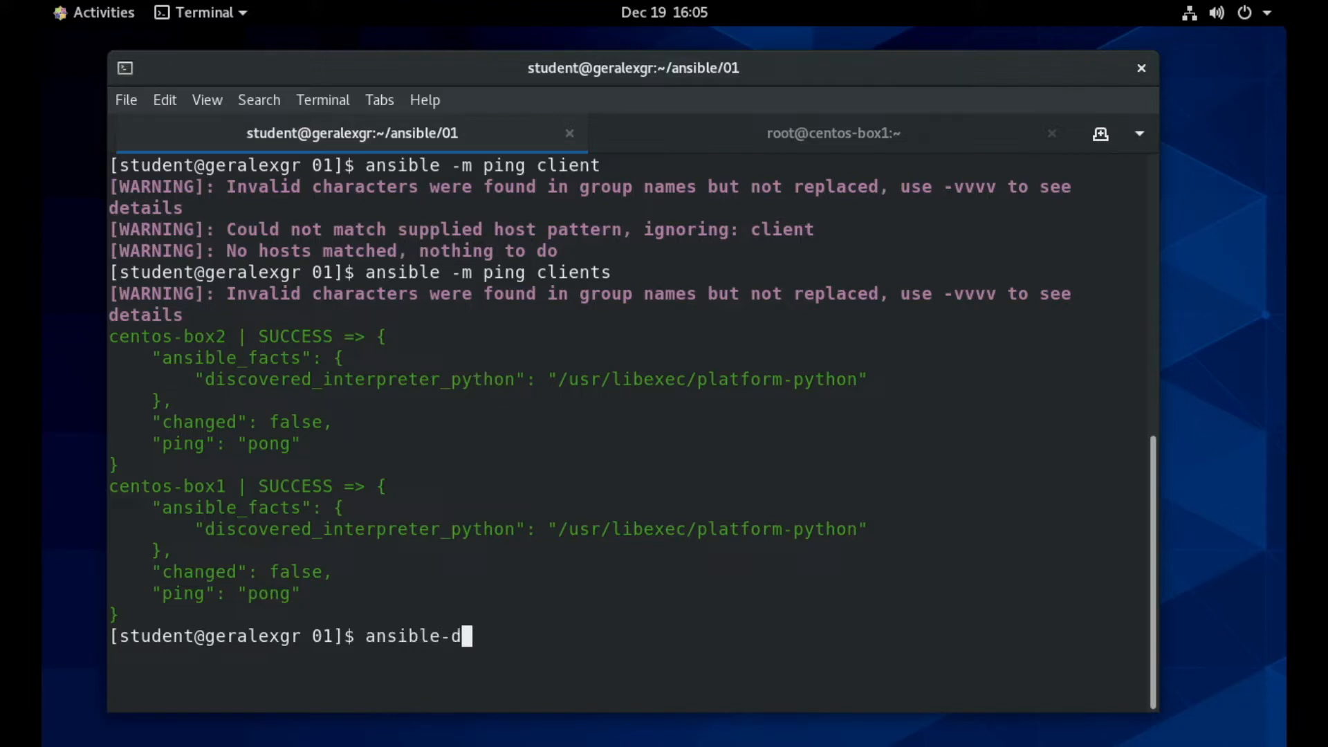
text(oc -l)
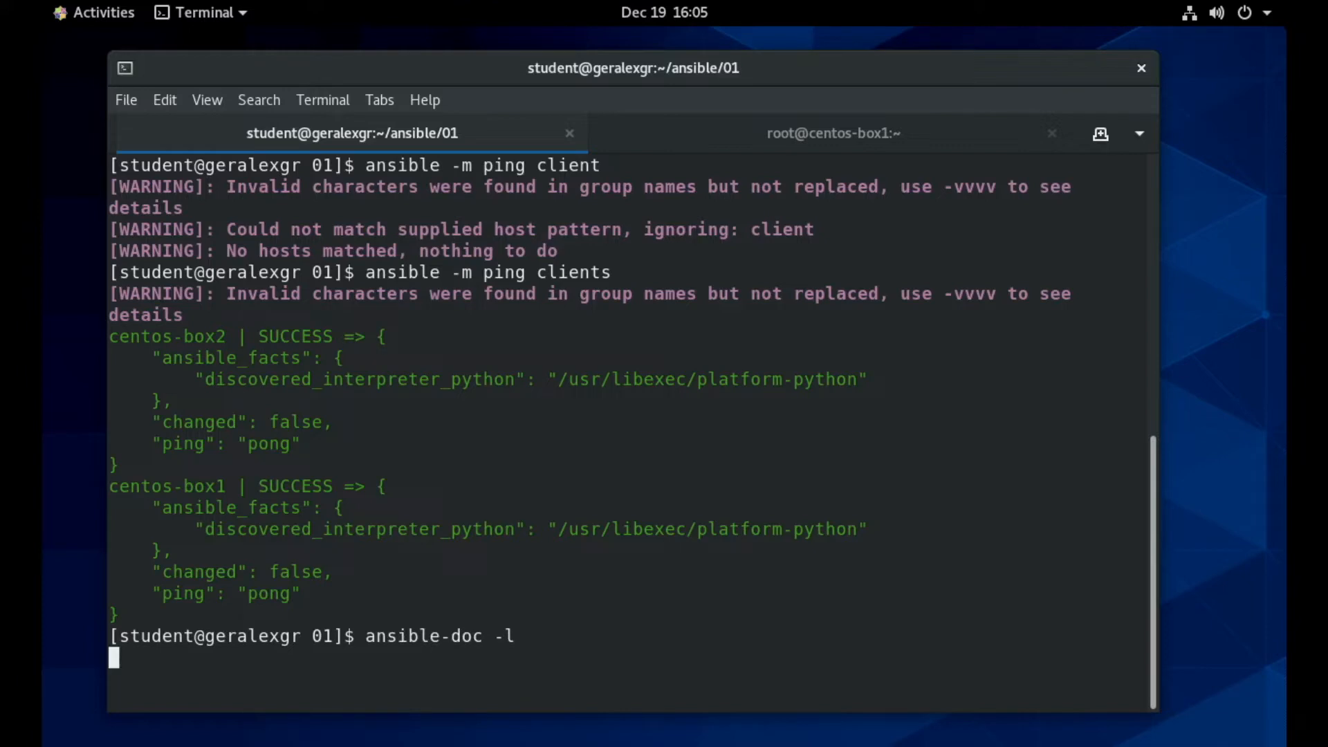
double_click(413, 636)
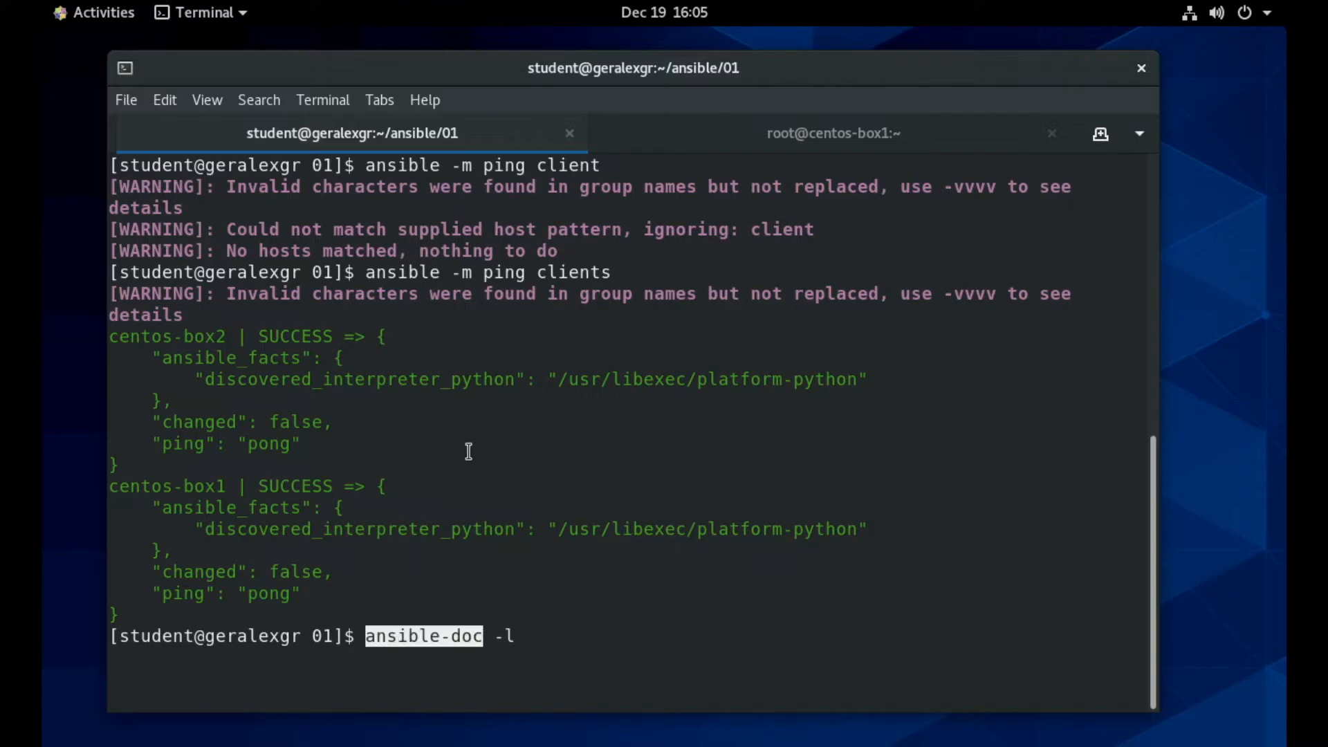
key(Return)
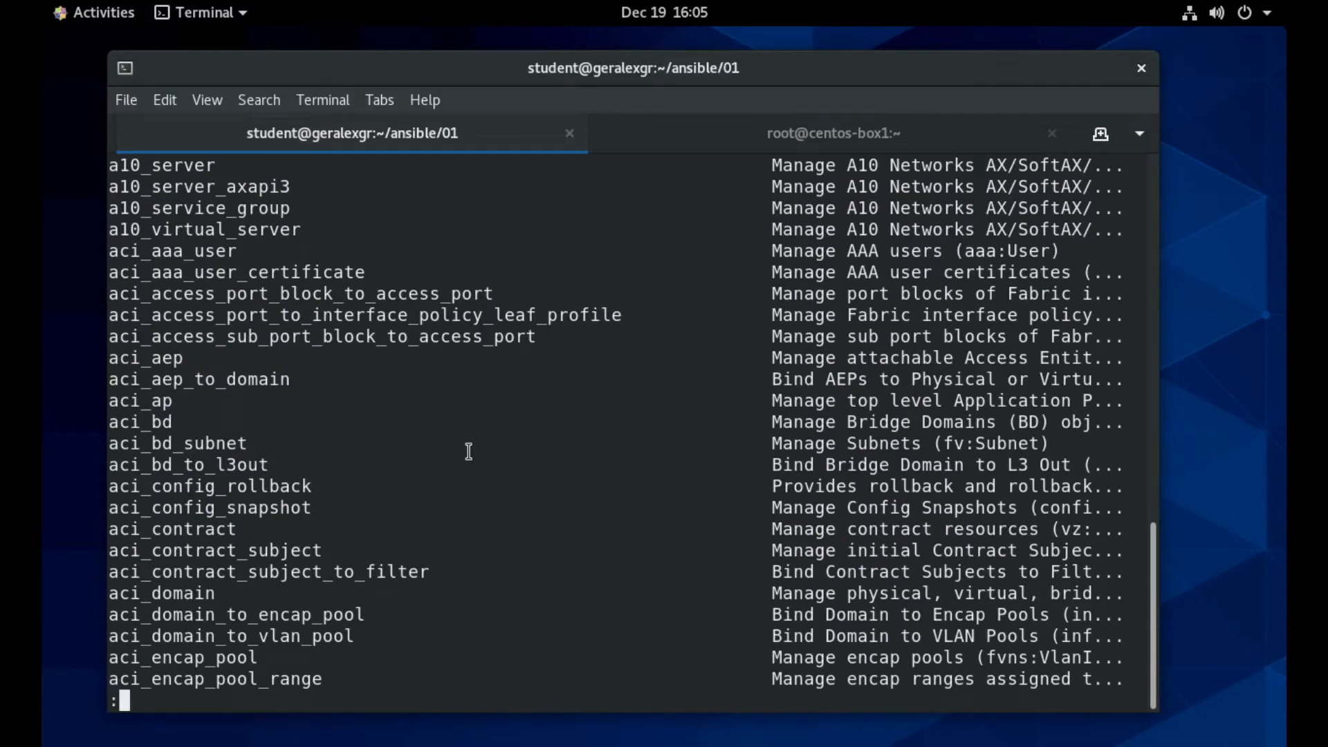
mouse_move(463, 448)
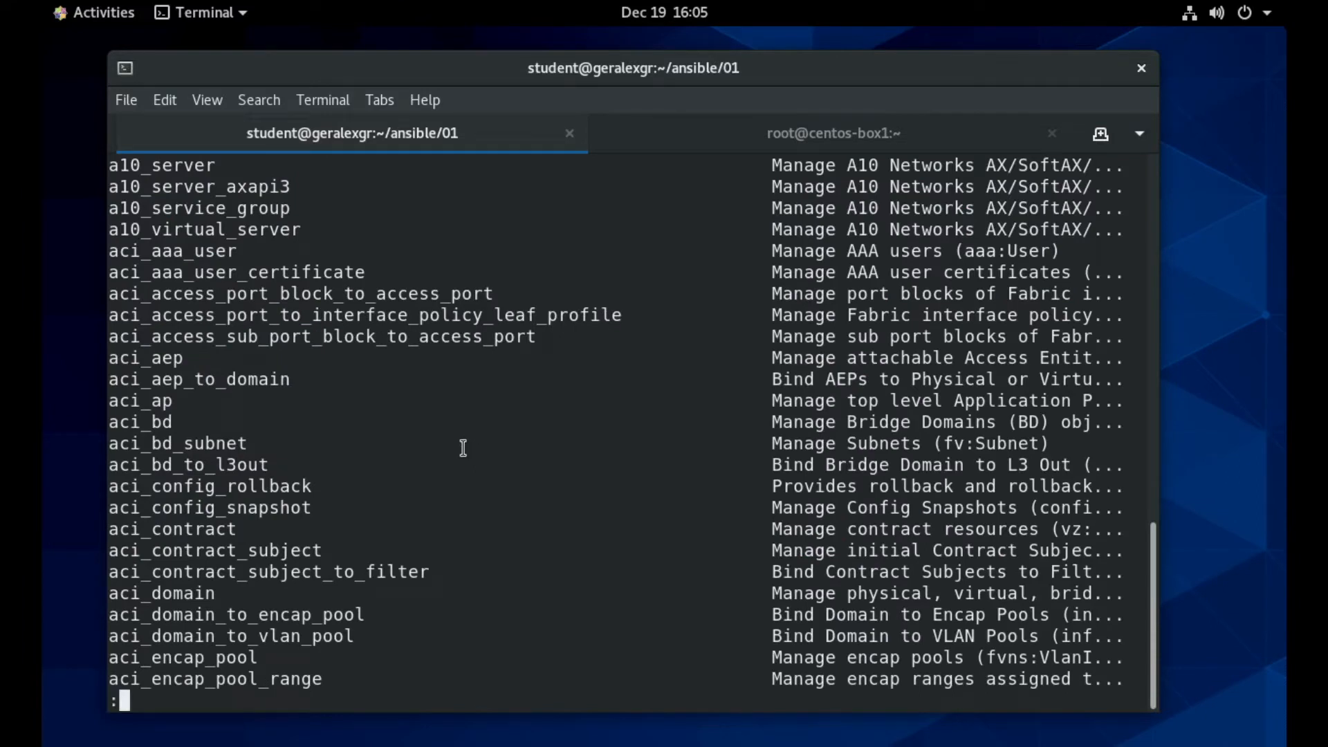
mouse_move(417, 418)
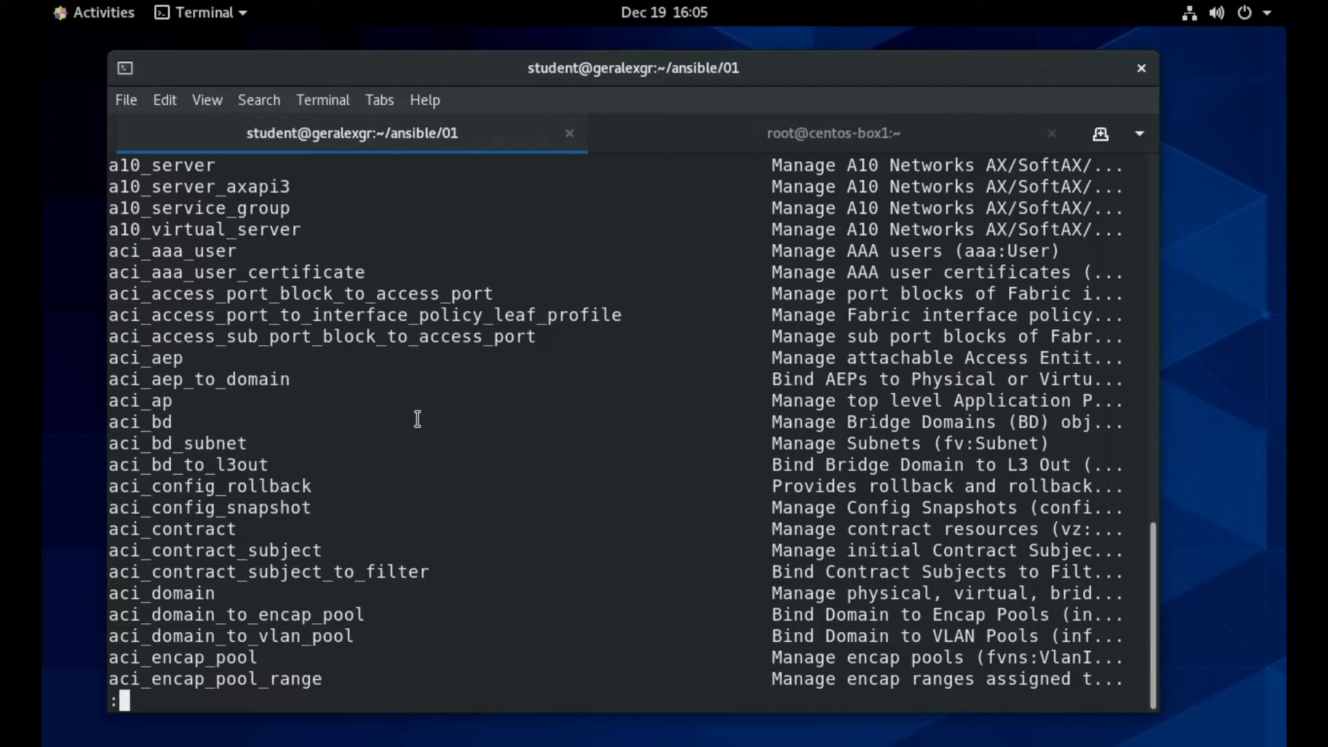
Open the user module documentation with ansible-doc and jump to its EXAMPLES section.
text(ansib)
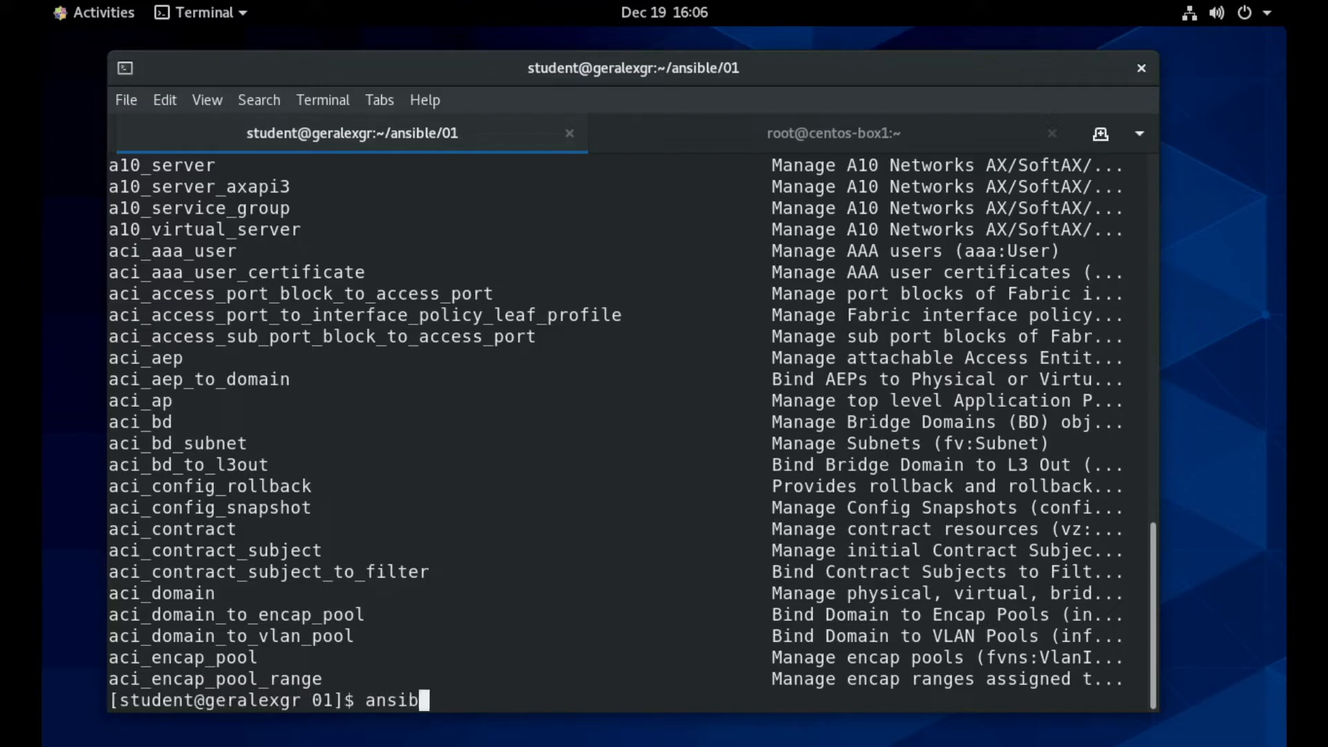
text(-doc)
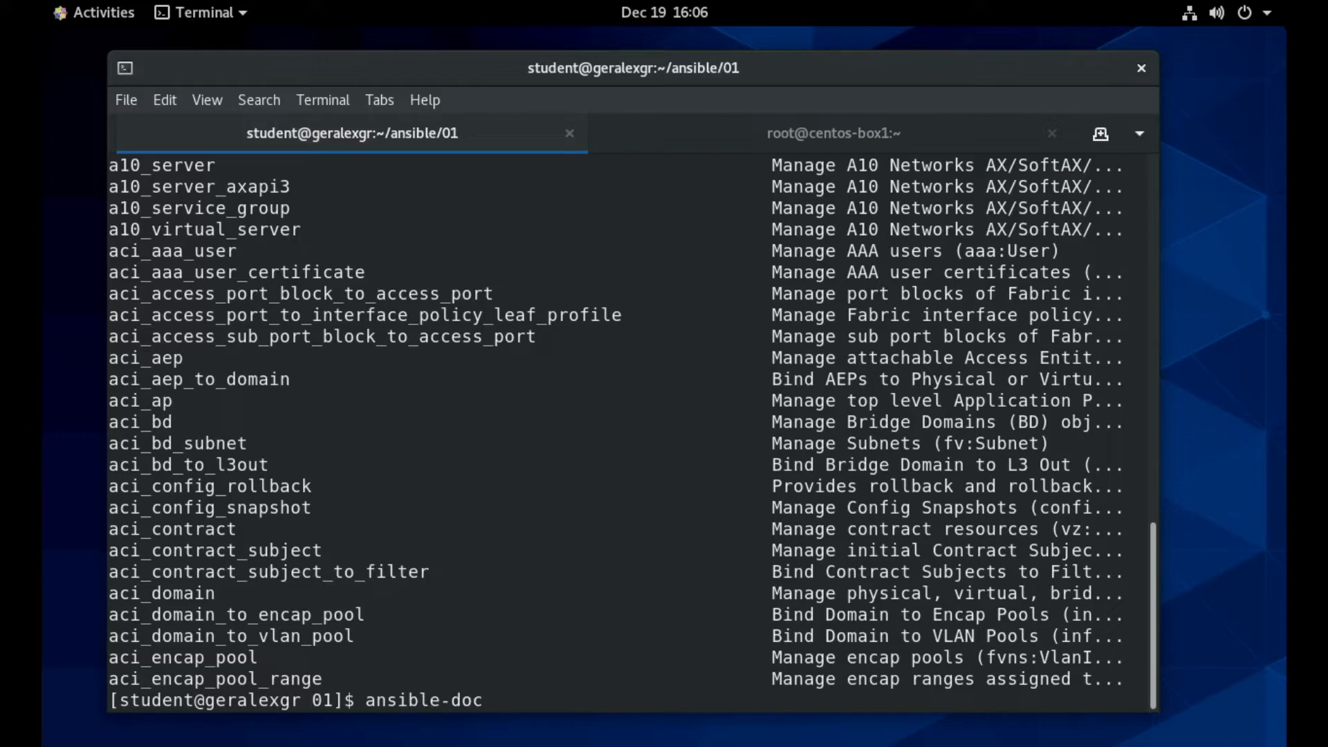
text(user)
text(/)
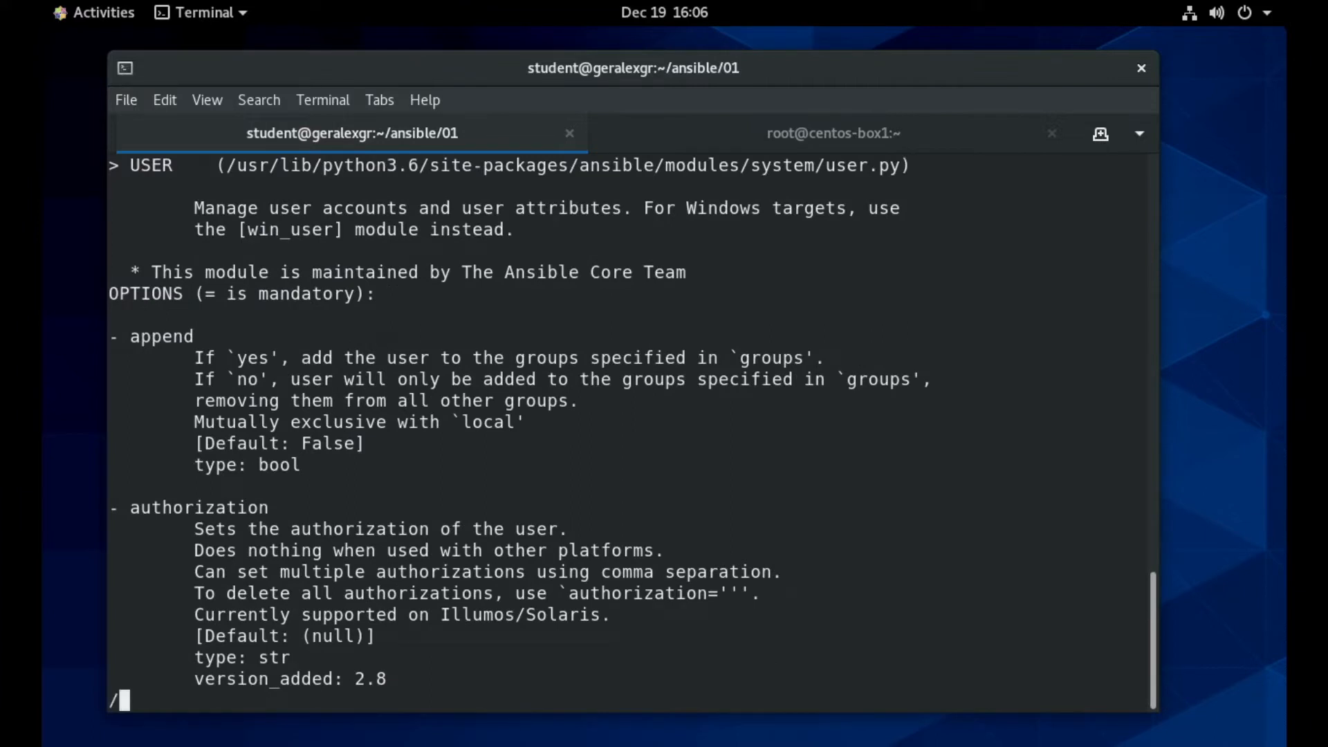
text(EXAMPLES)
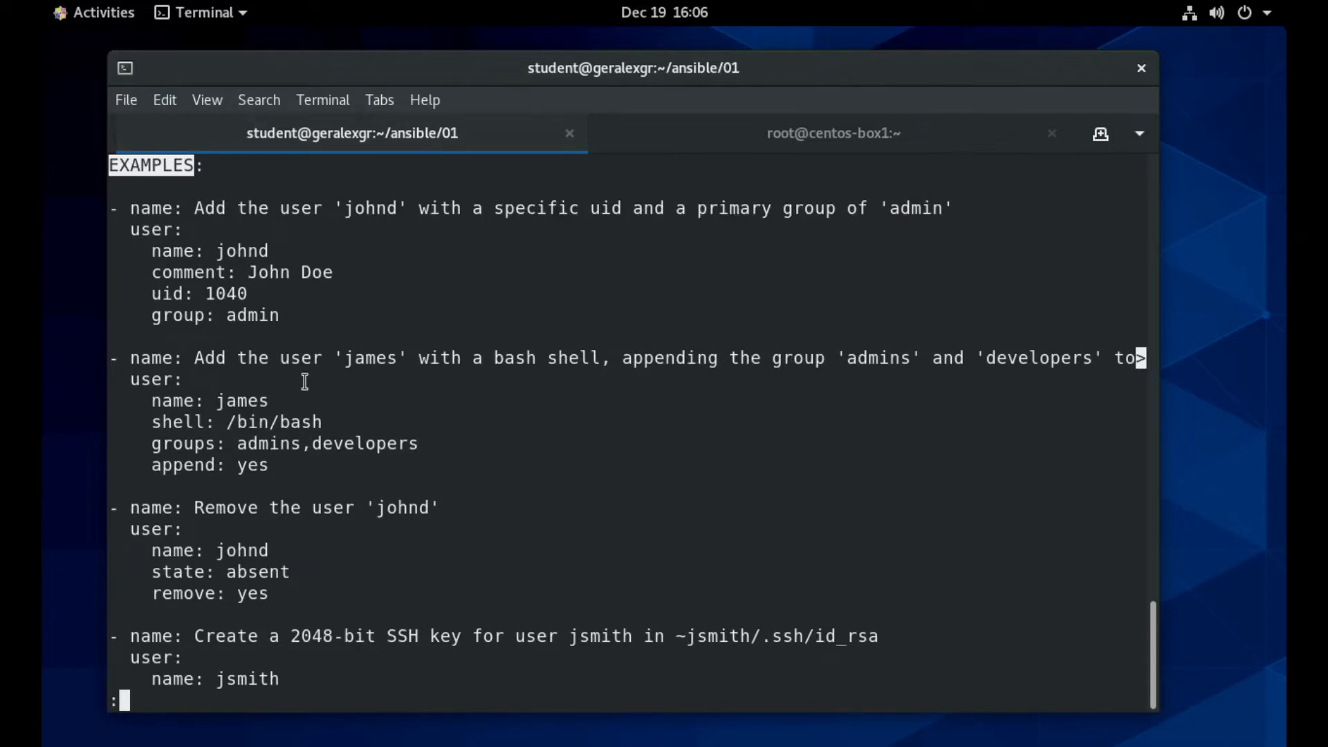
mouse_move(264, 457)
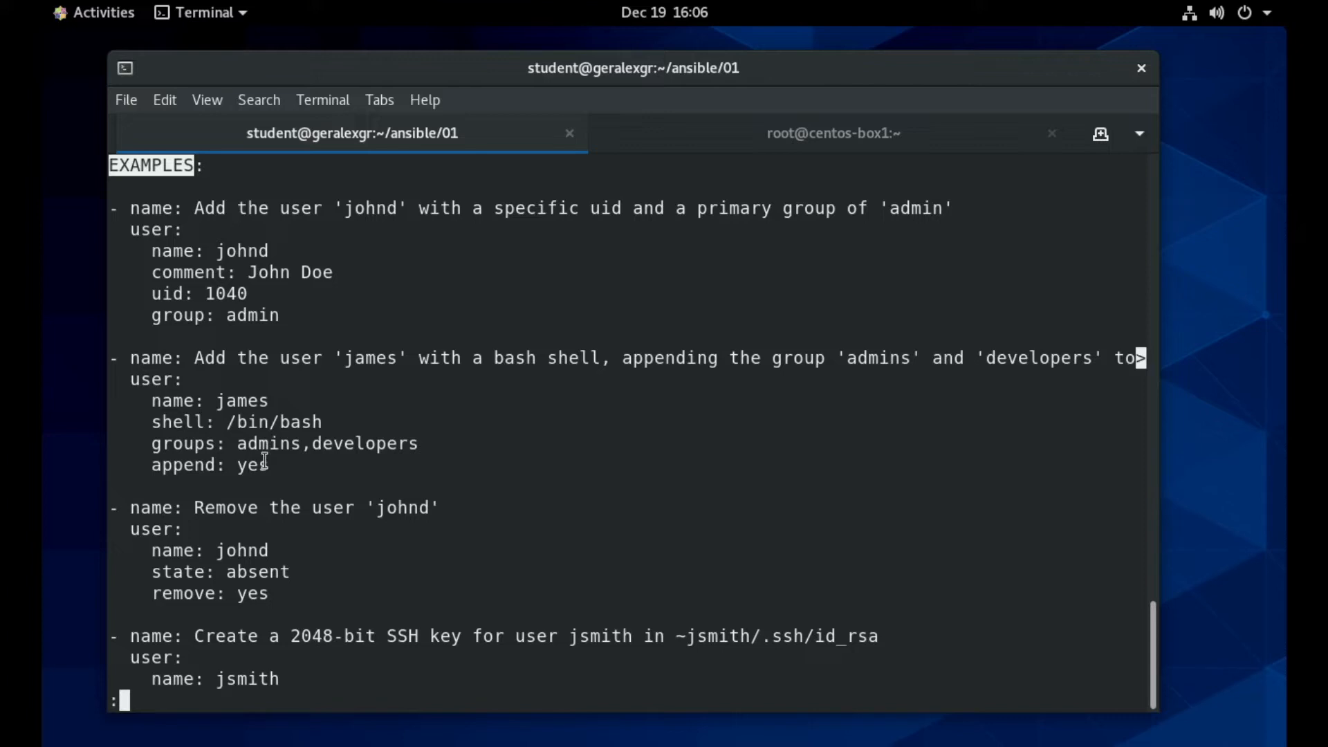
mouse_move(301, 446)
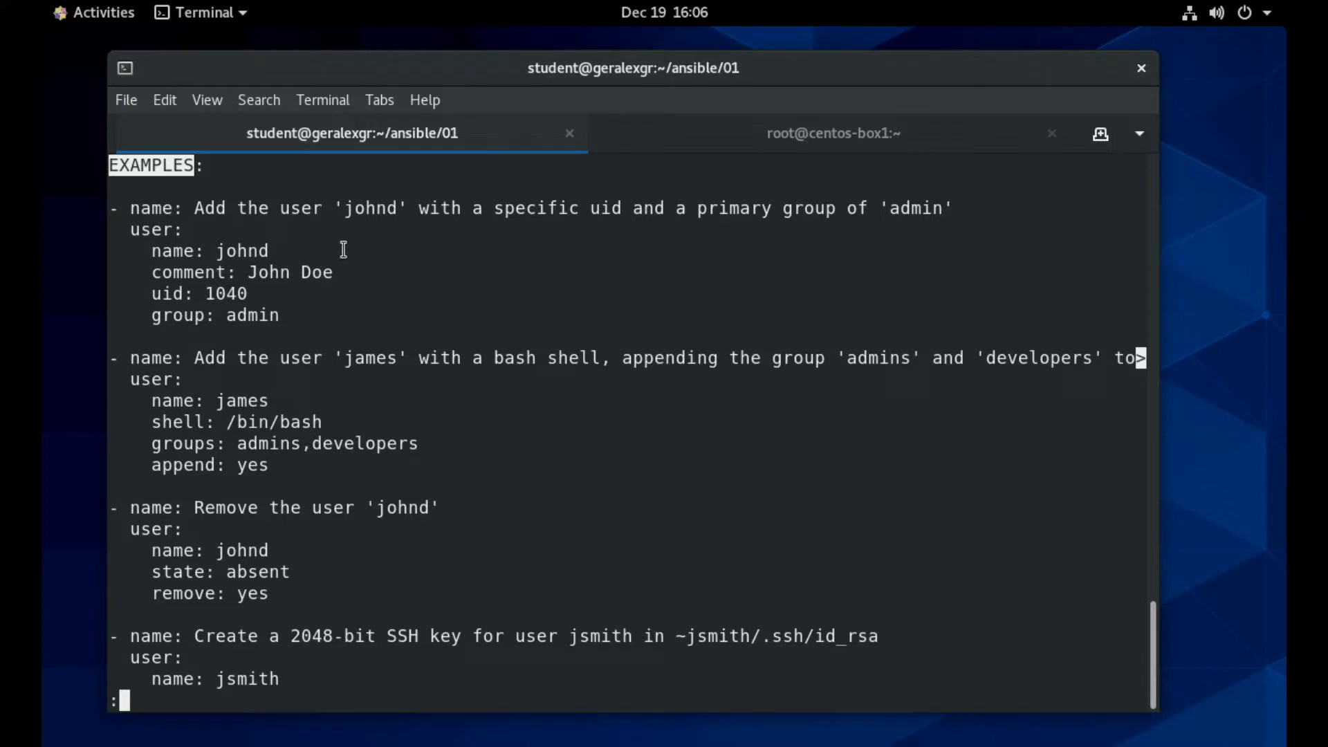
mouse_move(380, 269)
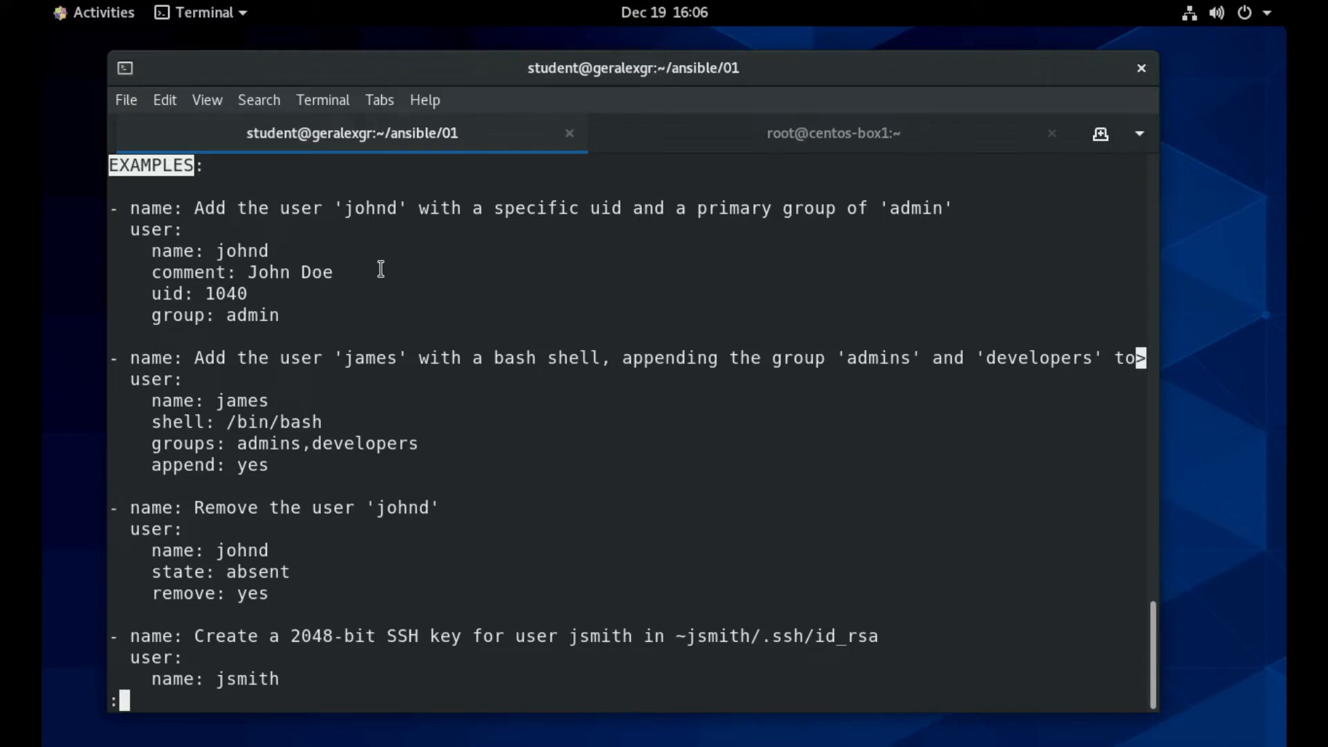
Quit the documentation pager and clear the screen.
key(q)
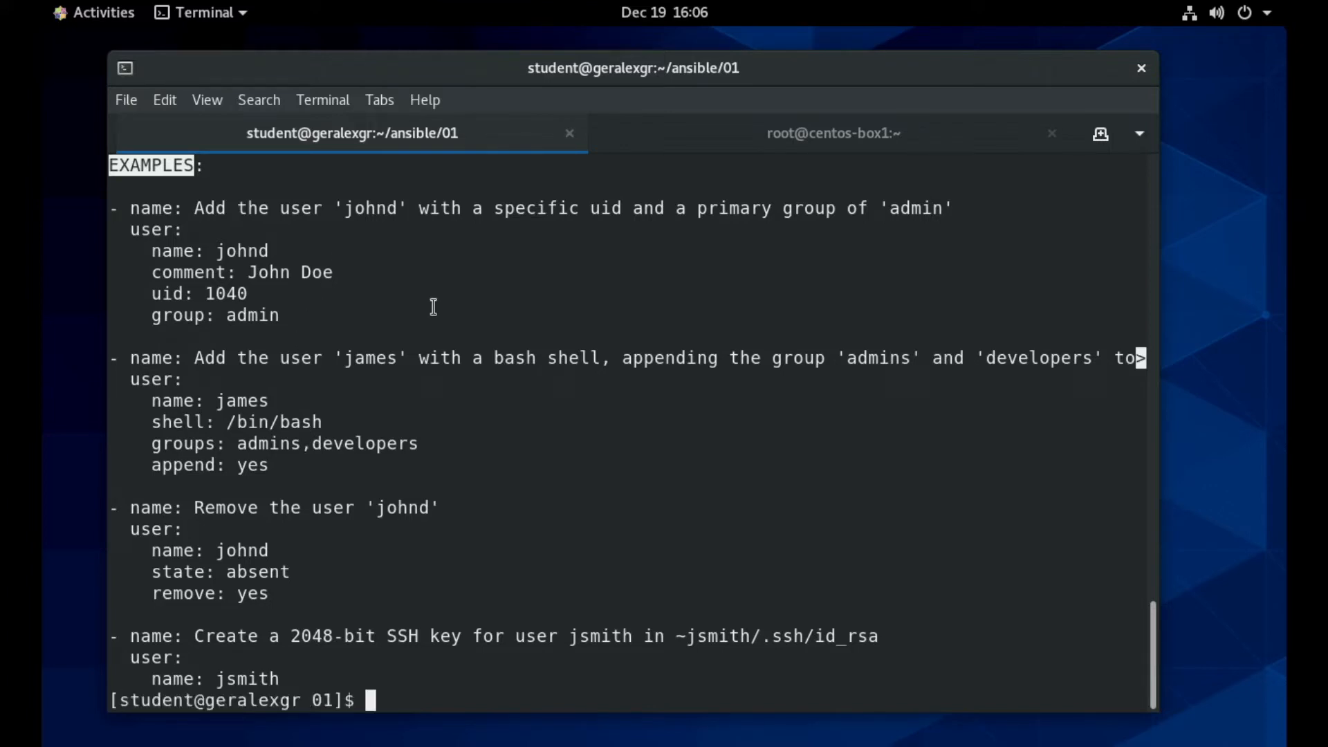
text(clear)
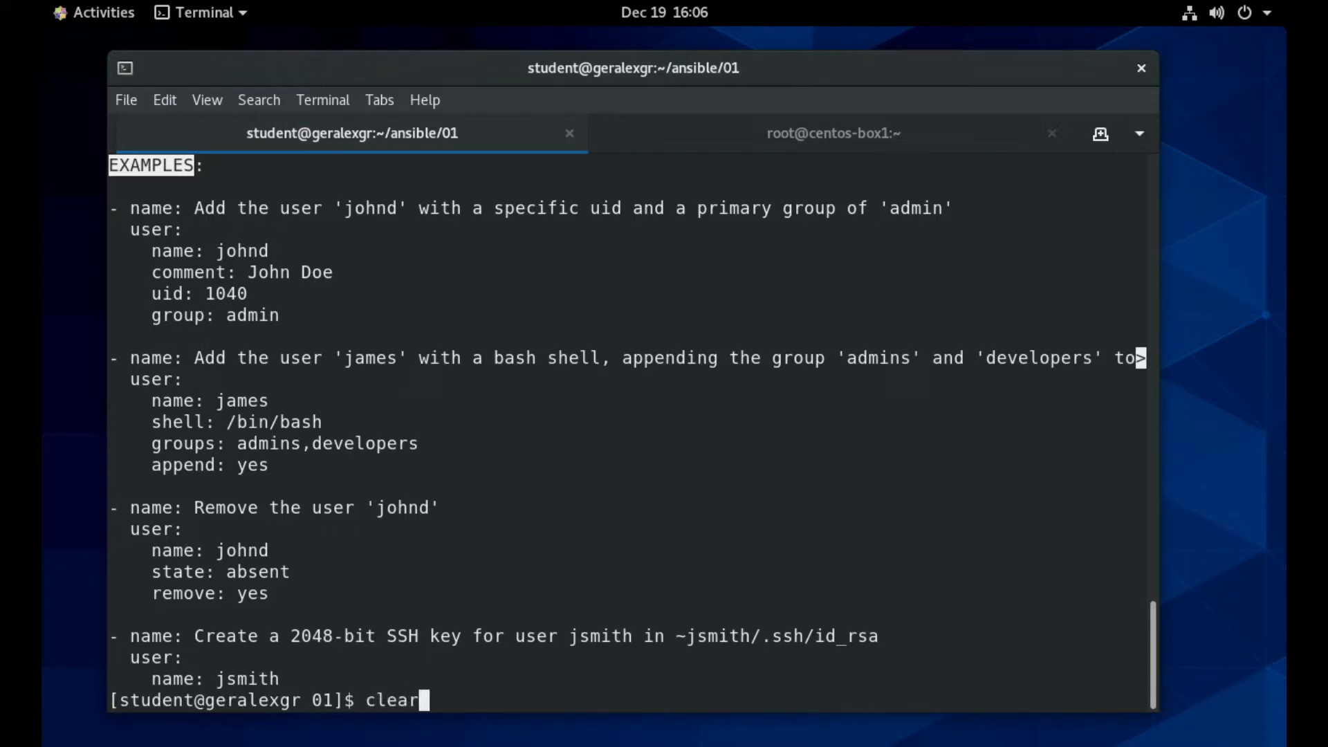
key(Return)
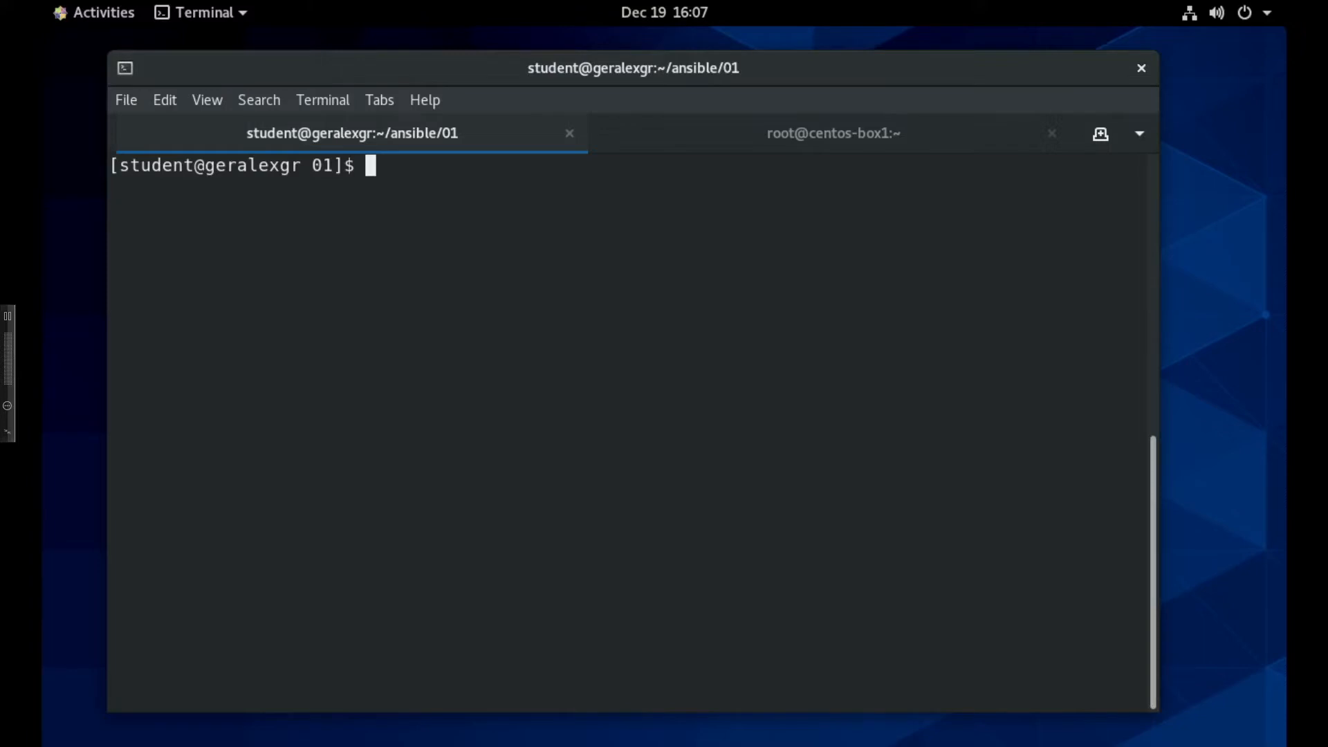
Run 'ansible -m ping all' and scroll through the UNREACHABLE results.
text(ans)
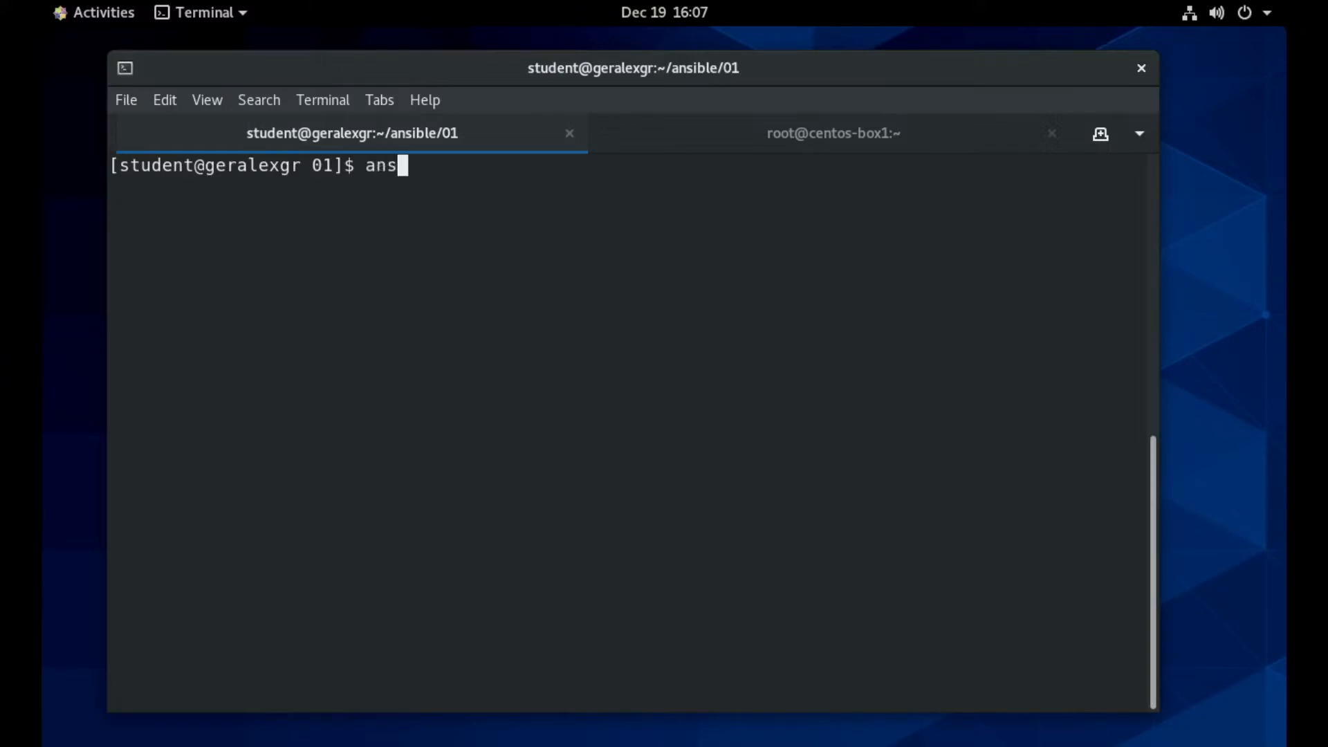
text(ib)
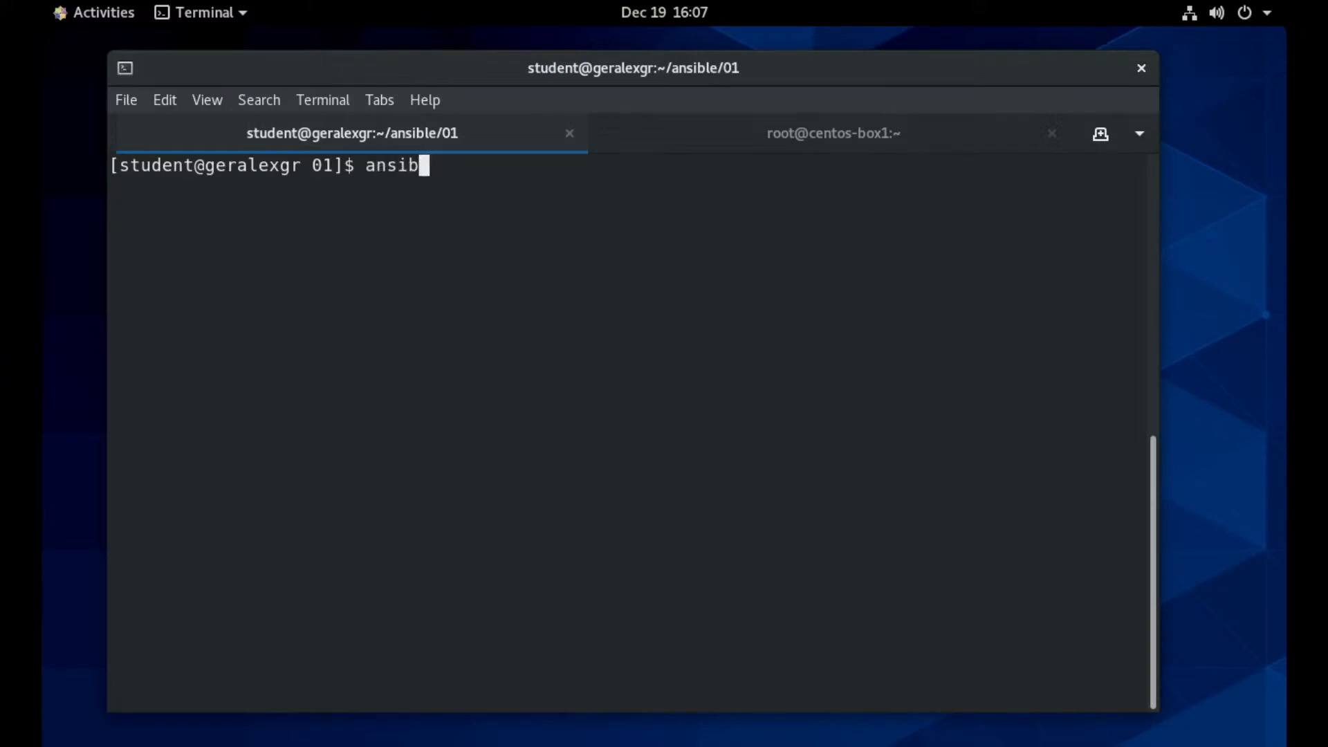
text(le -m)
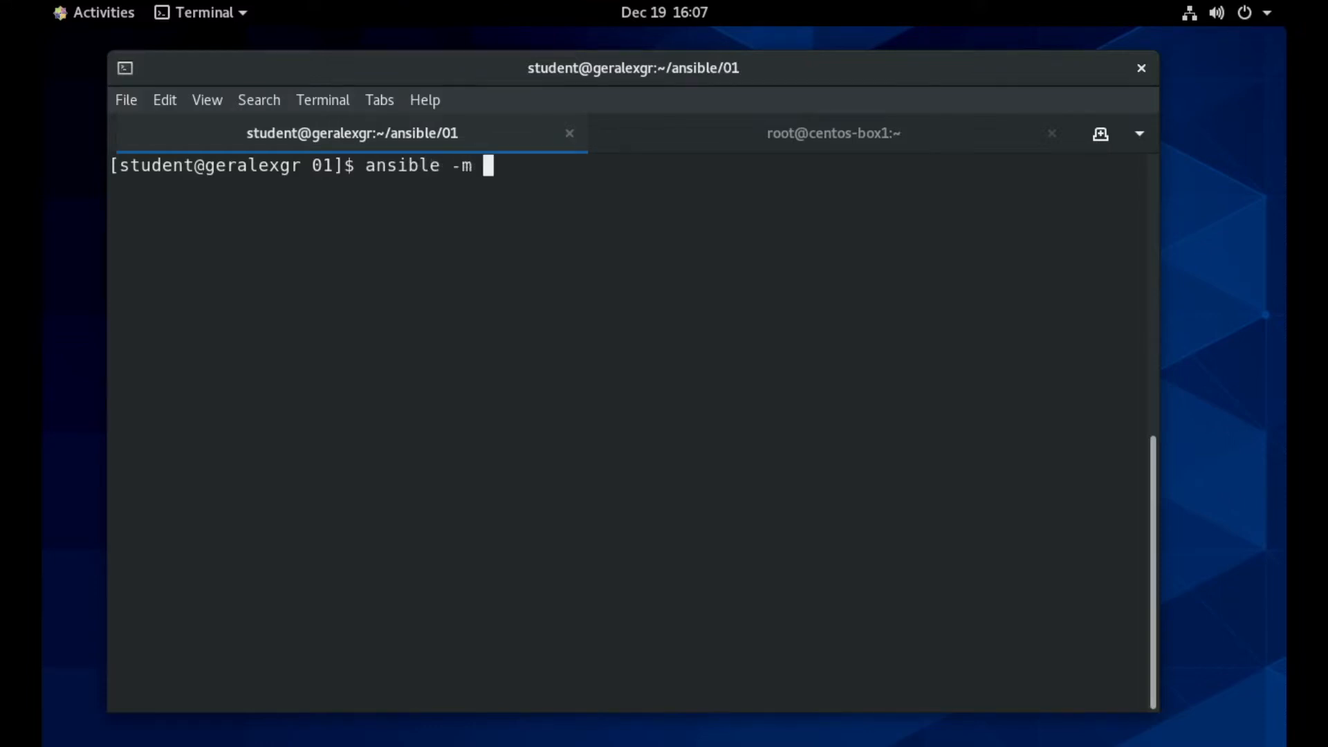
text(ping all)
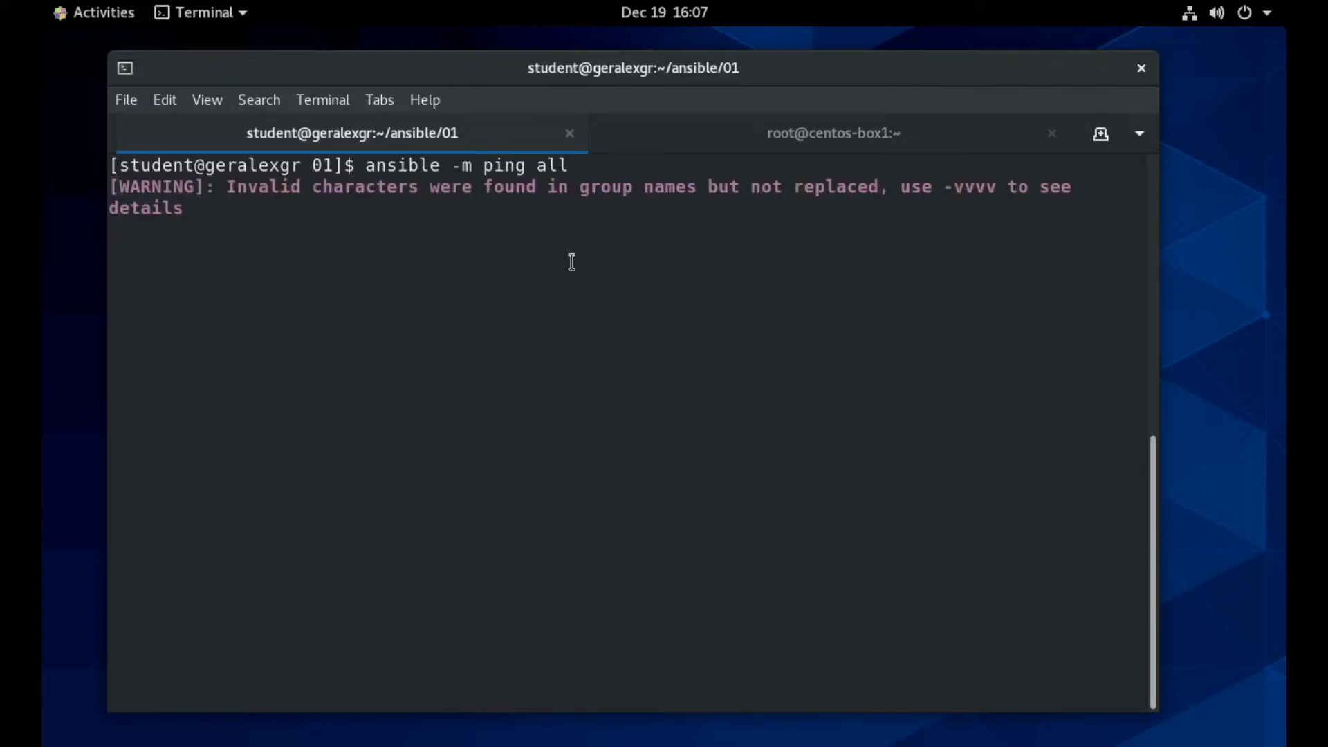
key(Return)
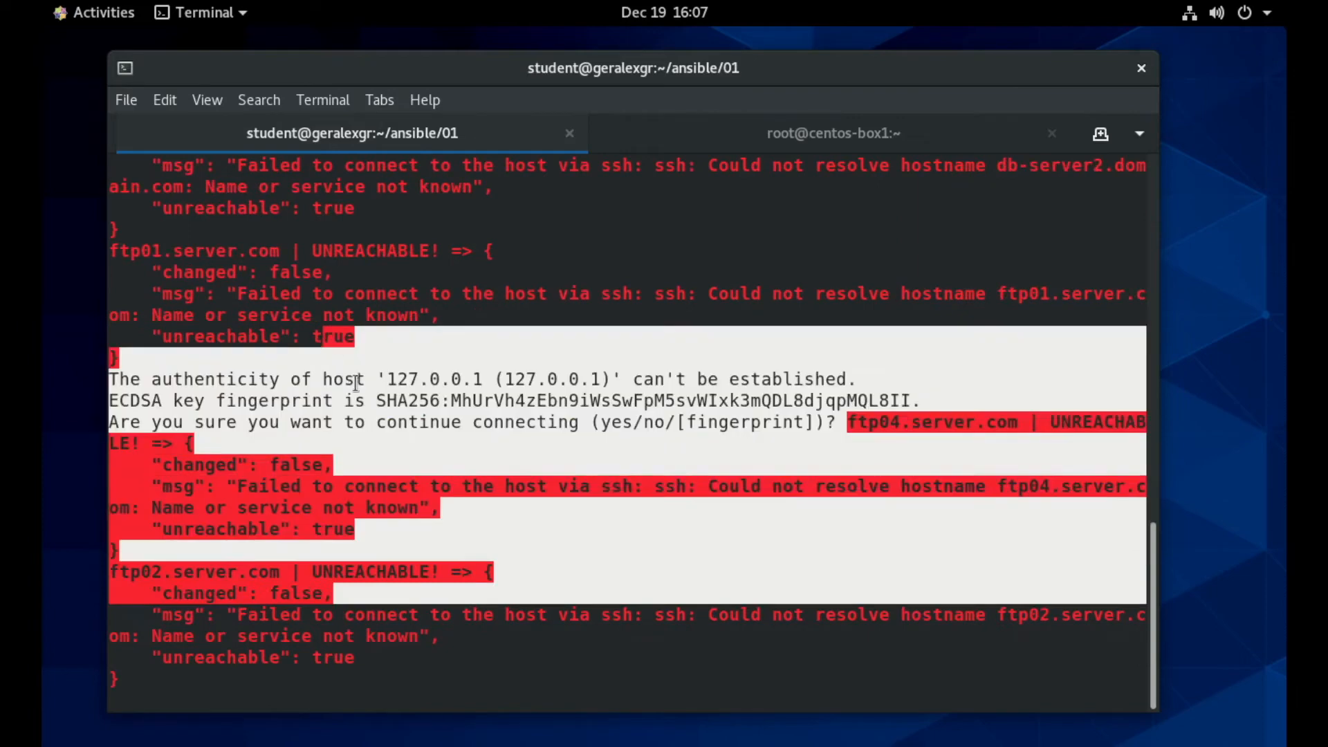
scroll(down, 3)
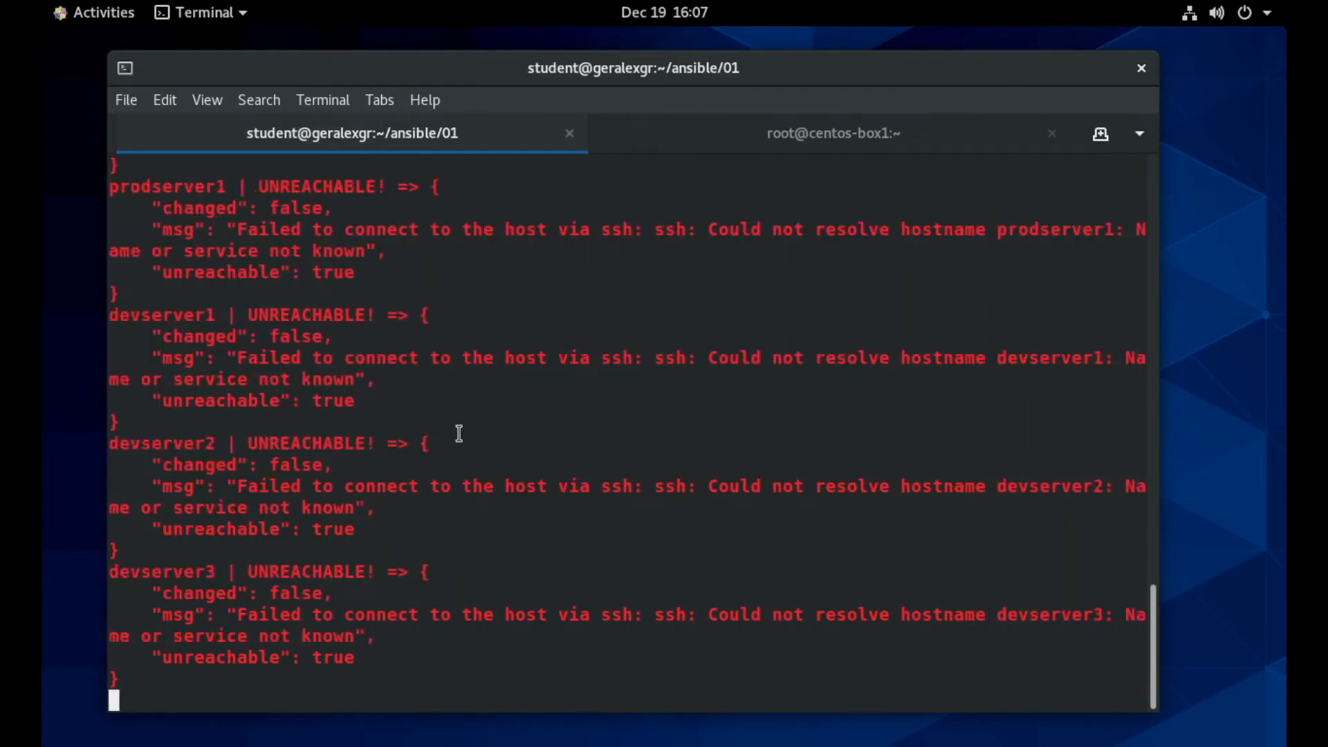
Suspend the hanging ping job and highlight devserver3's unreachable error.
key(ctrl+z)
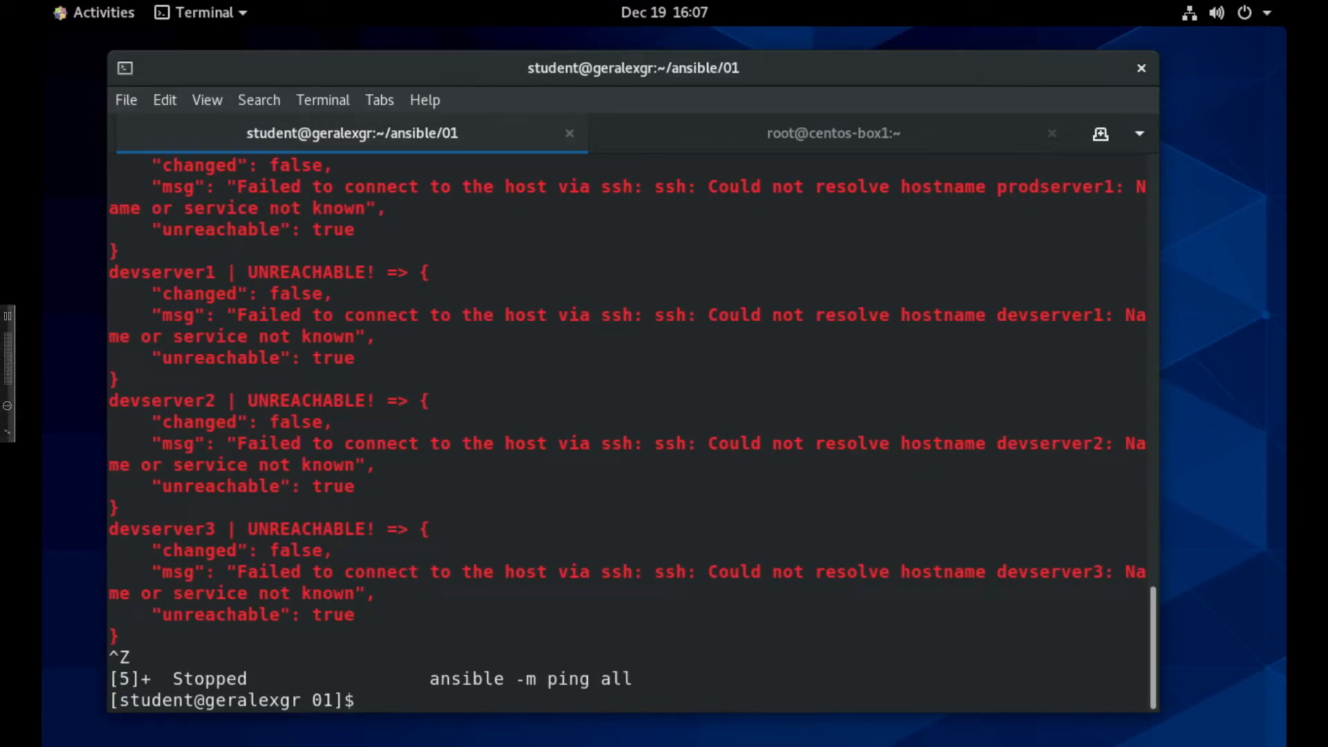
drag(152, 551, 355, 614)
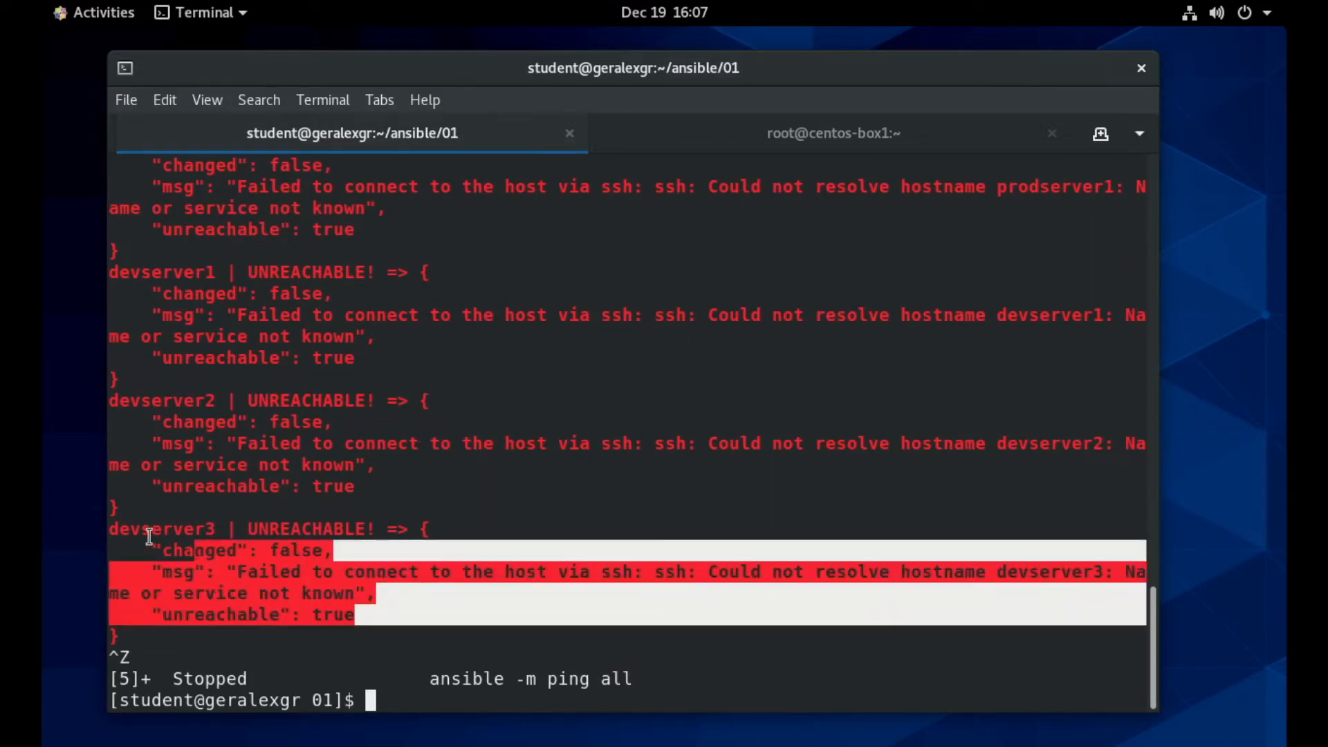
text(c)
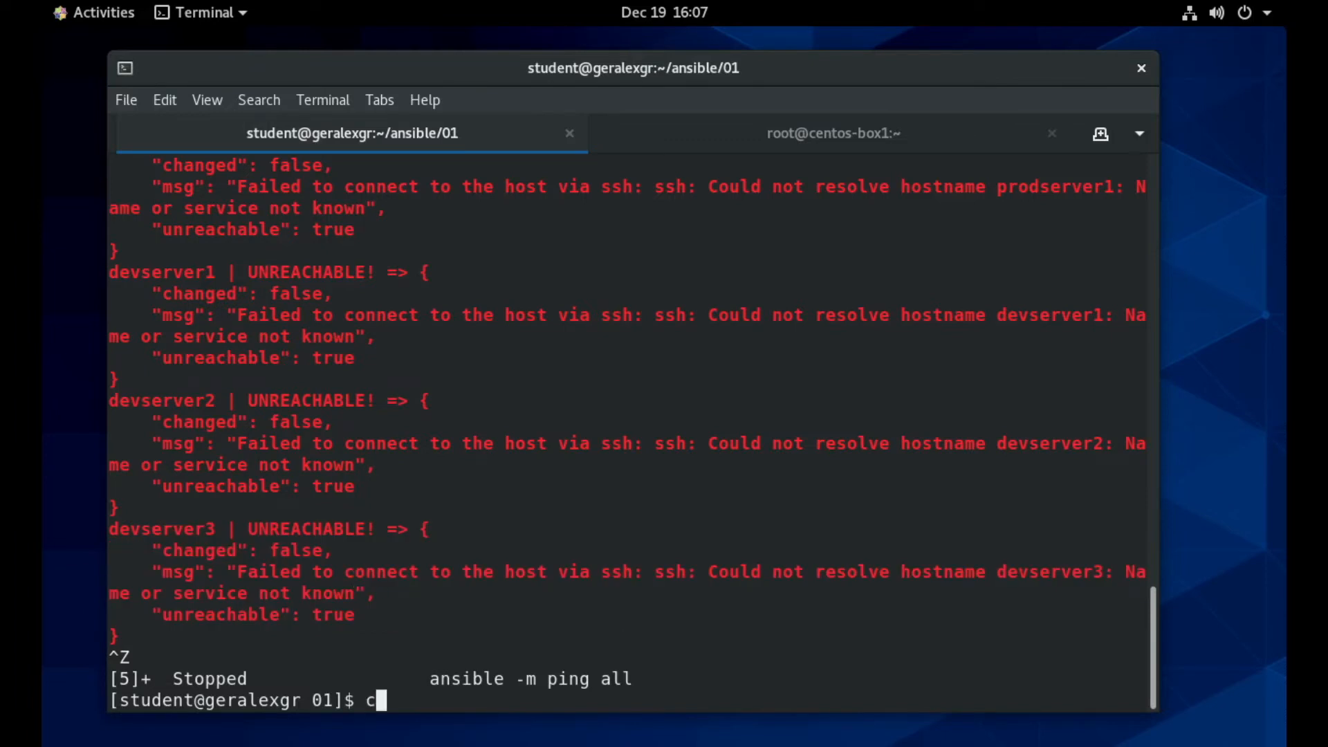
Get both clients' hostnames via the command module, then start an ansible user command.
text(ansible clients -m command -a "/usr/bin/hostname" -o)
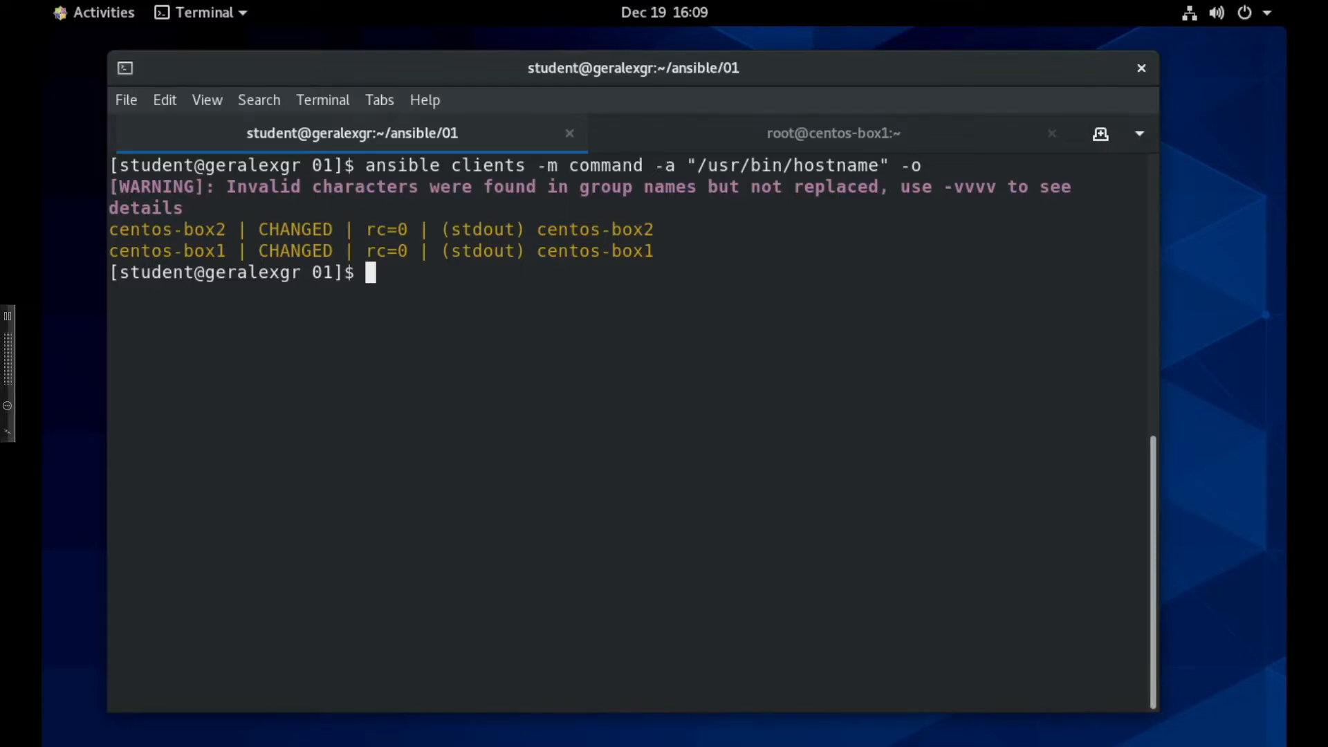
text(ansible -m)
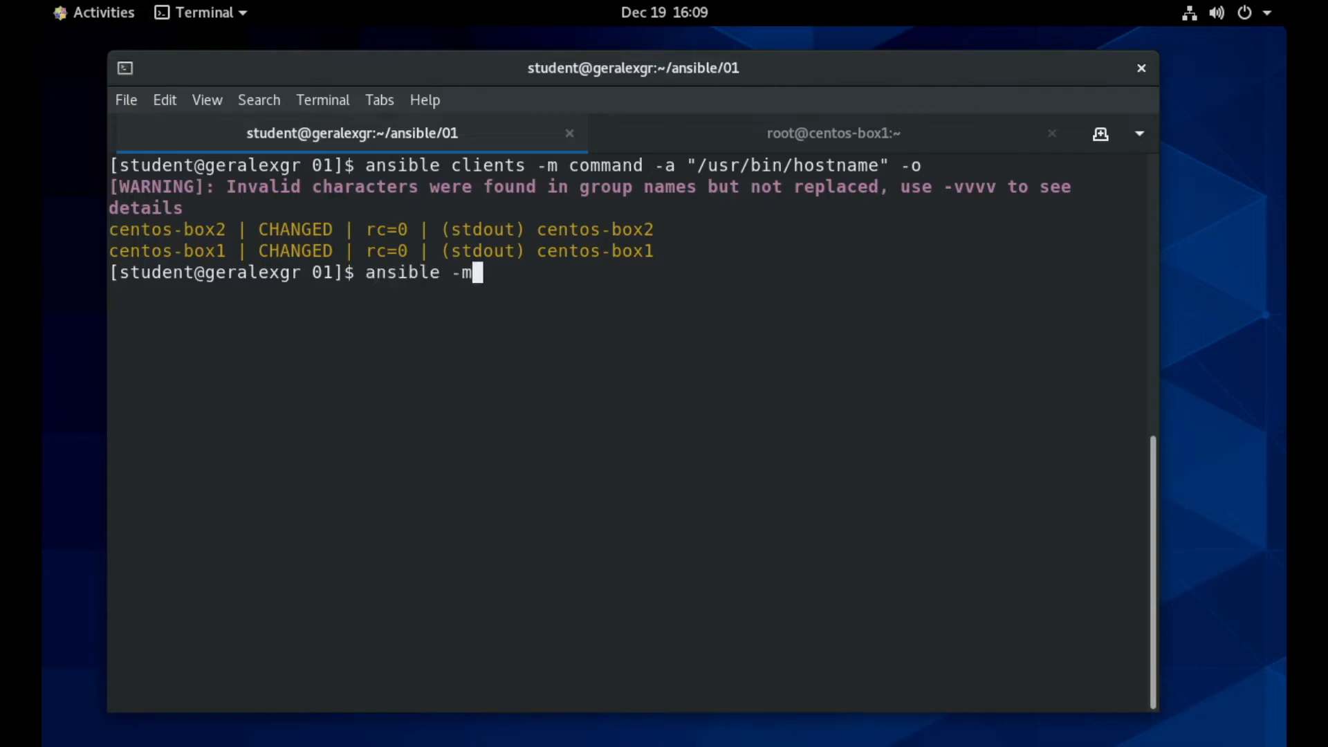
text(user -)
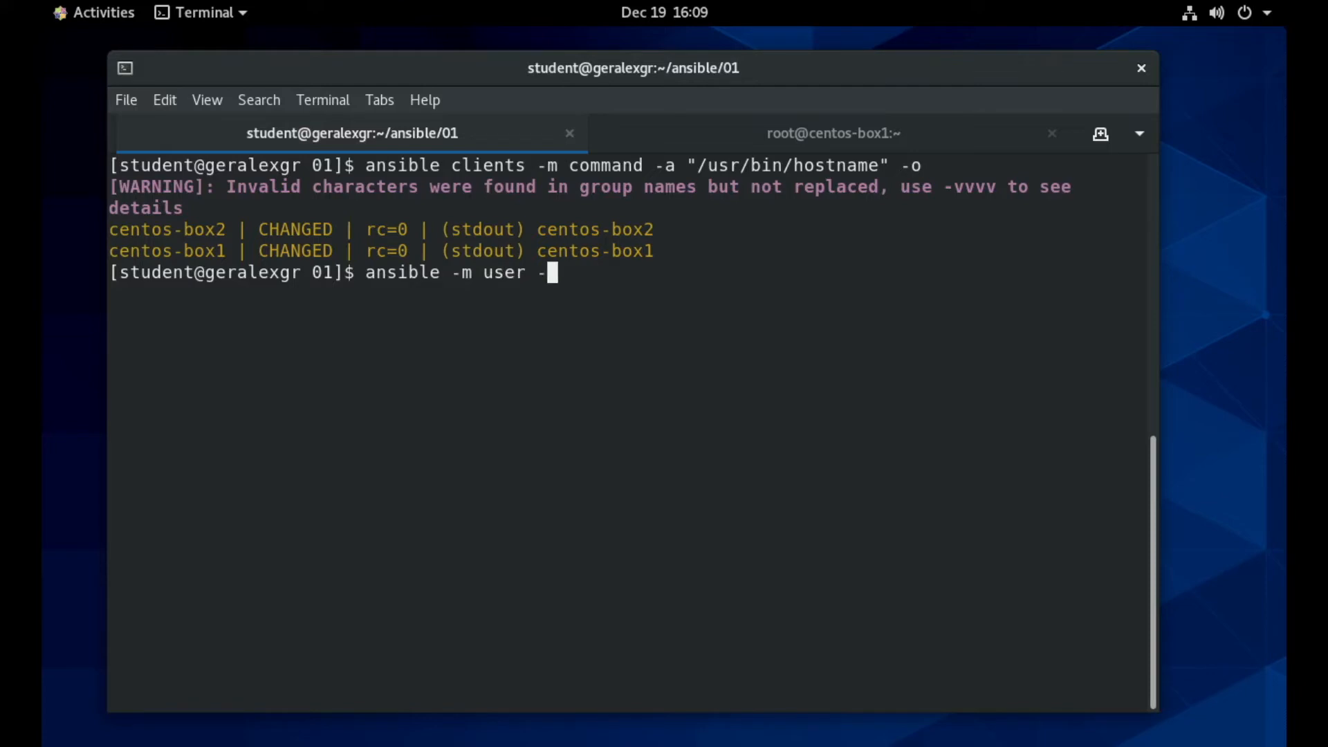
text(a)
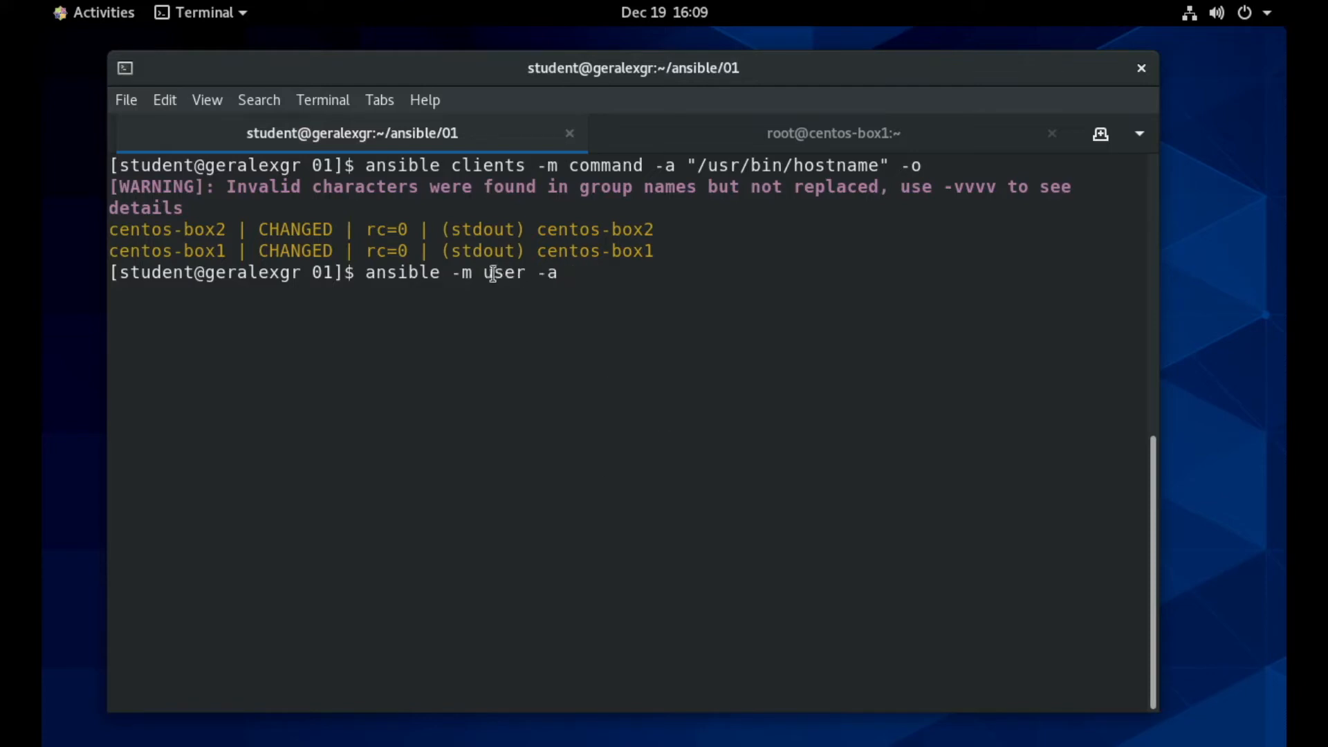
text(" ")
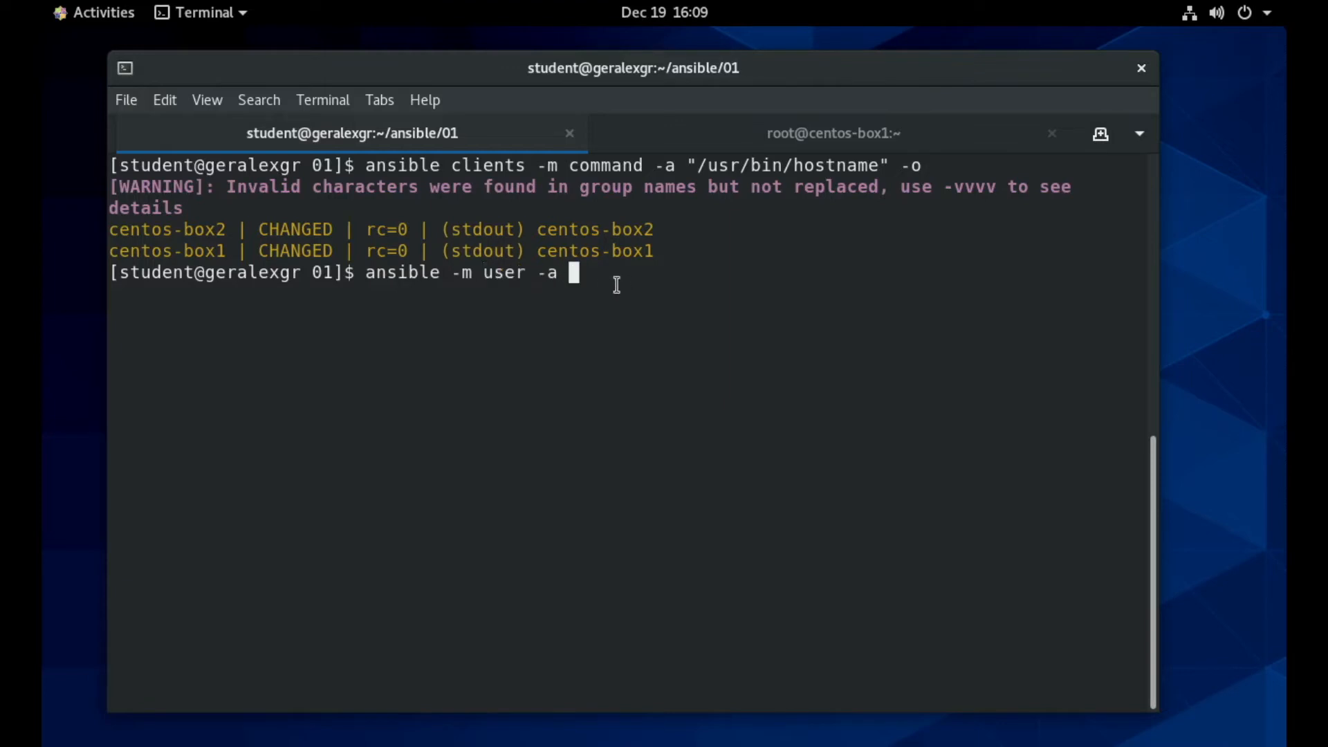
text(")
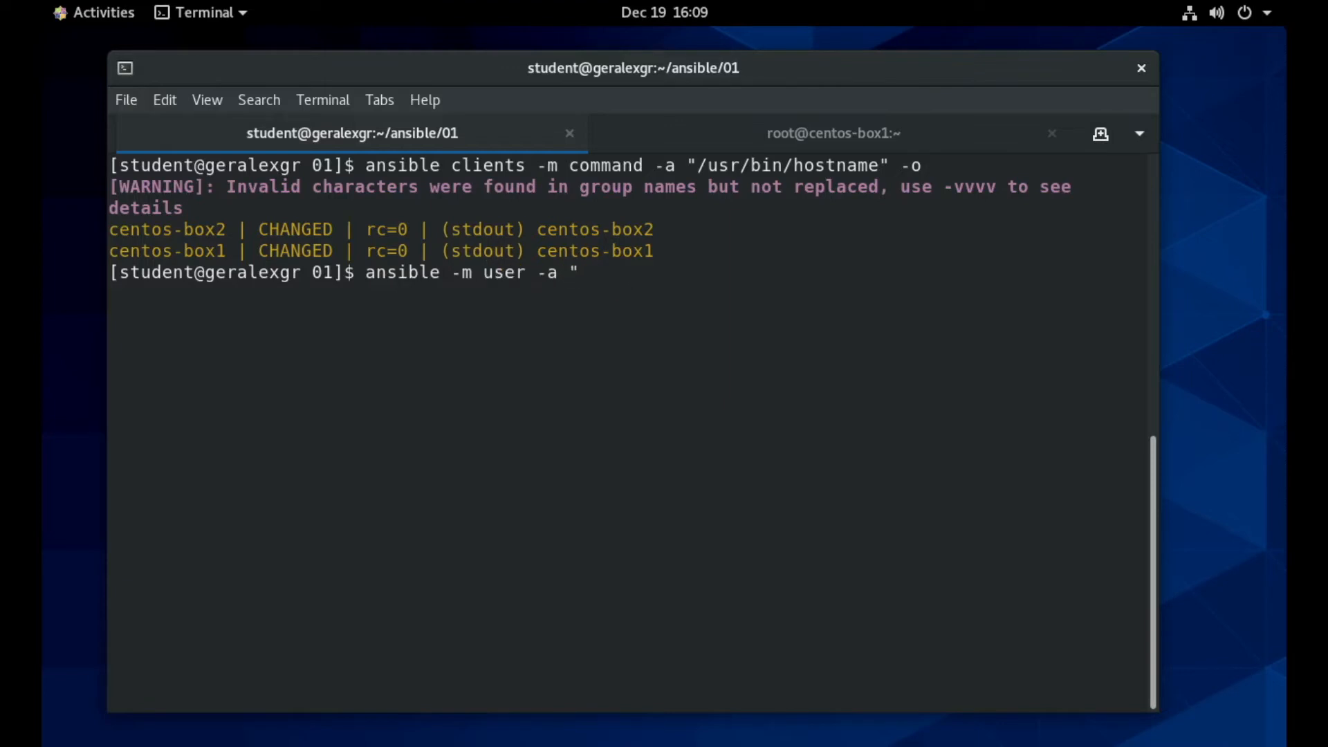
Add the arguments name=newbie uid=4000 state=present with -o output.
text(name)
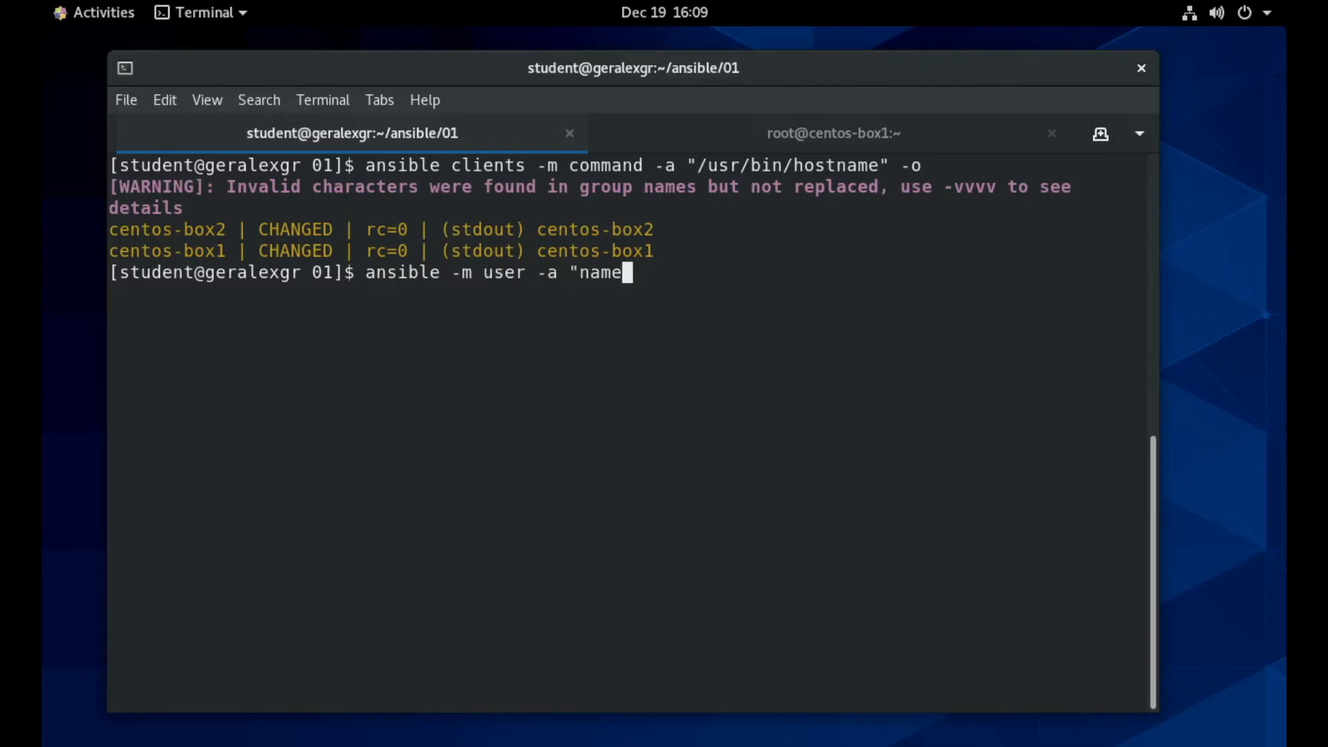
text(=newbie uid)
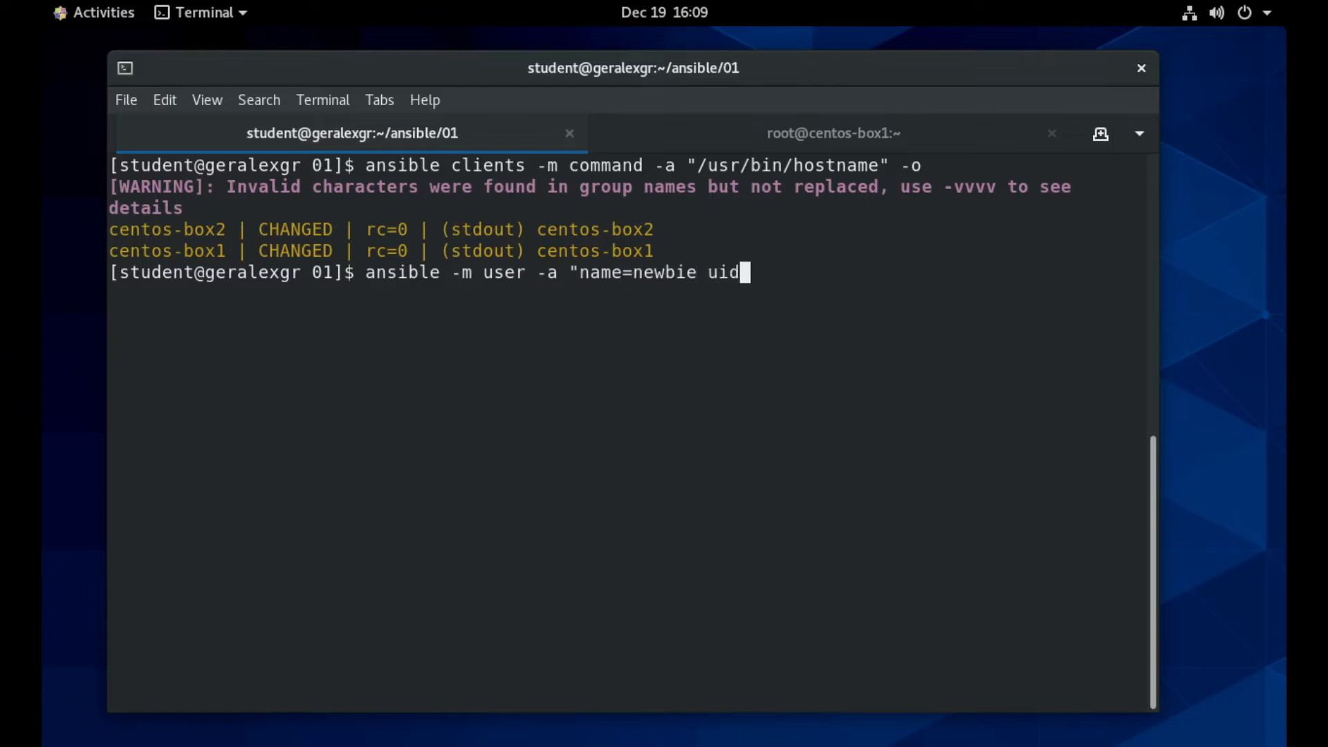
text(=4000)
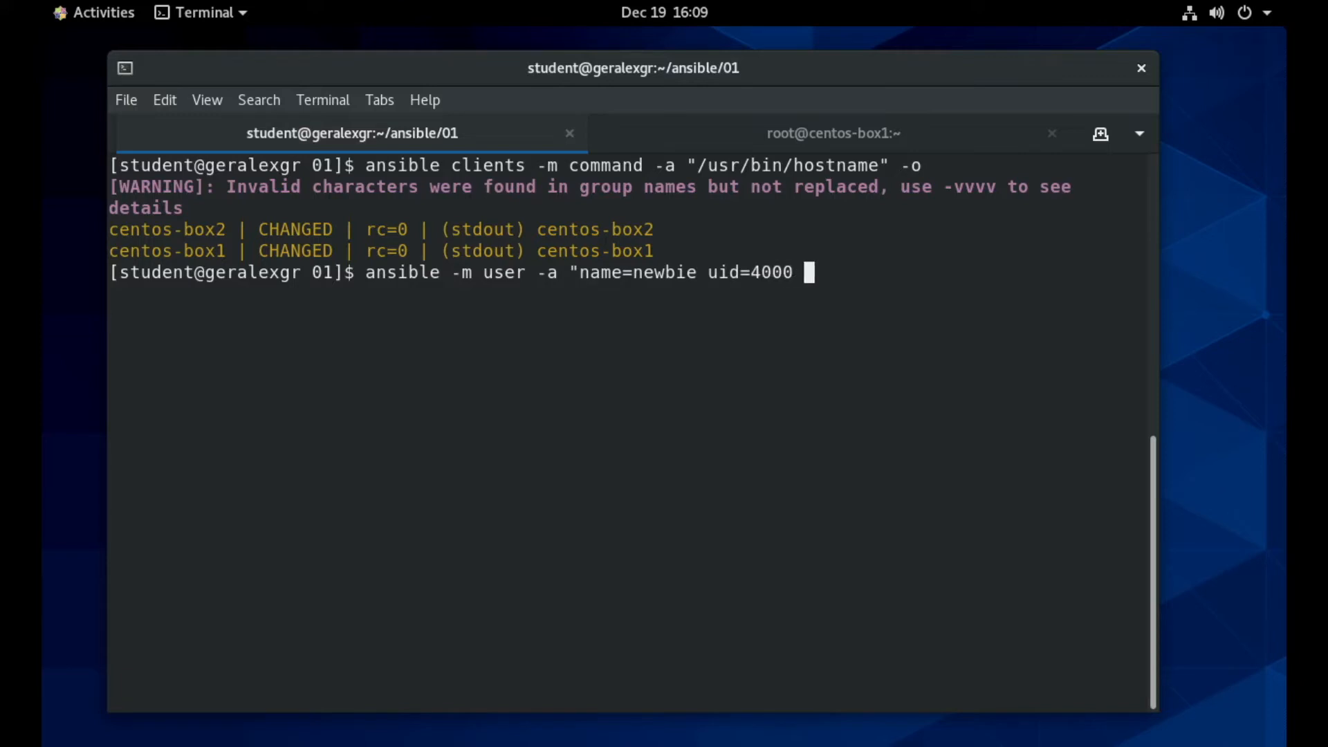
text(state=p)
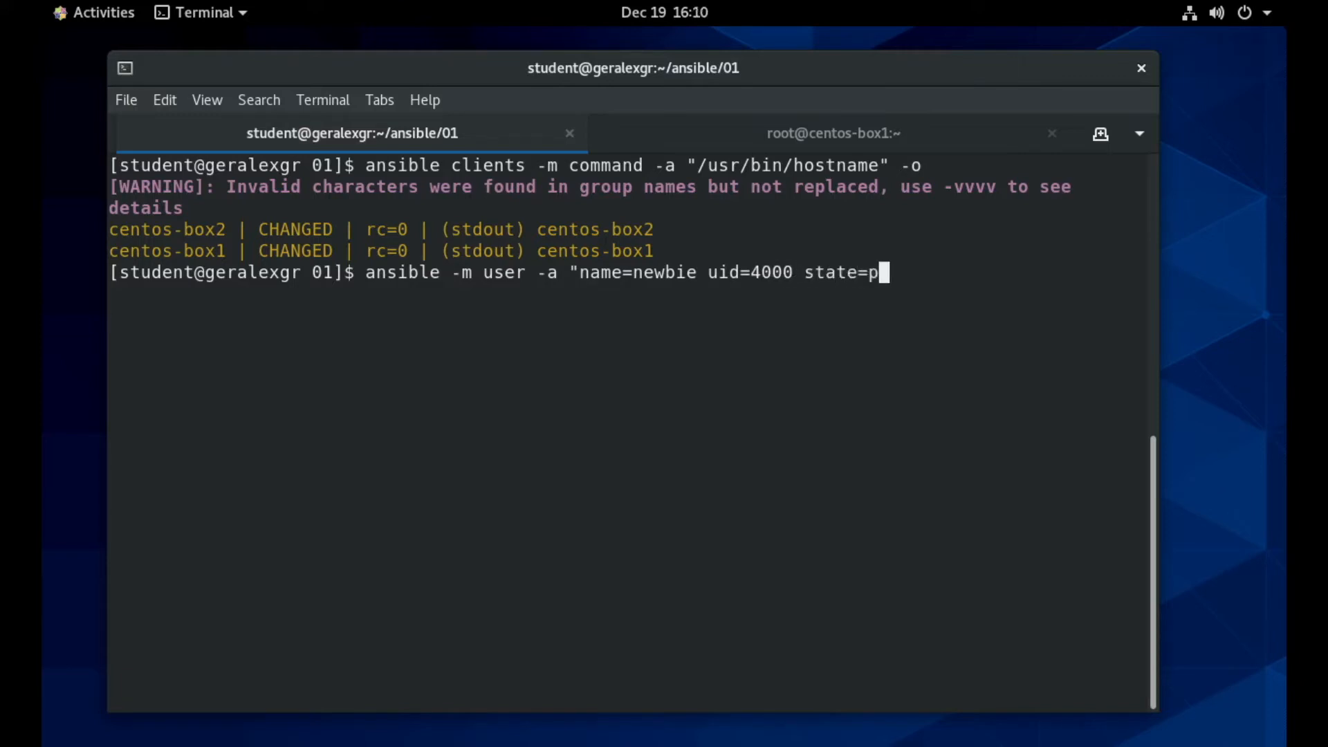
text(resent")
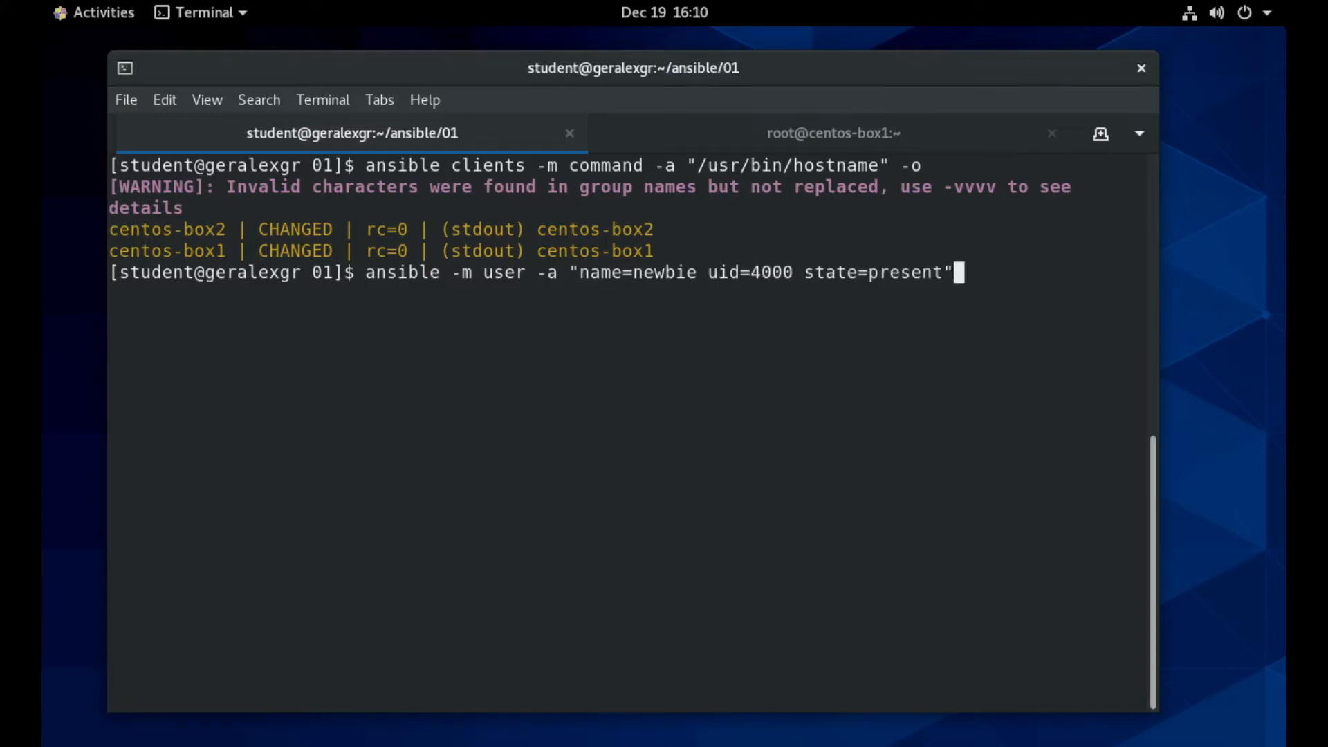
text(0)
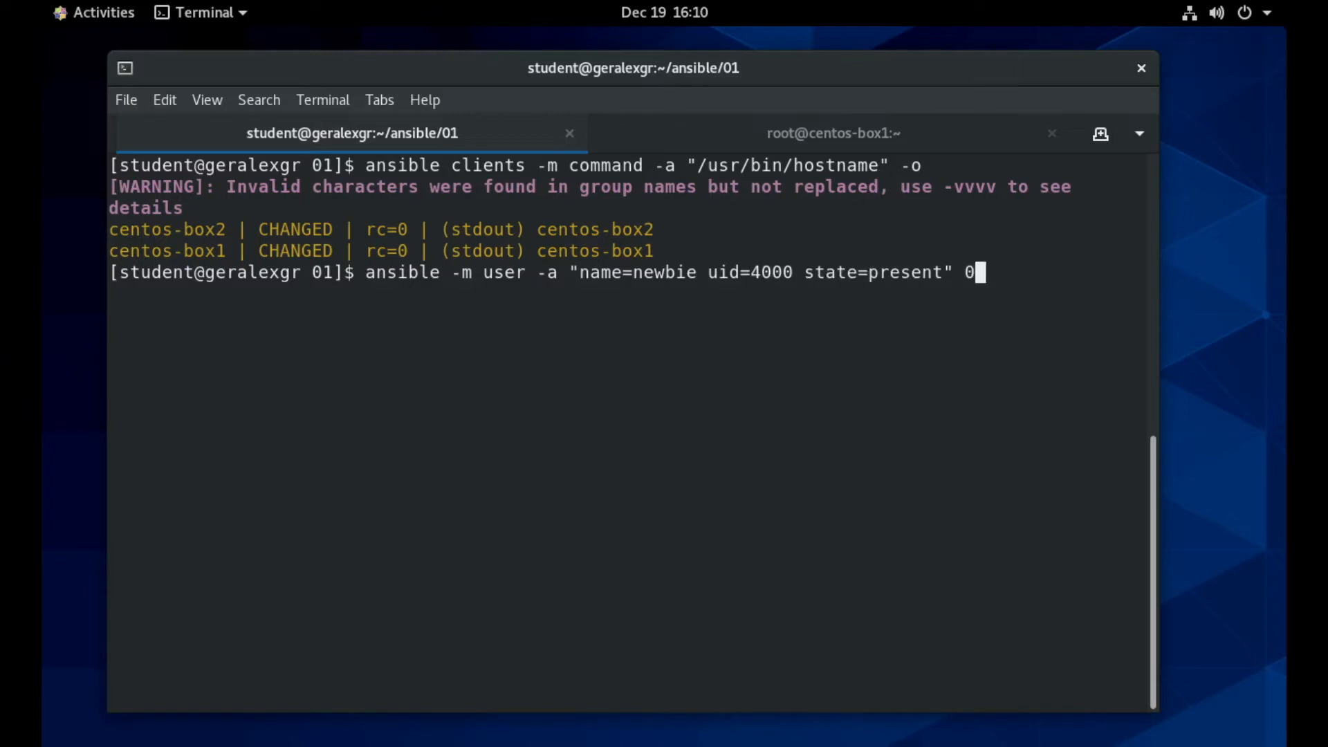
text(-o)
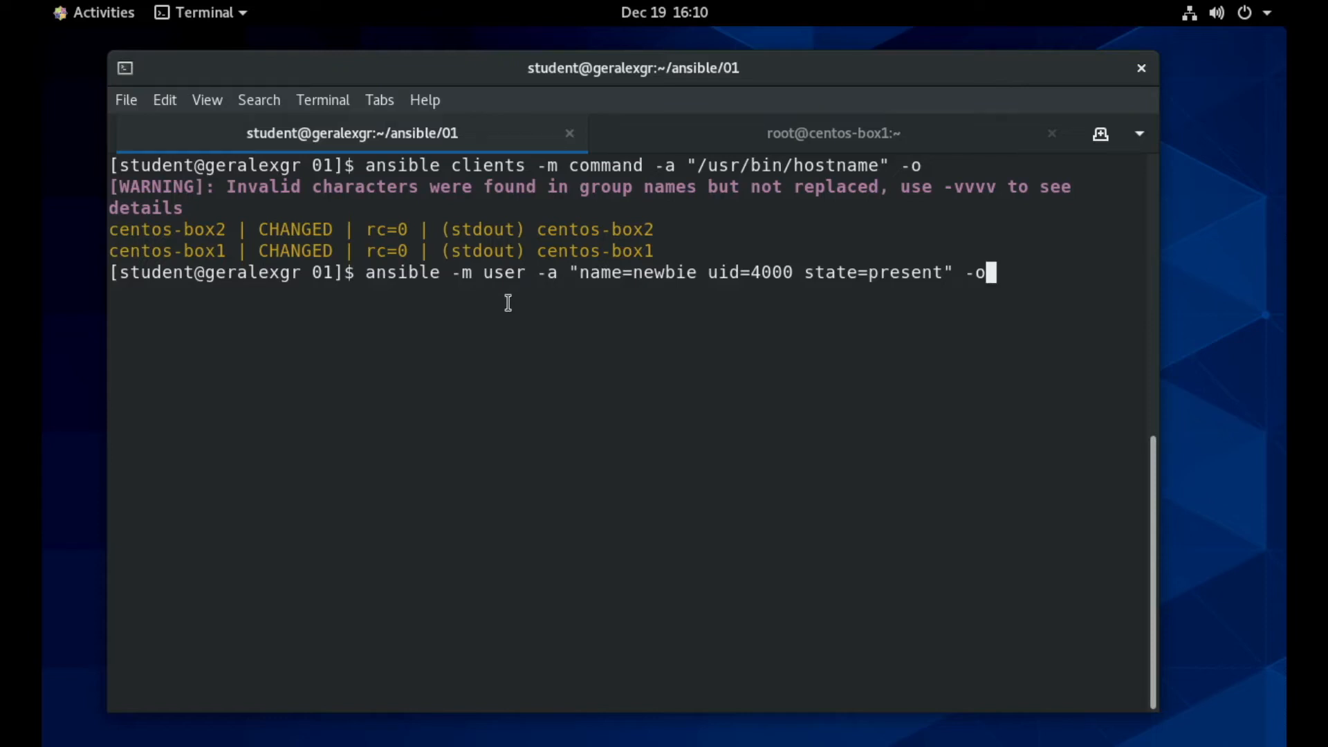
click(871, 272)
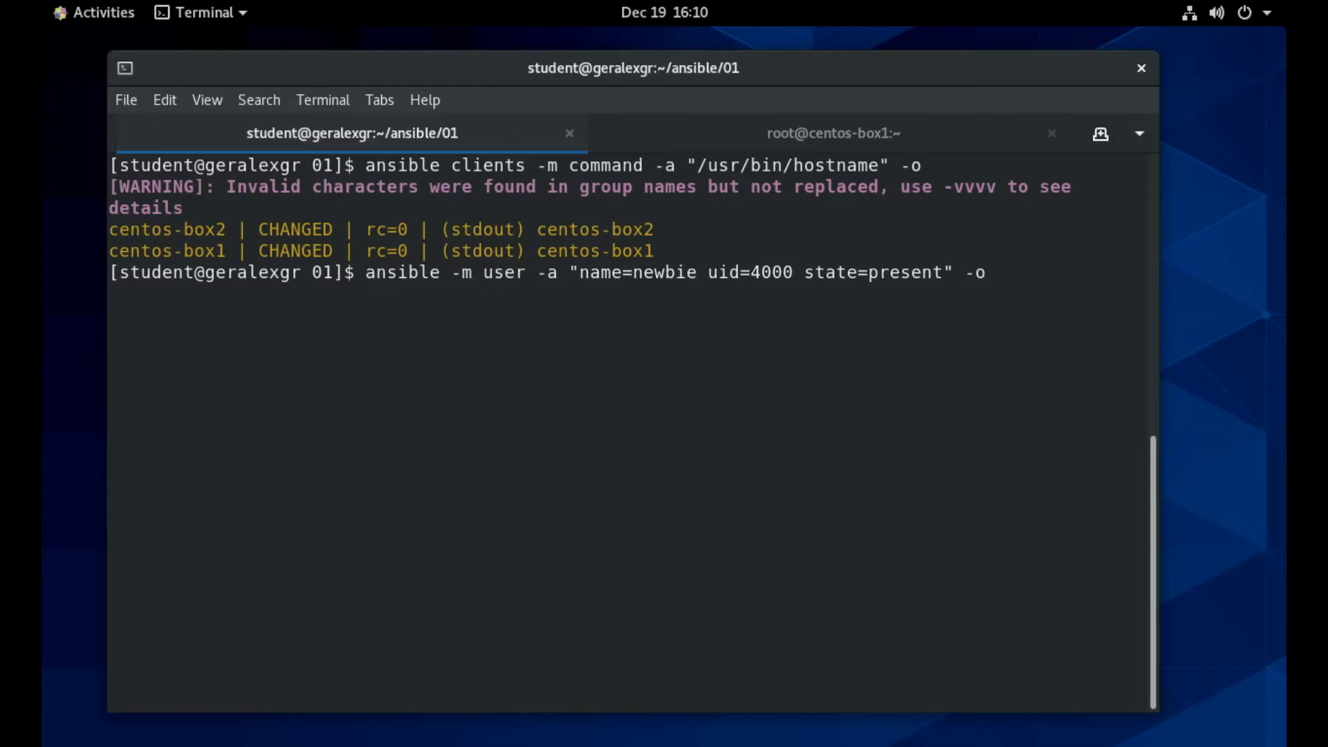
Insert the clients group into the newbie user command and run it.
text(clients)
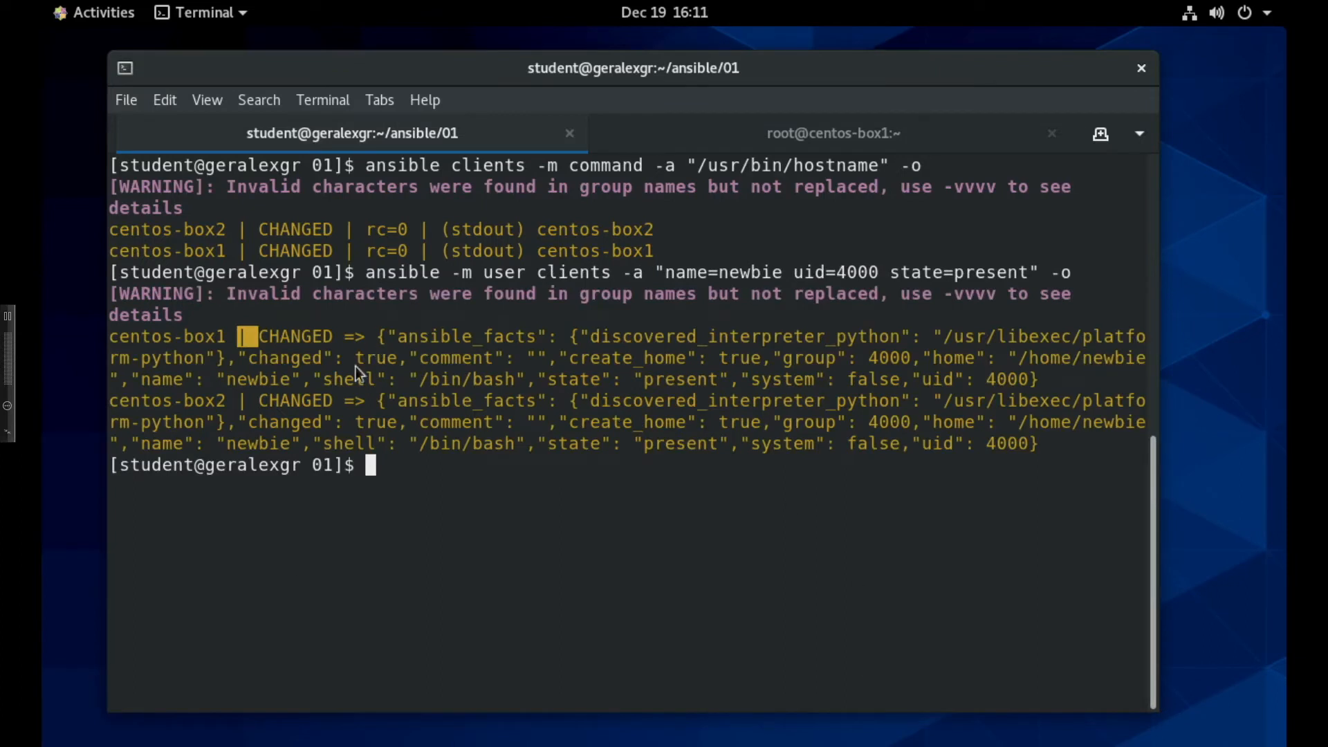
double_click(402, 272)
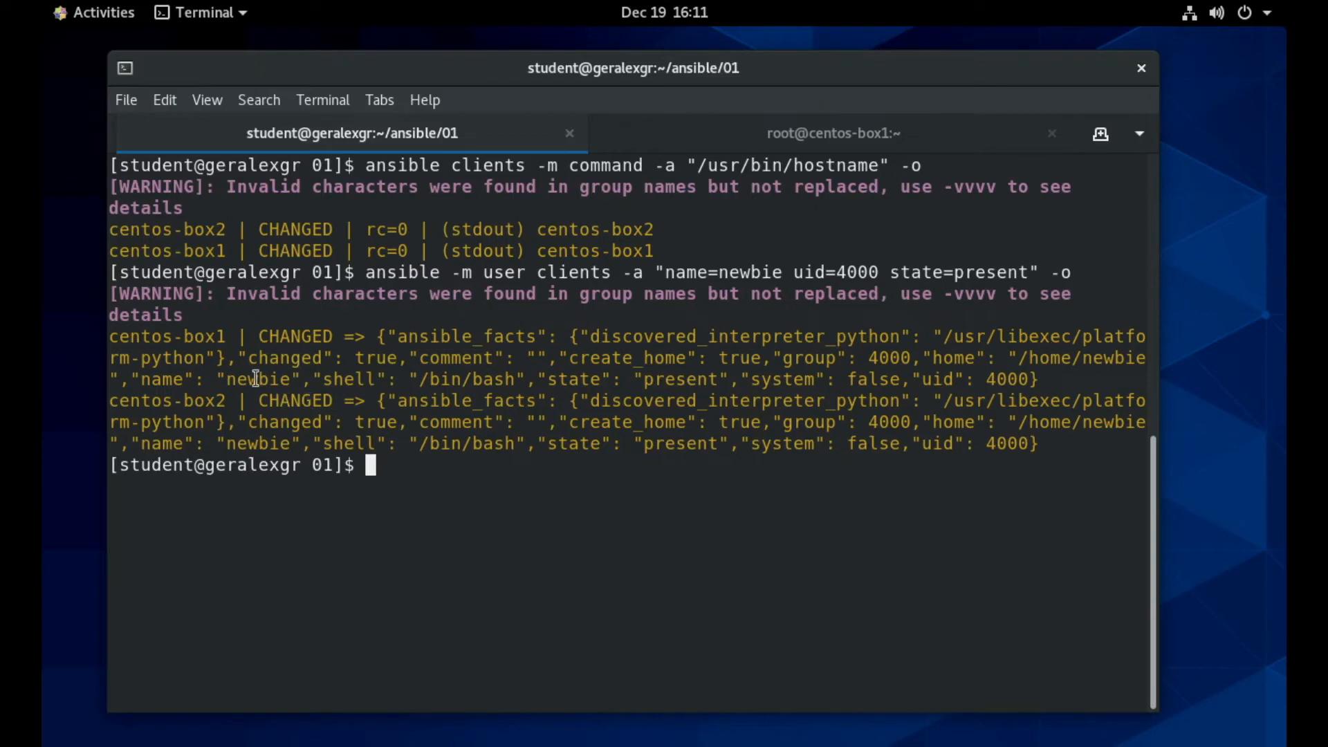
double_click(294, 400)
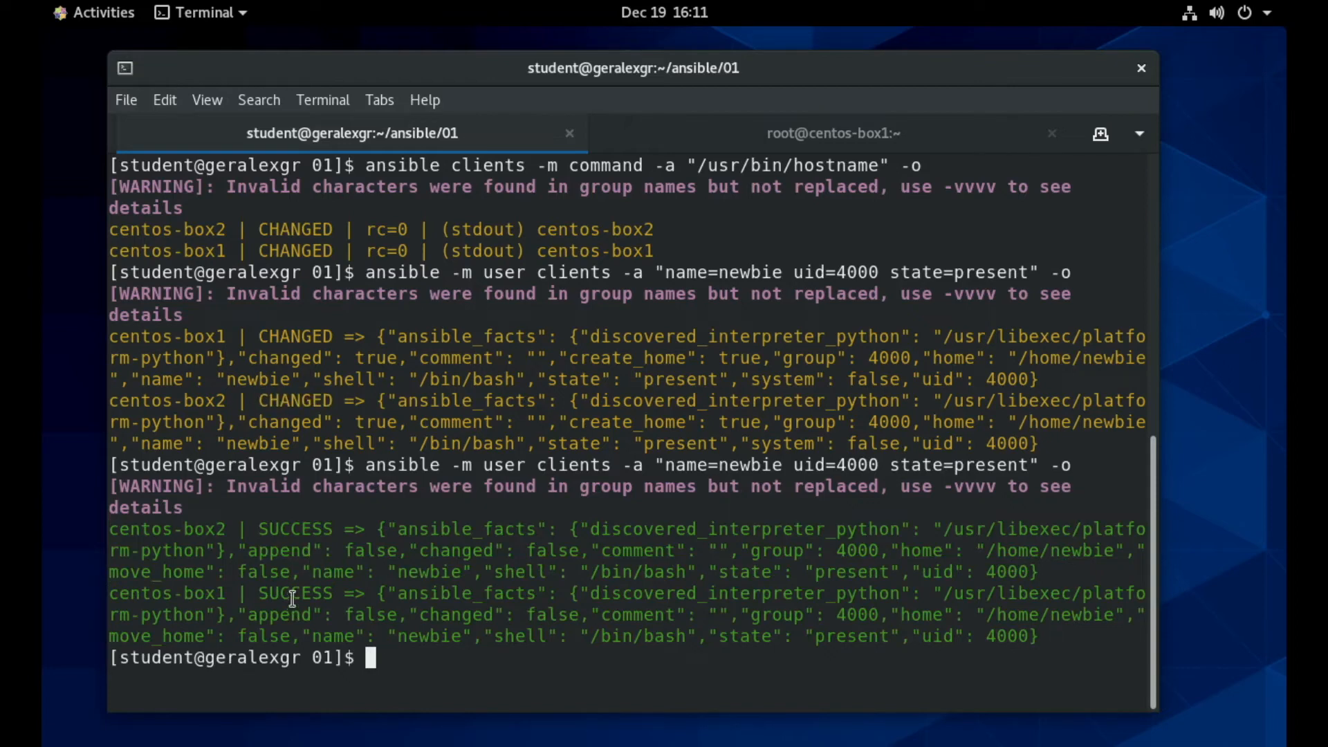
Select part of the rerun's SUCCESS output and start typing clear.
double_click(294, 593)
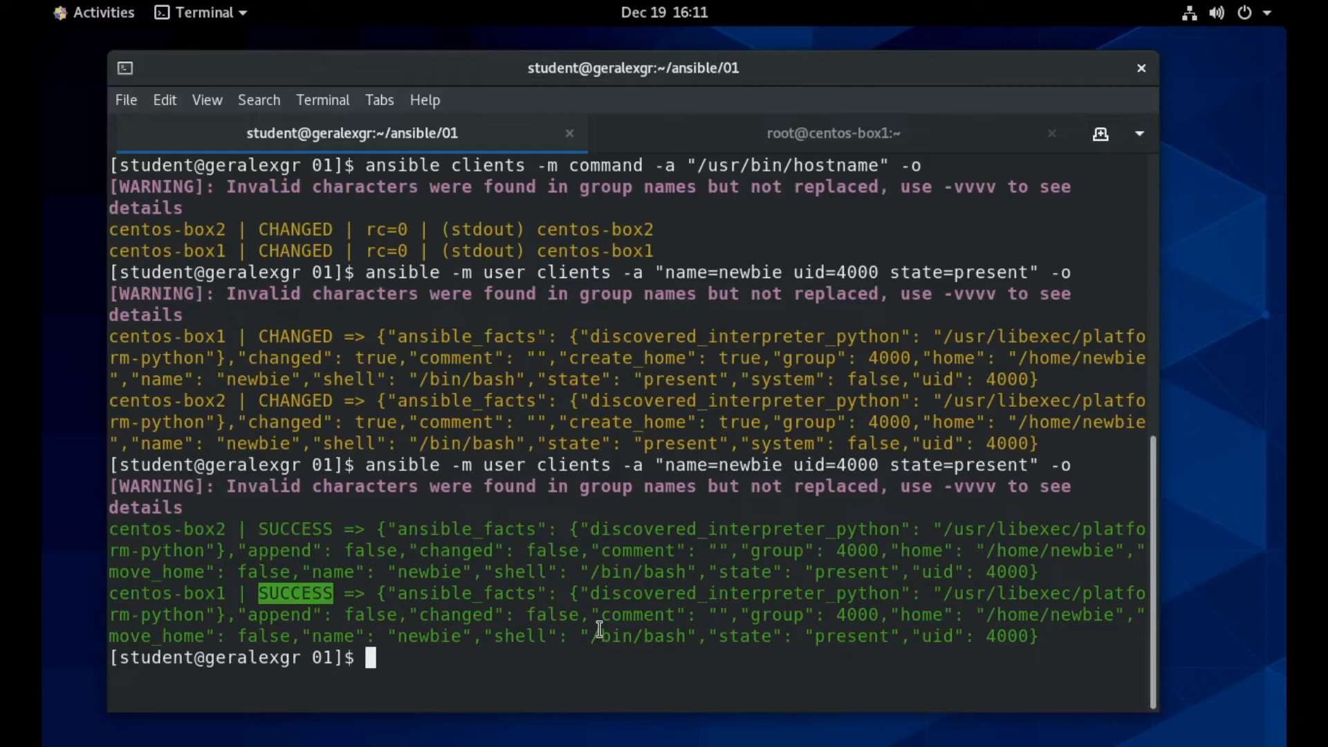
text(cle)
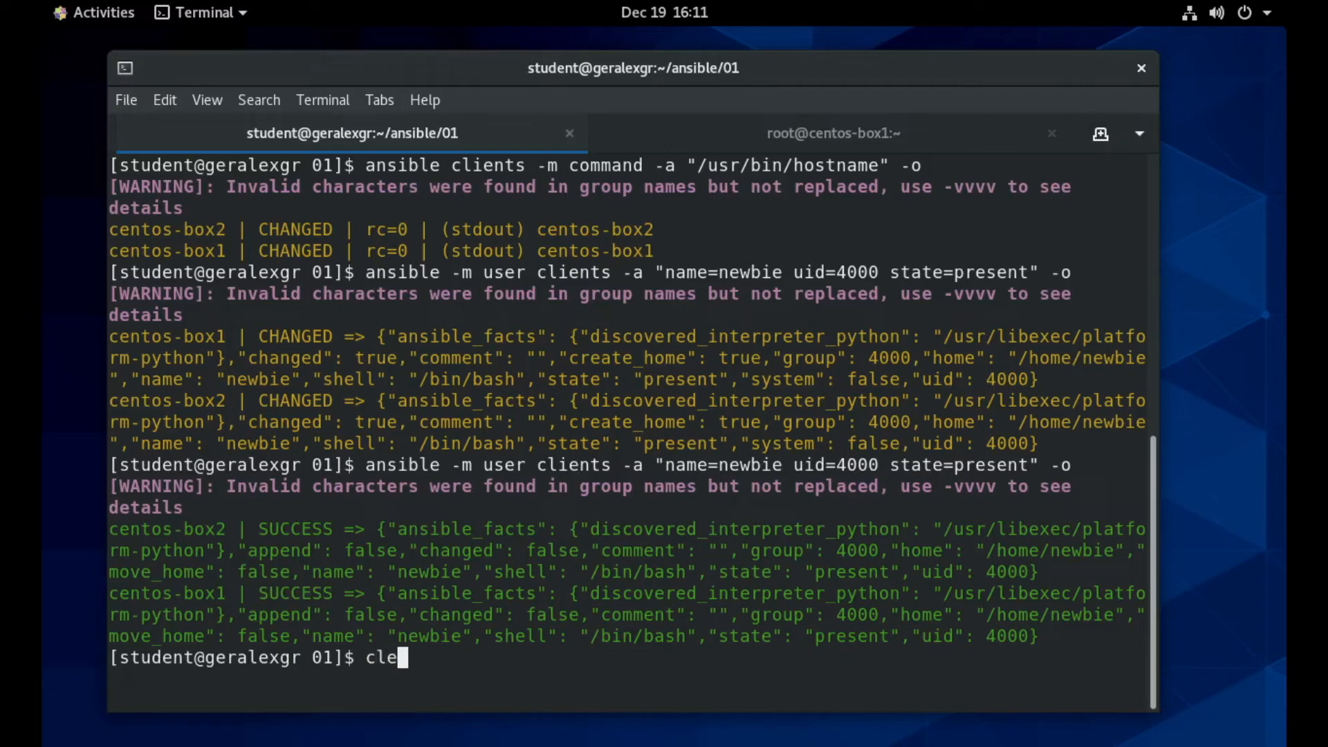
Discard the partial input and note -b = become, -u = user, -i = inventory.
key(BackSpace)
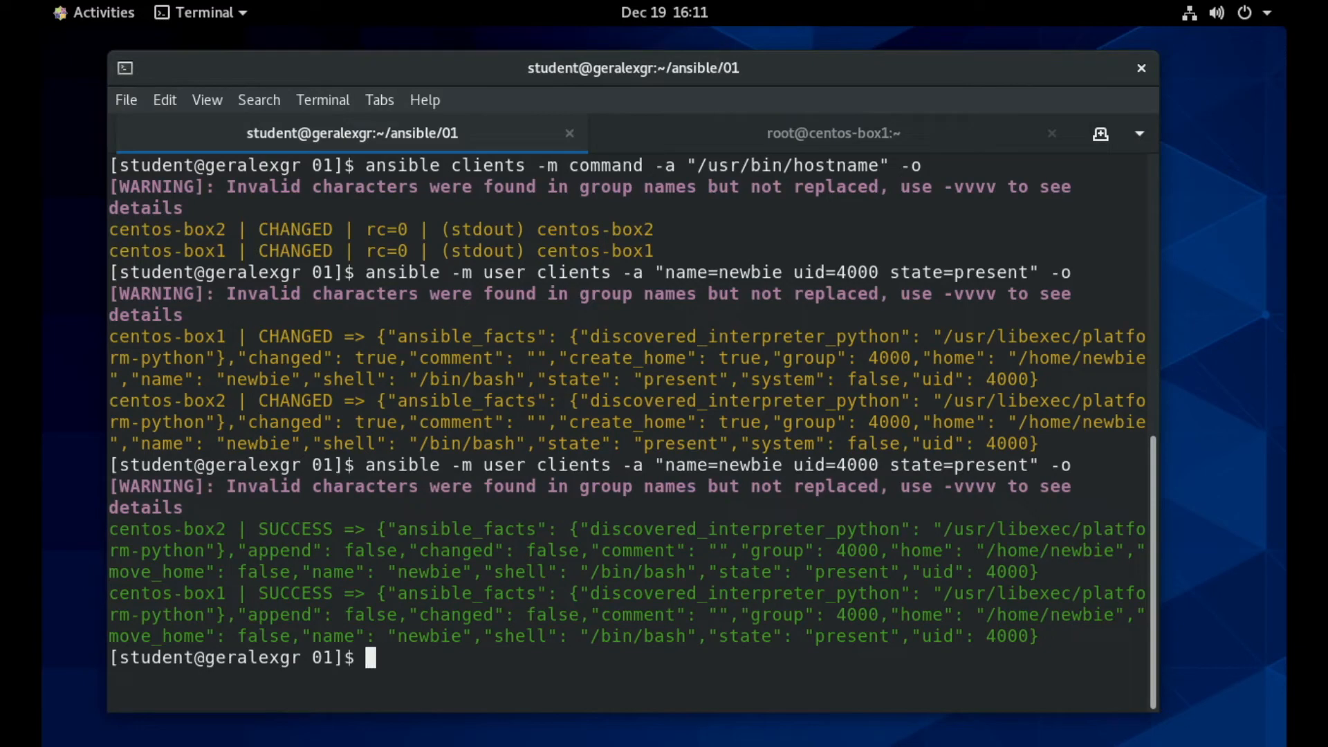
text(-b = bec)
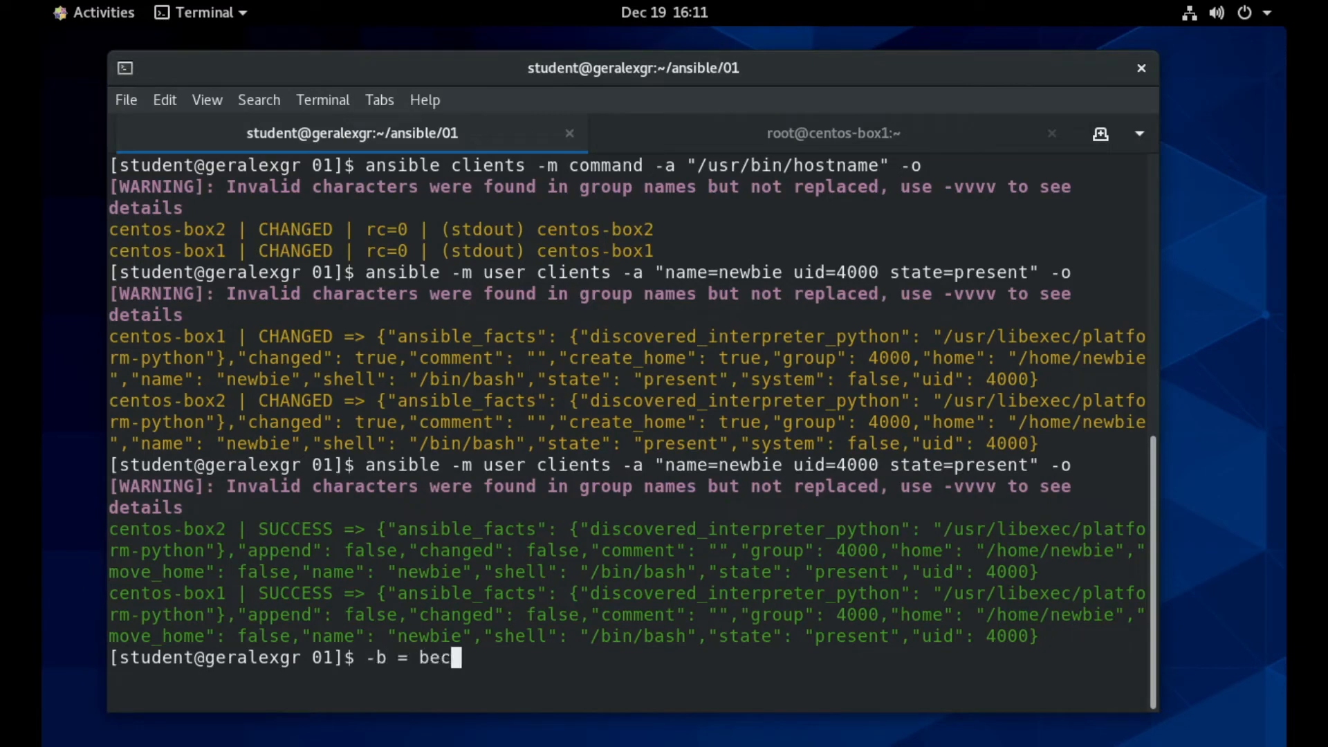
text(ome)
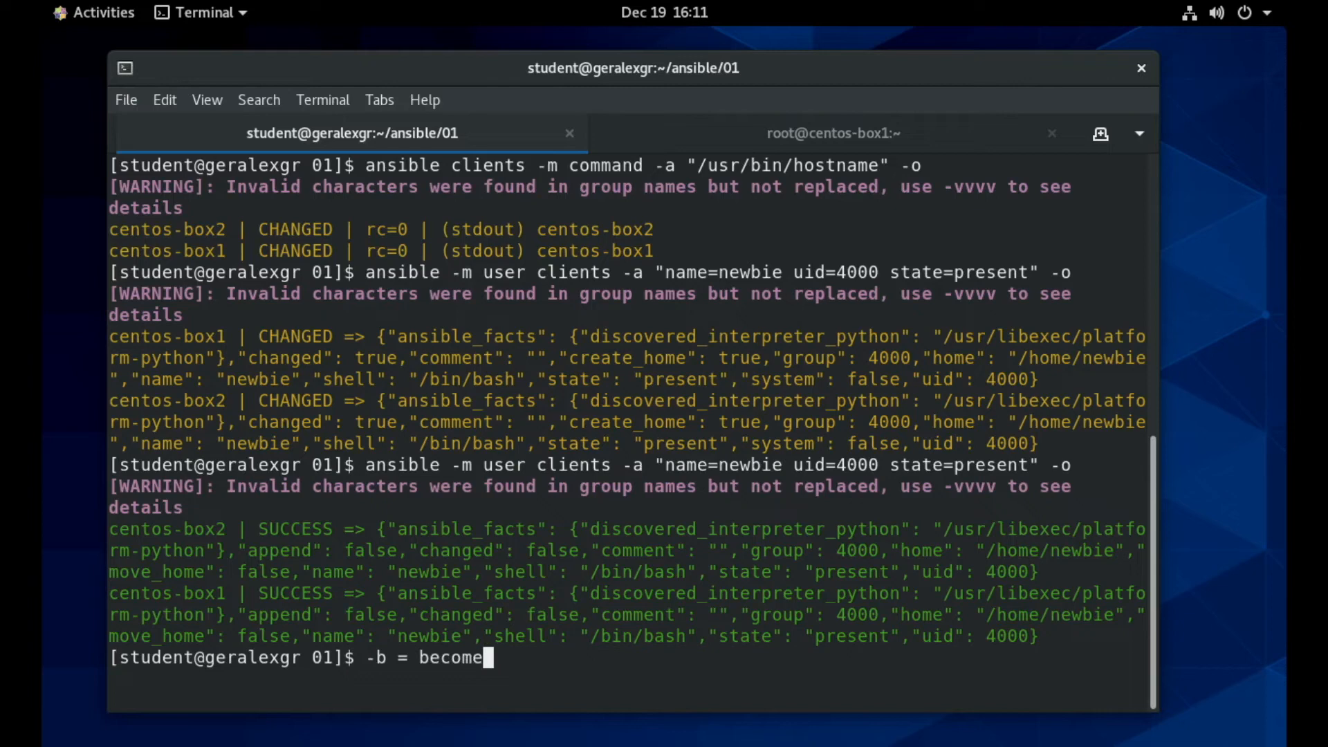
text(-u)
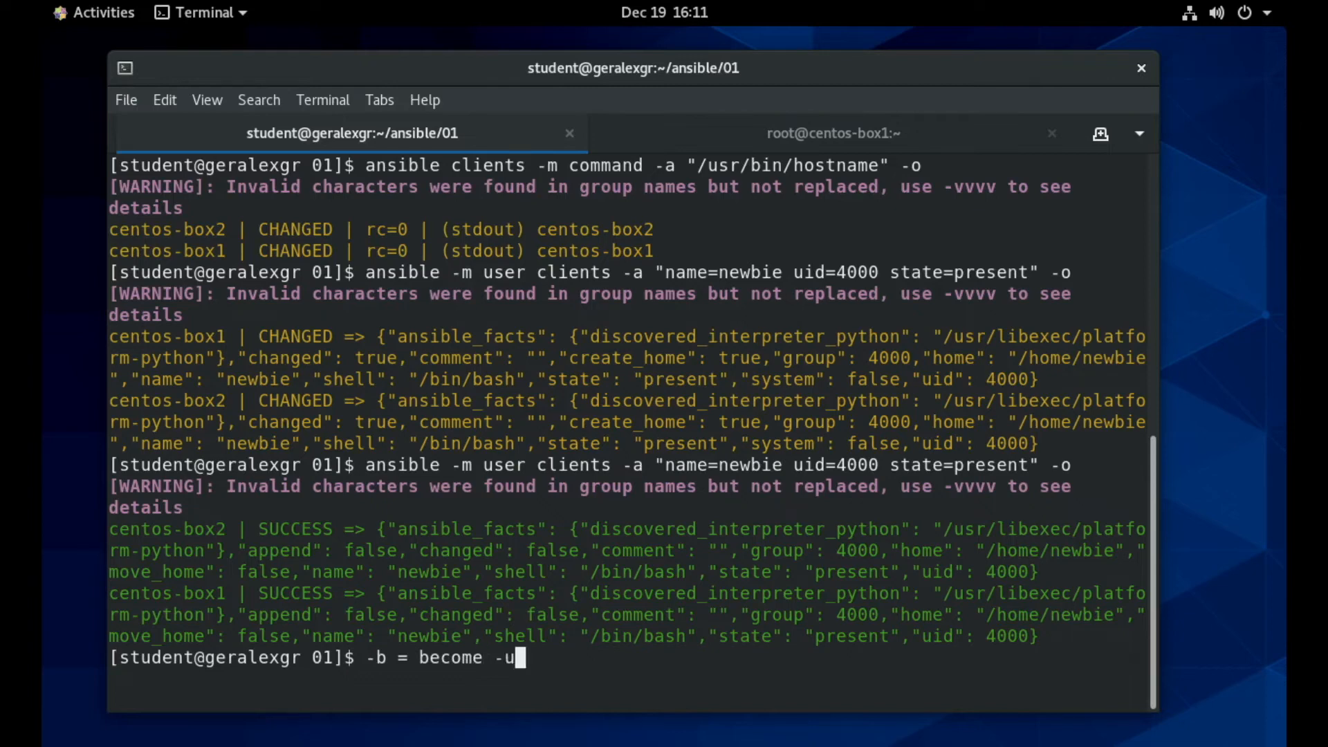
text(=)
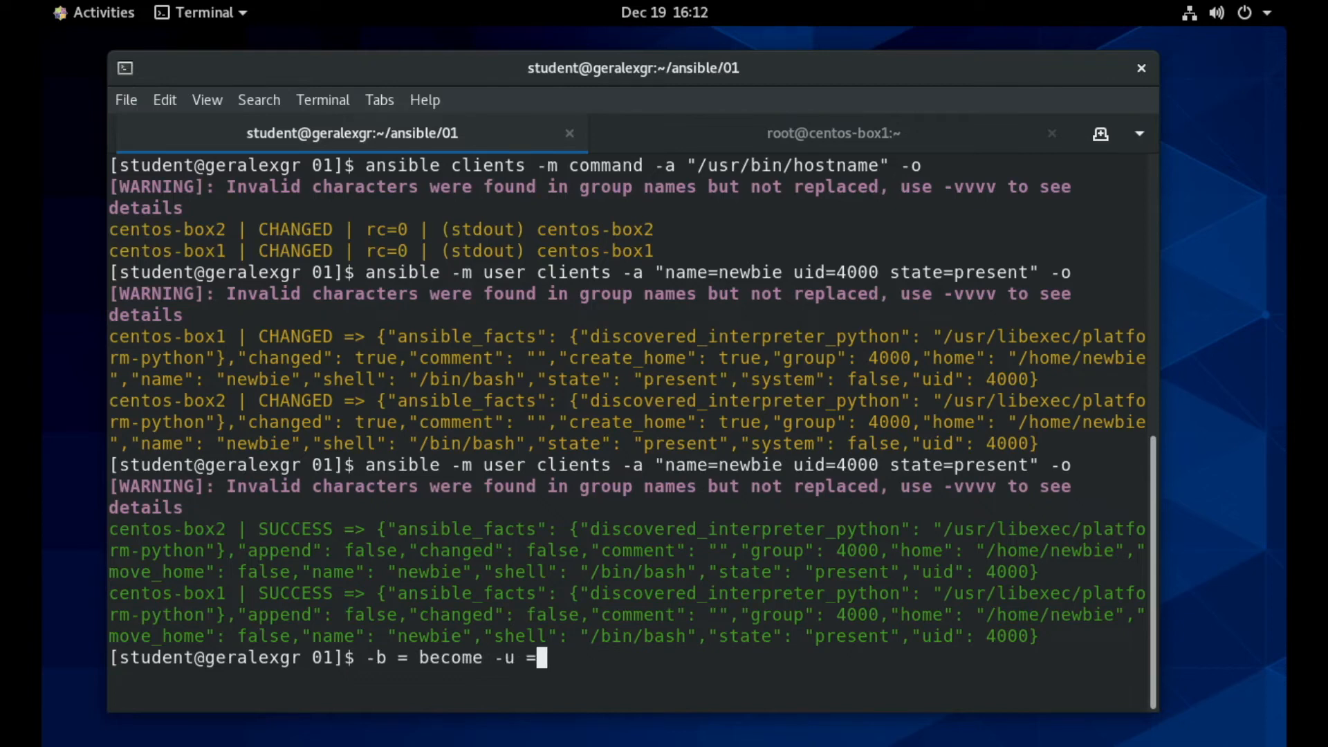
text(user)
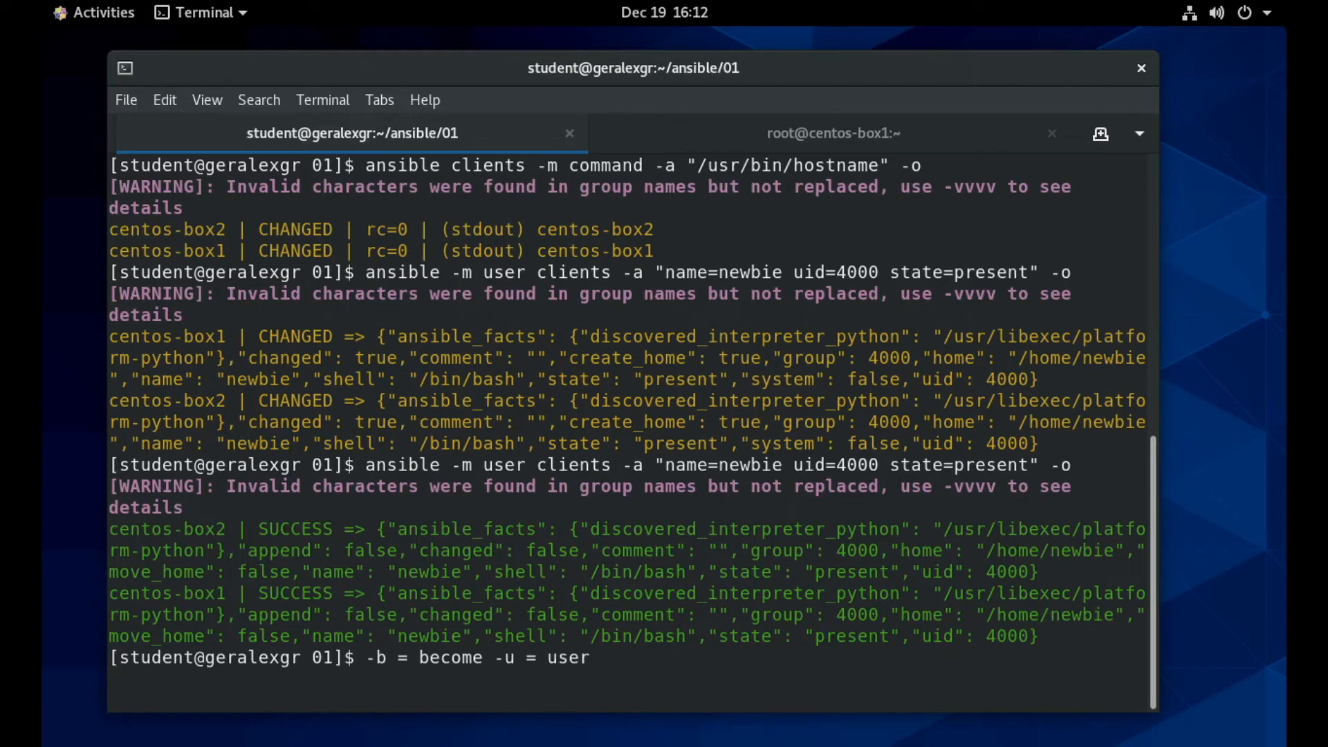
text(-i)
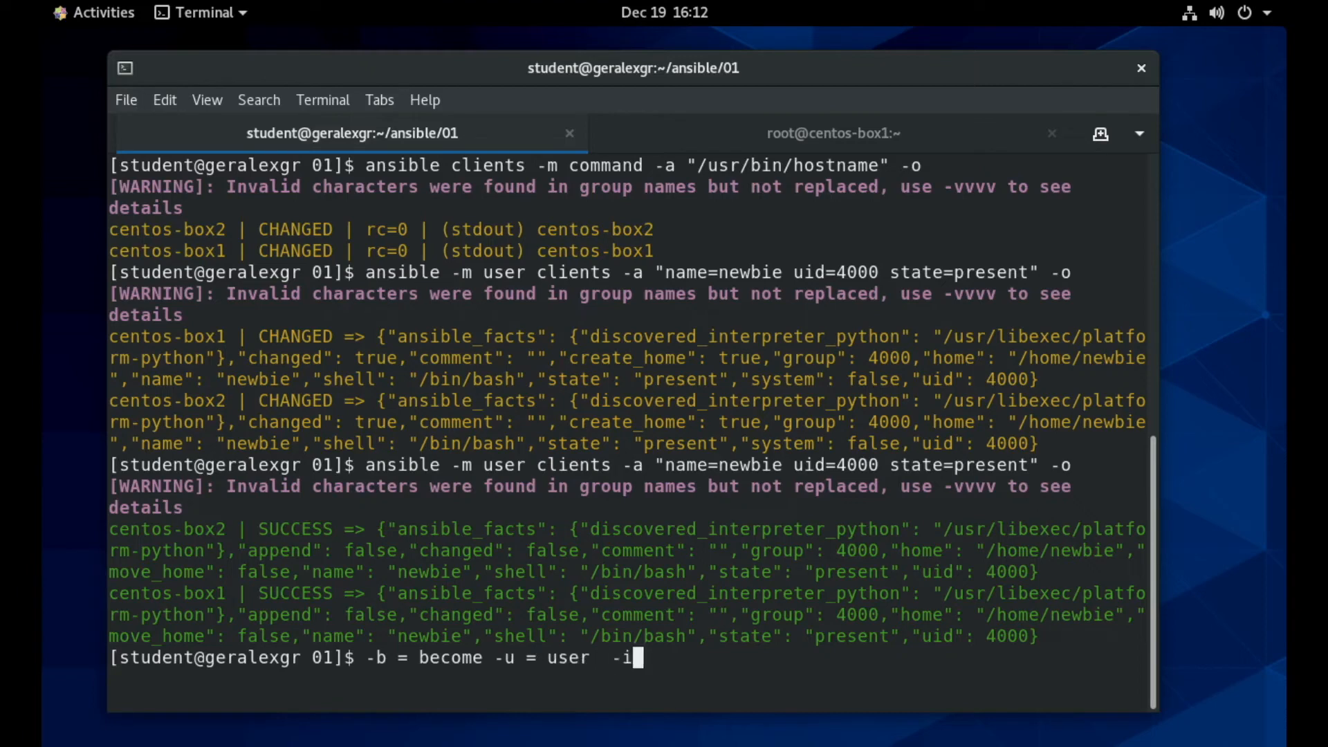
text(= inv)
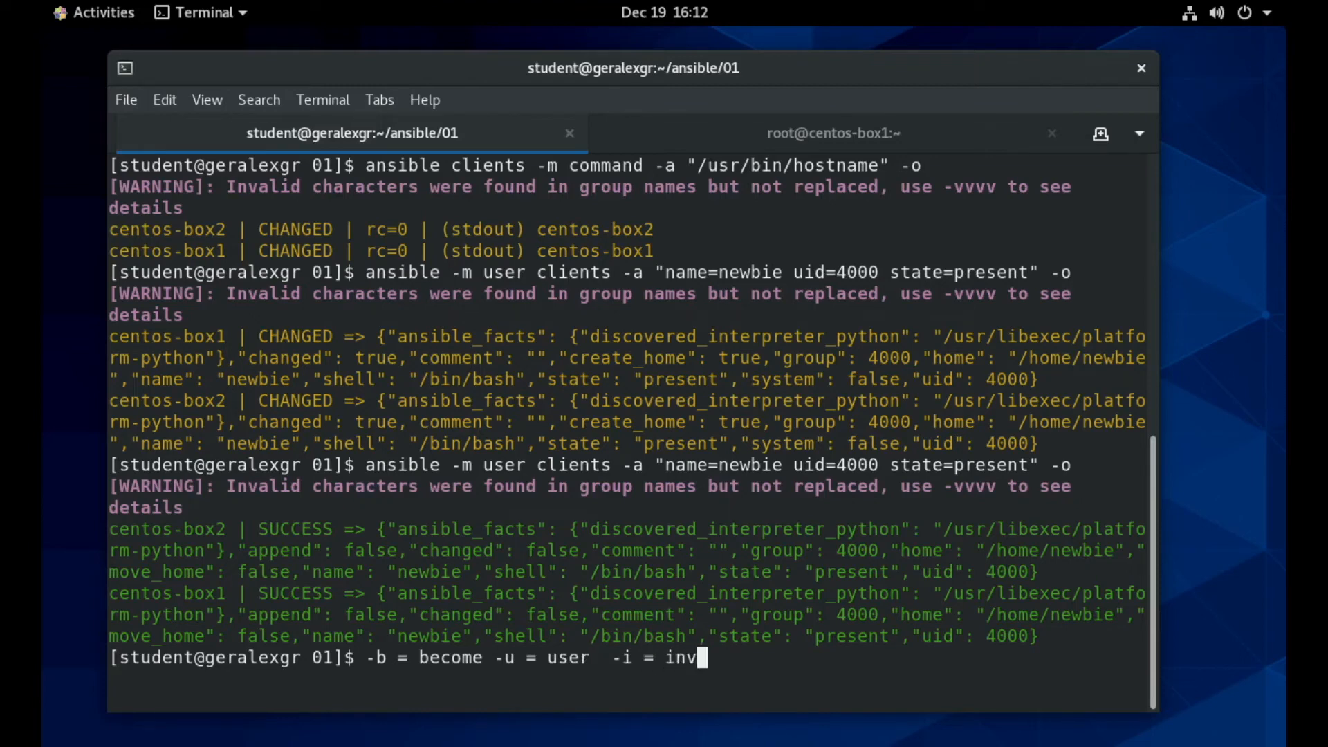
text(rntory)
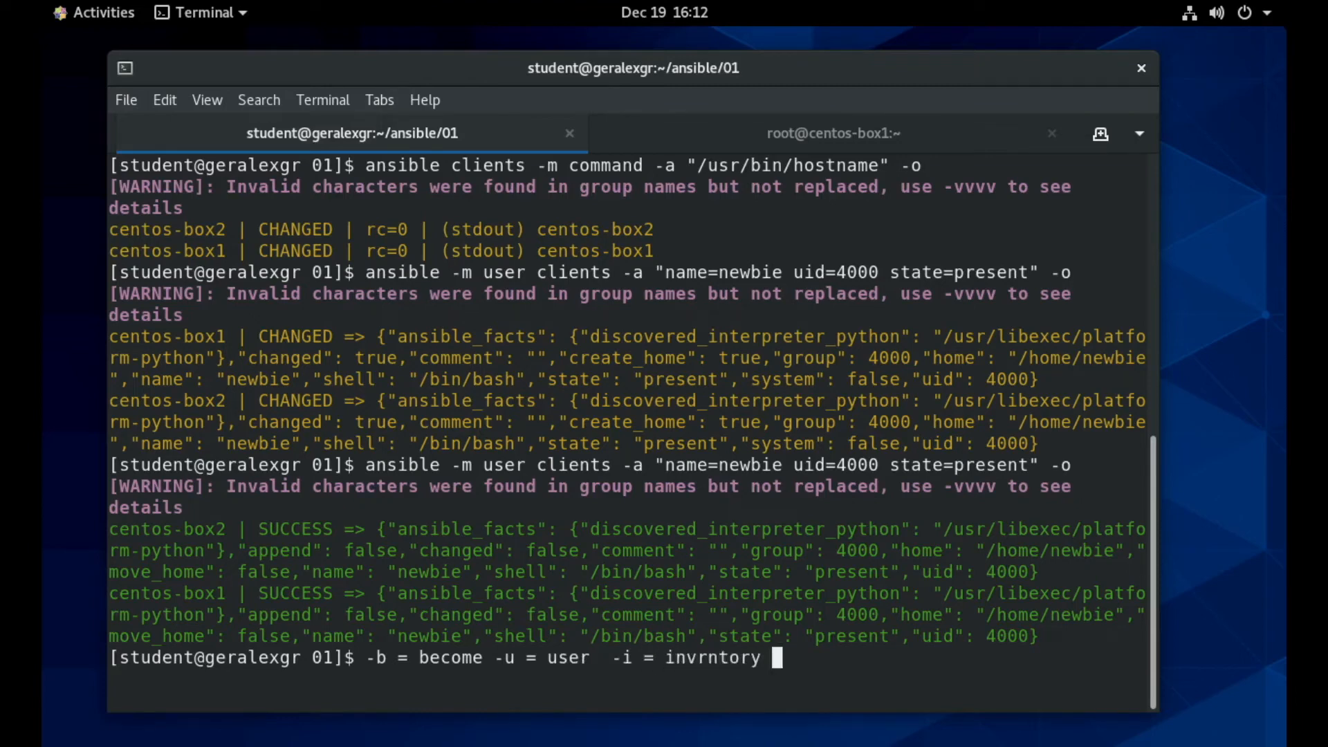
Note --become-method = sudo, su, plus --become-user and --ask-become-pass.
text(-0-be)
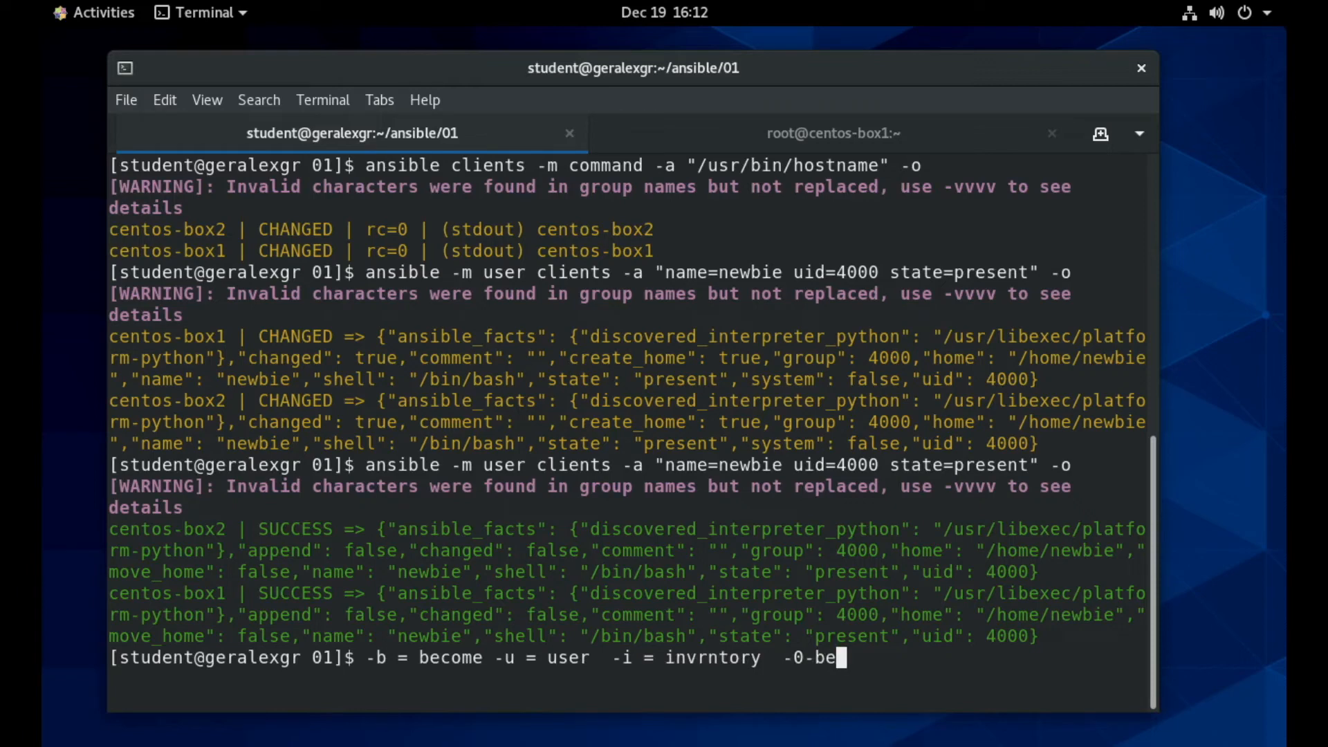
text(--bre)
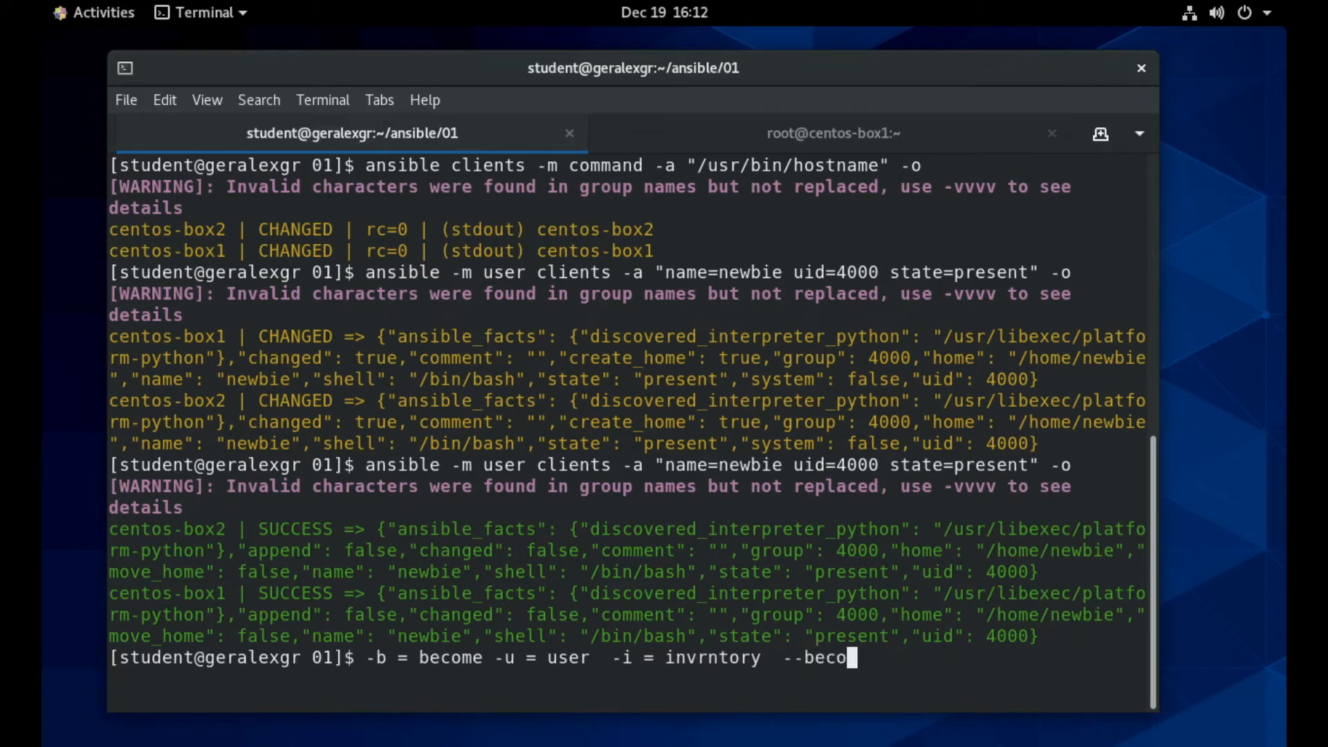
text(me-method)
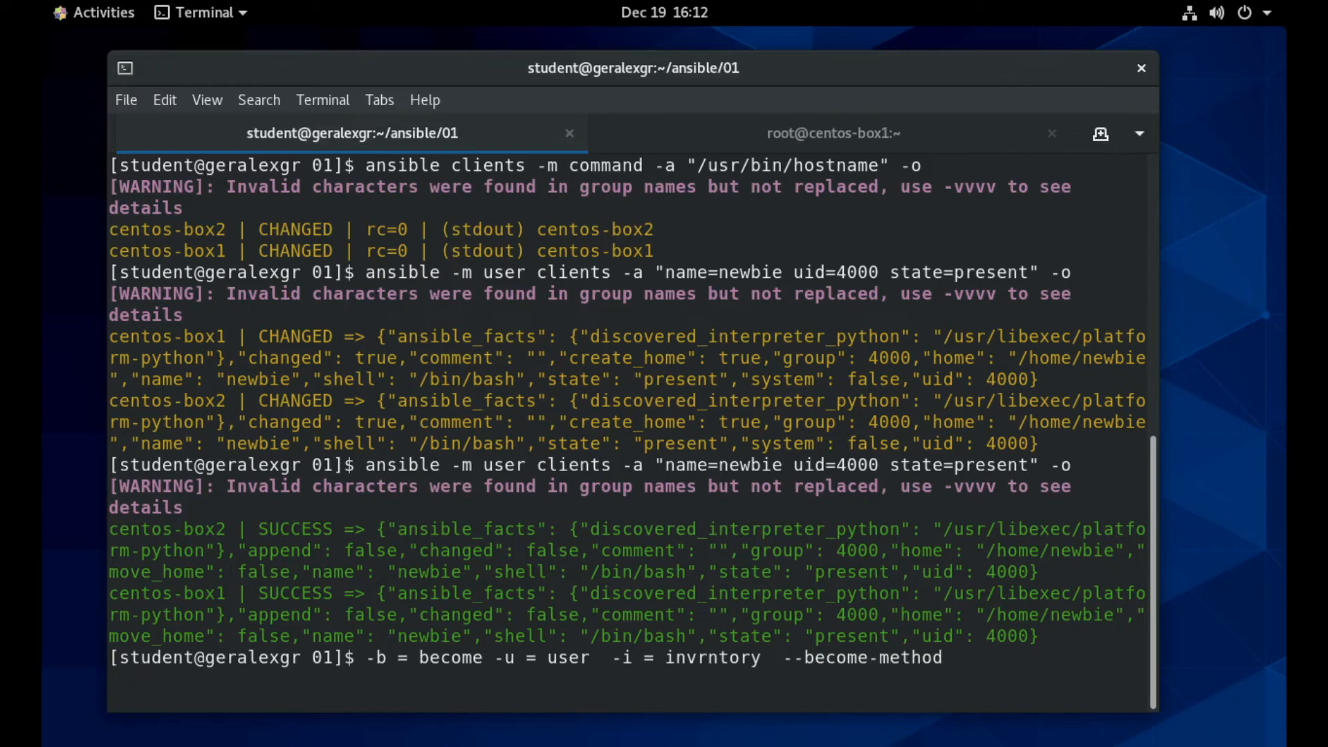
text(= sudo)
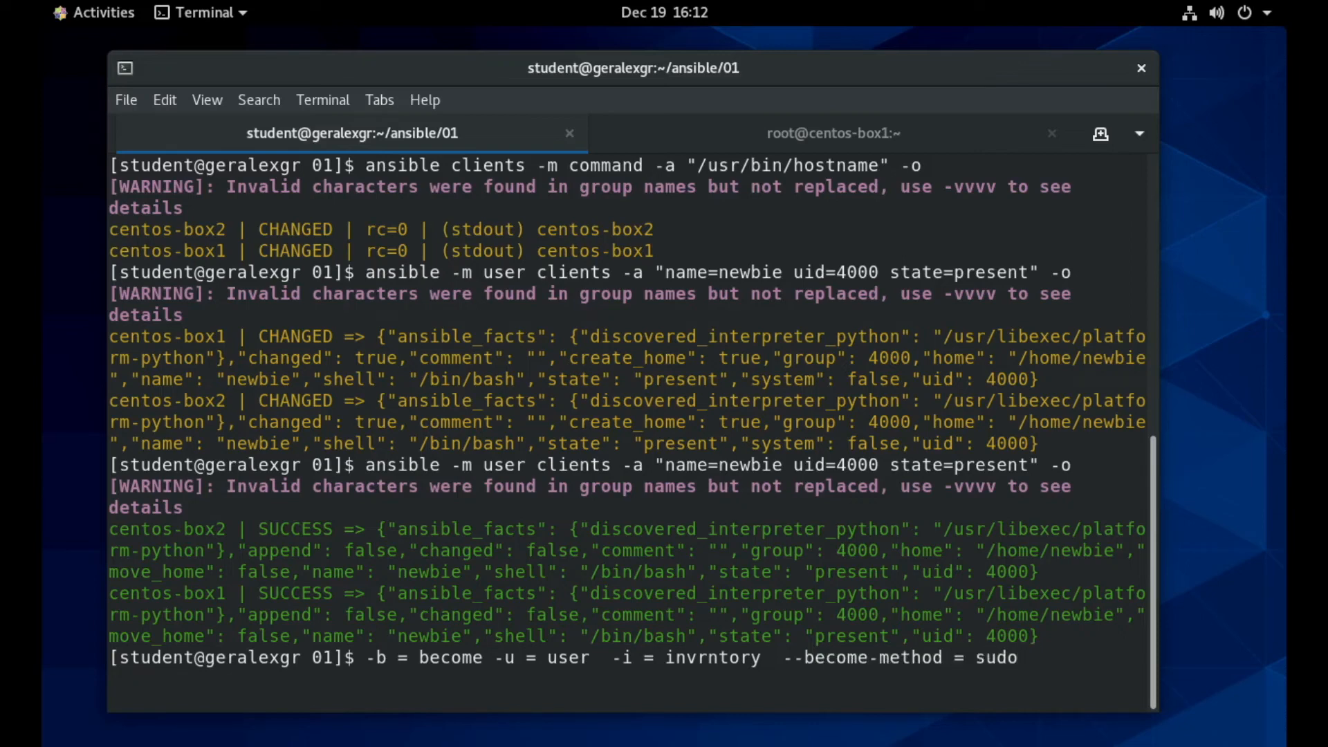
text(, su --)
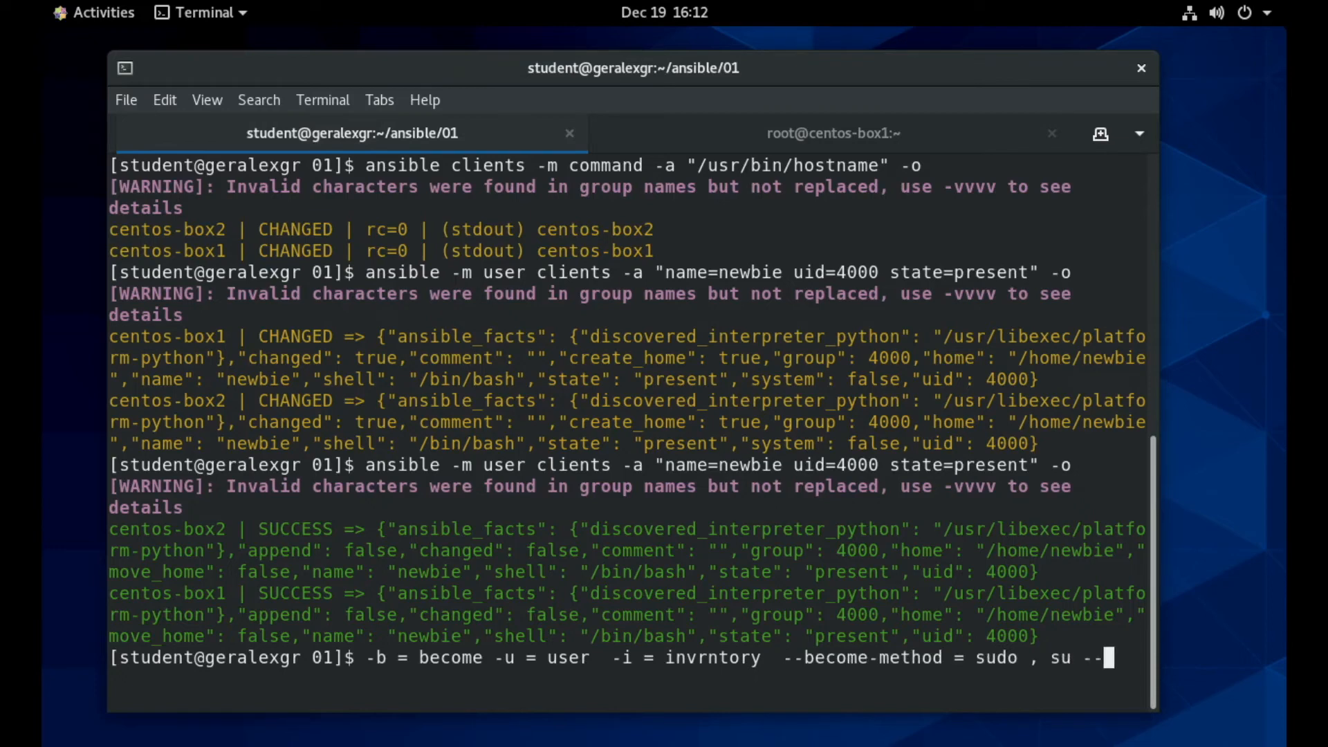
text(beco)
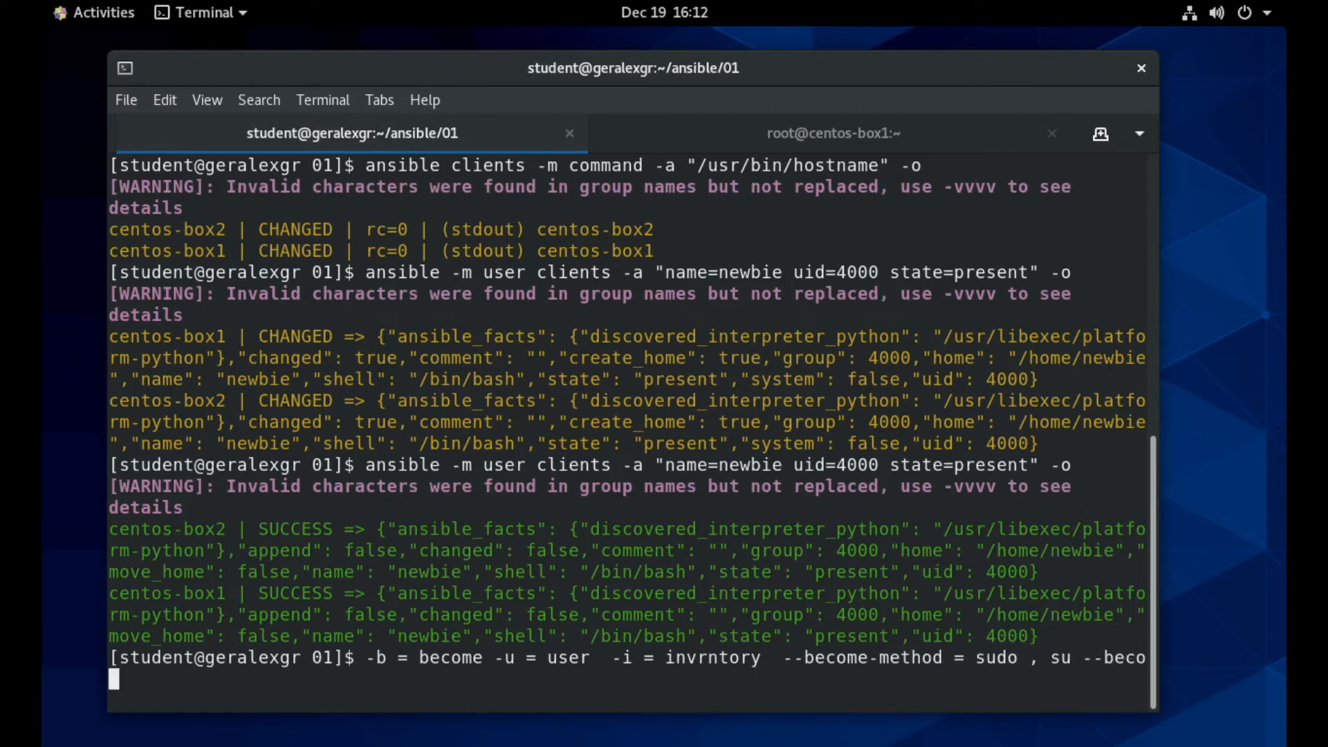
text(me-user)
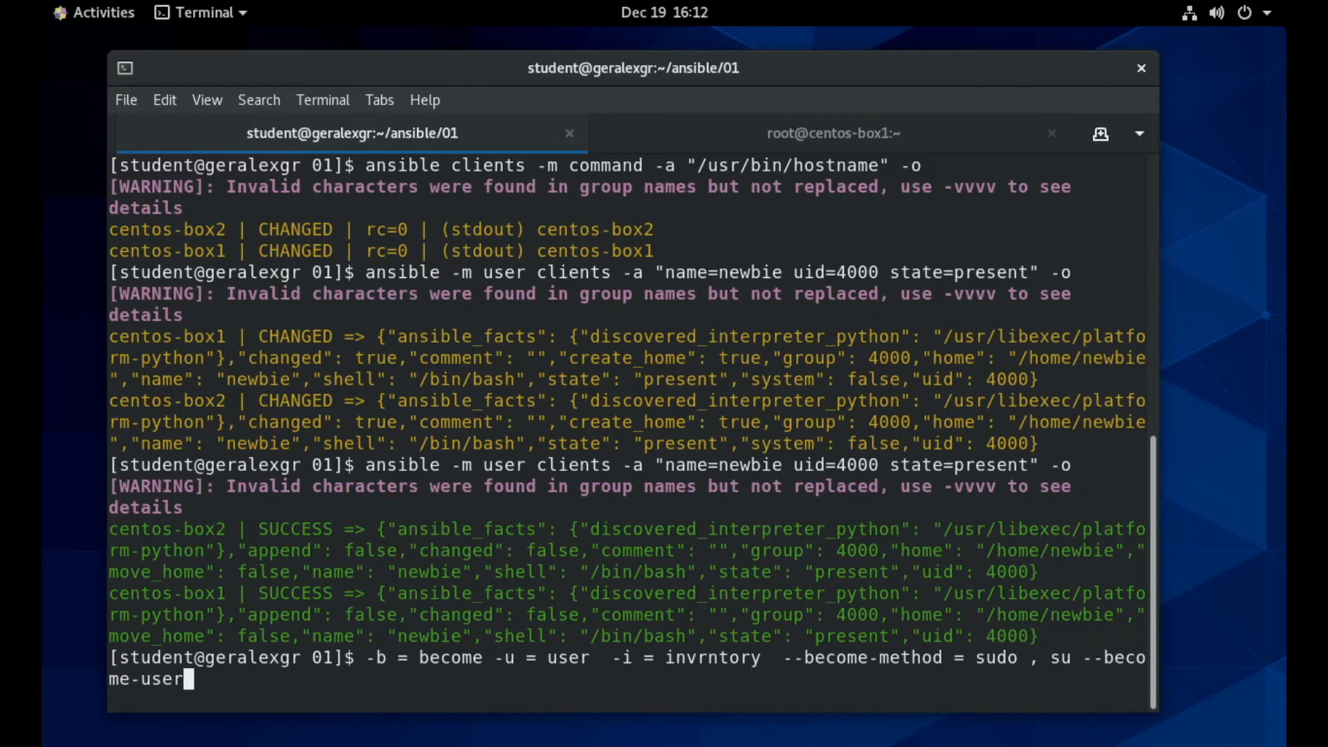
text(--ask)
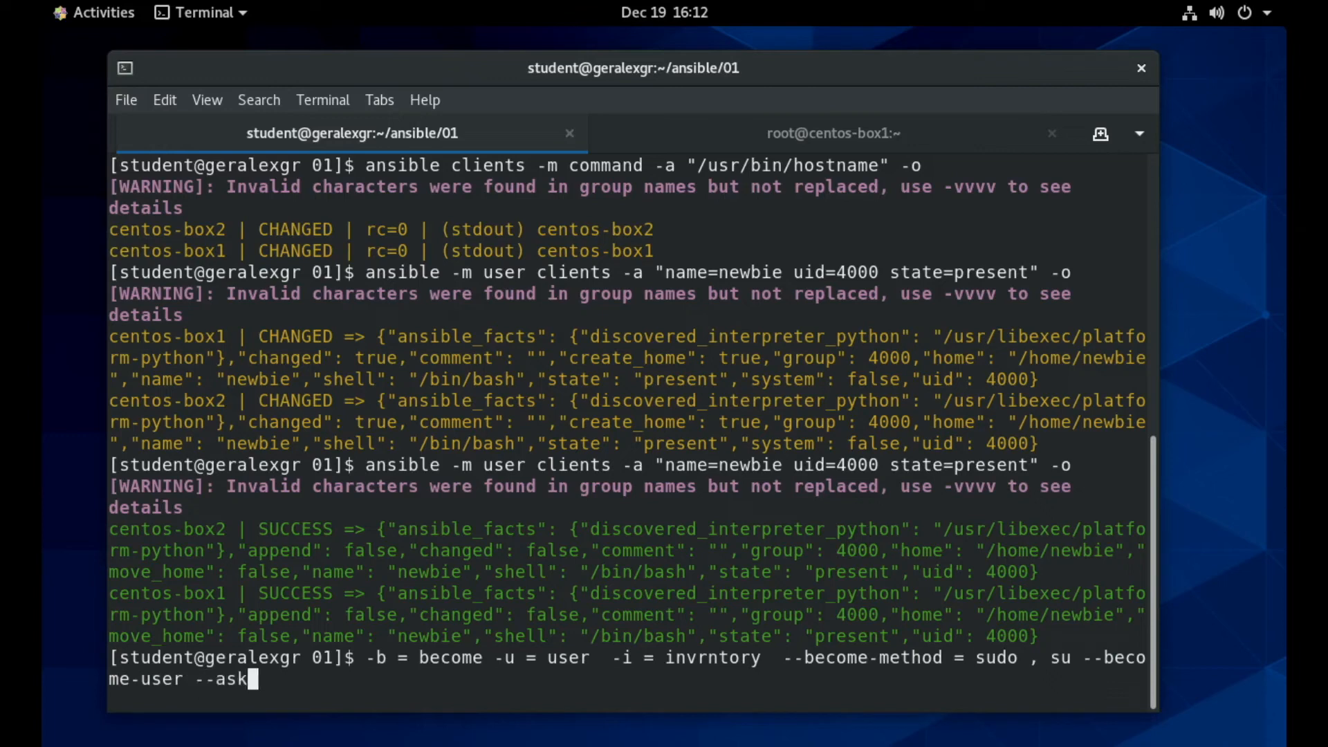
text(be)
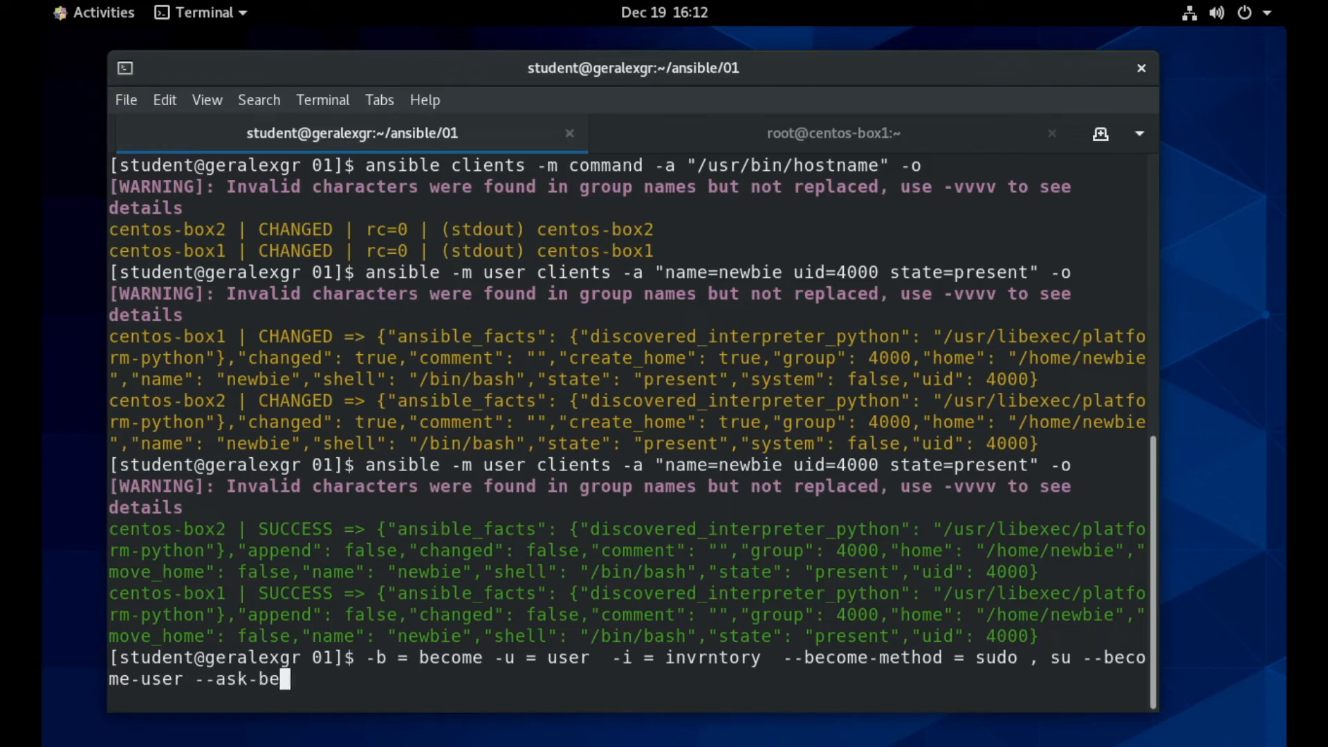
text(come-pas)
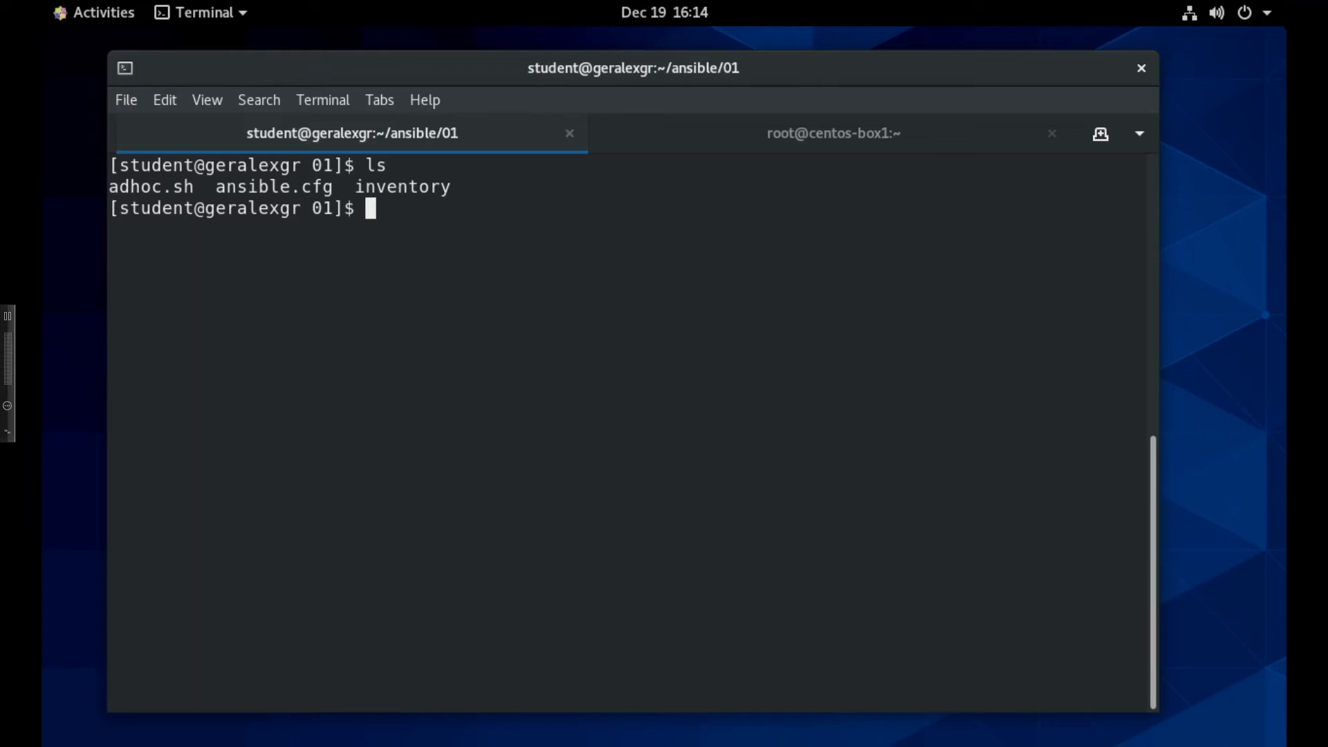
mouse_move(699, 523)
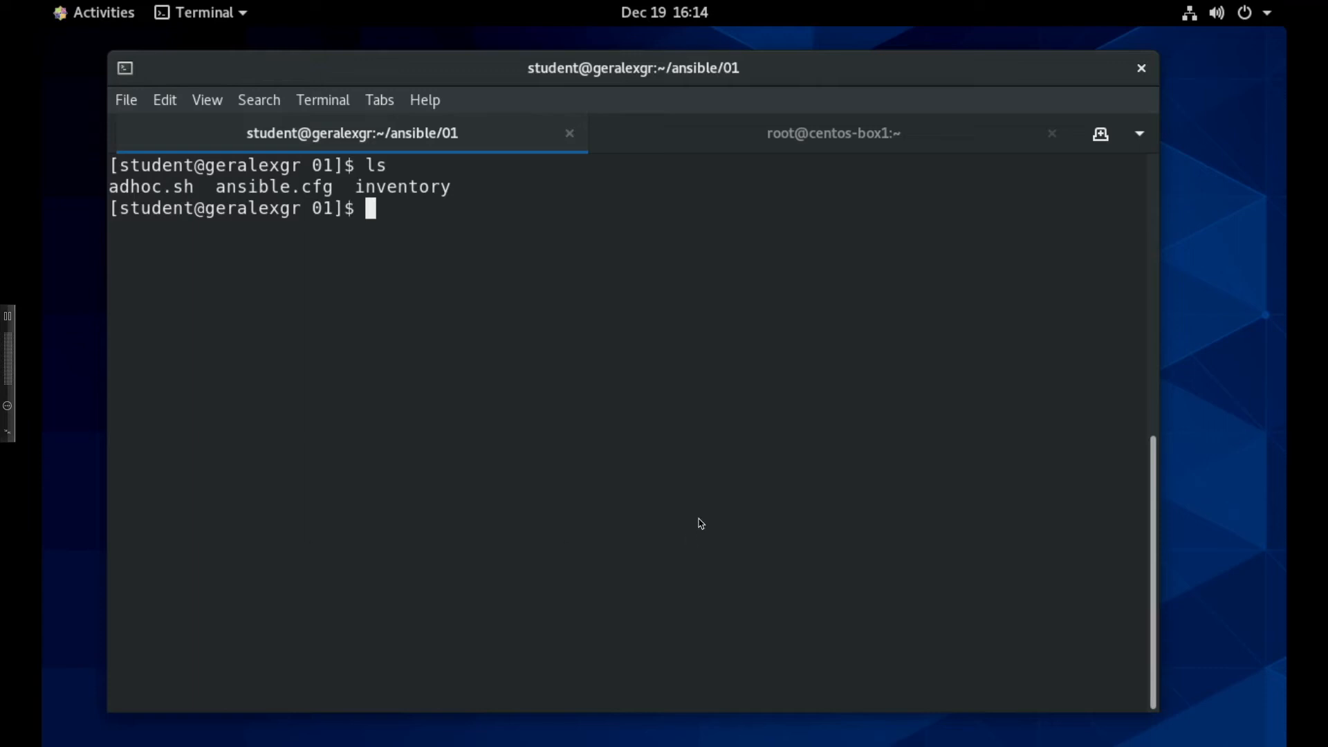
double_click(151, 186)
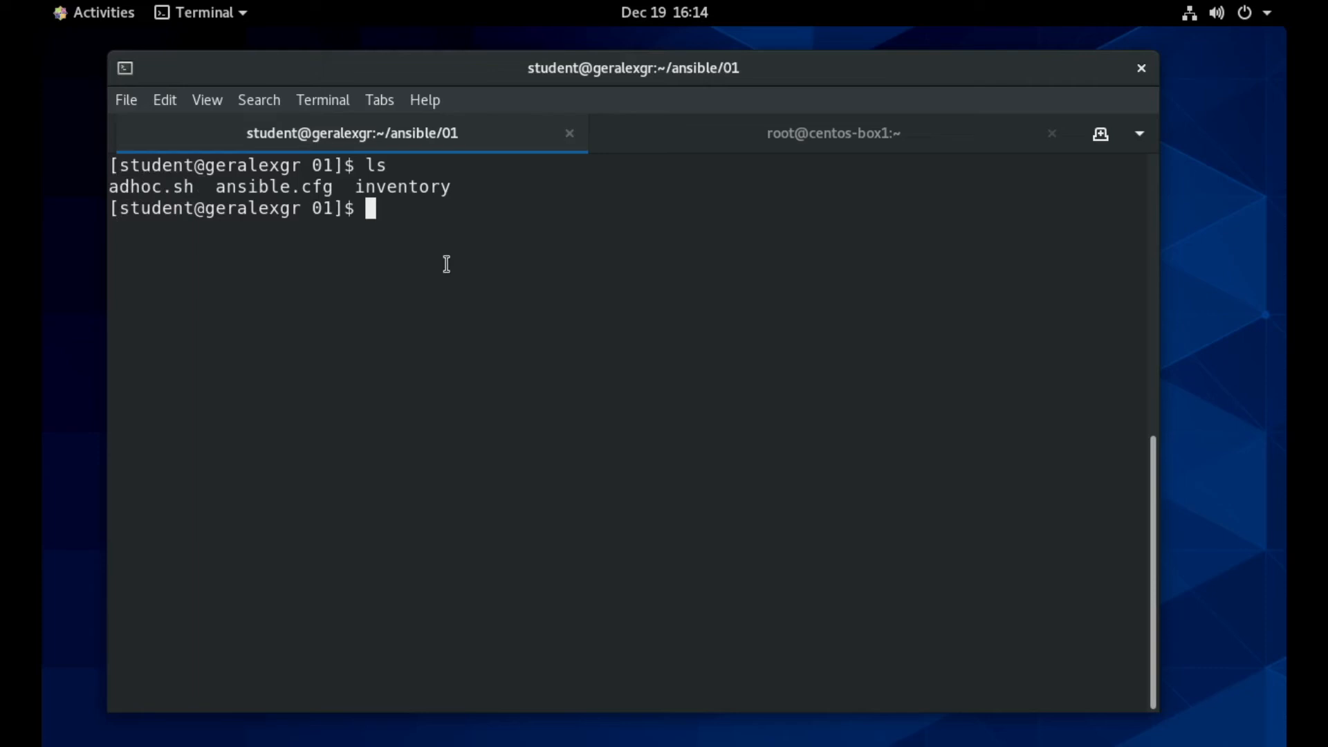
text(cat adhoc.sh)
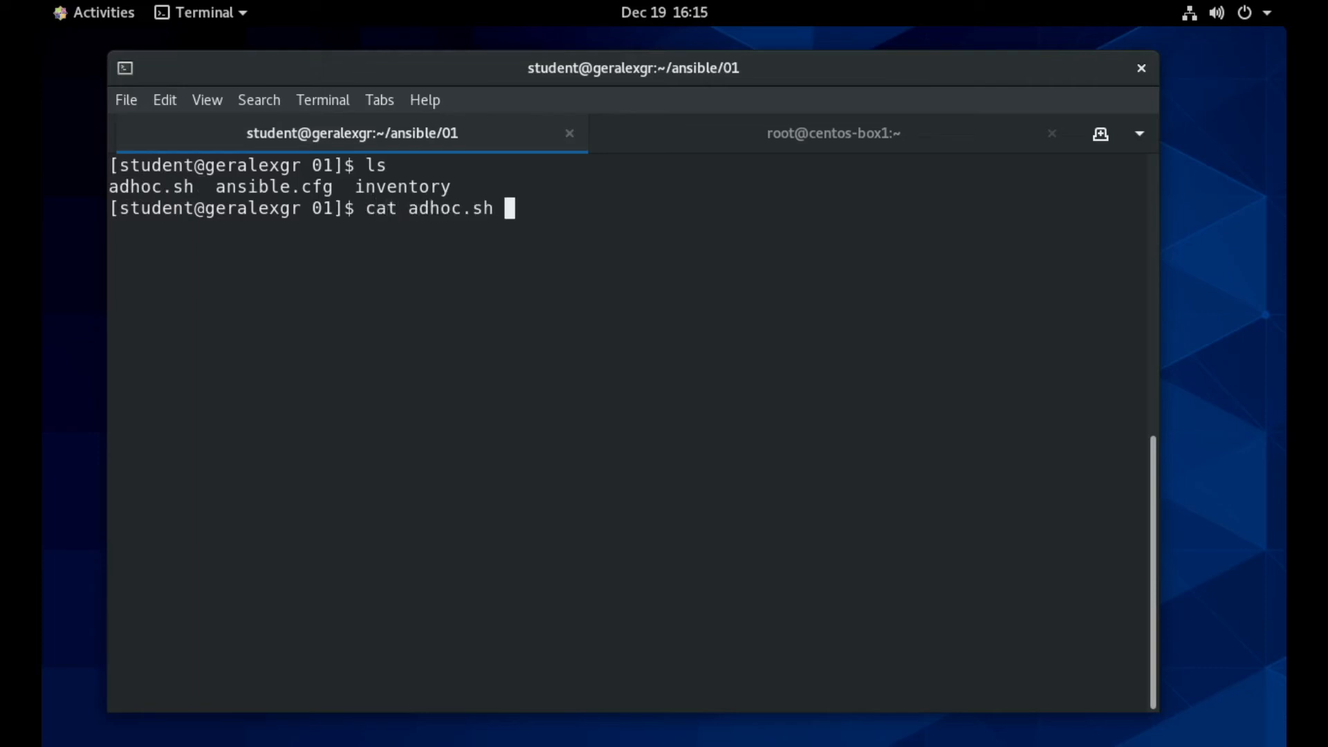
Print adhoc.sh to review its rpm_key and yum_repository commands, then begin chmod.
key(Return)
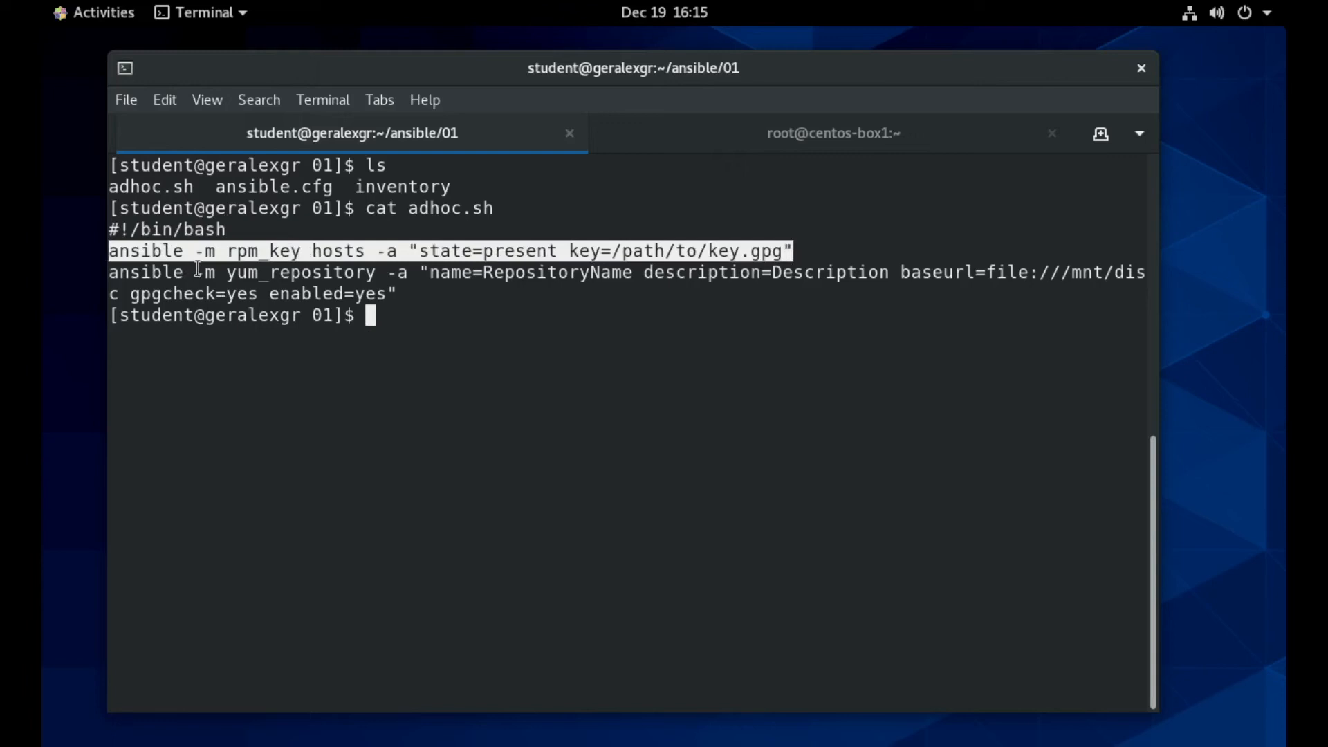
mouse_move(299, 244)
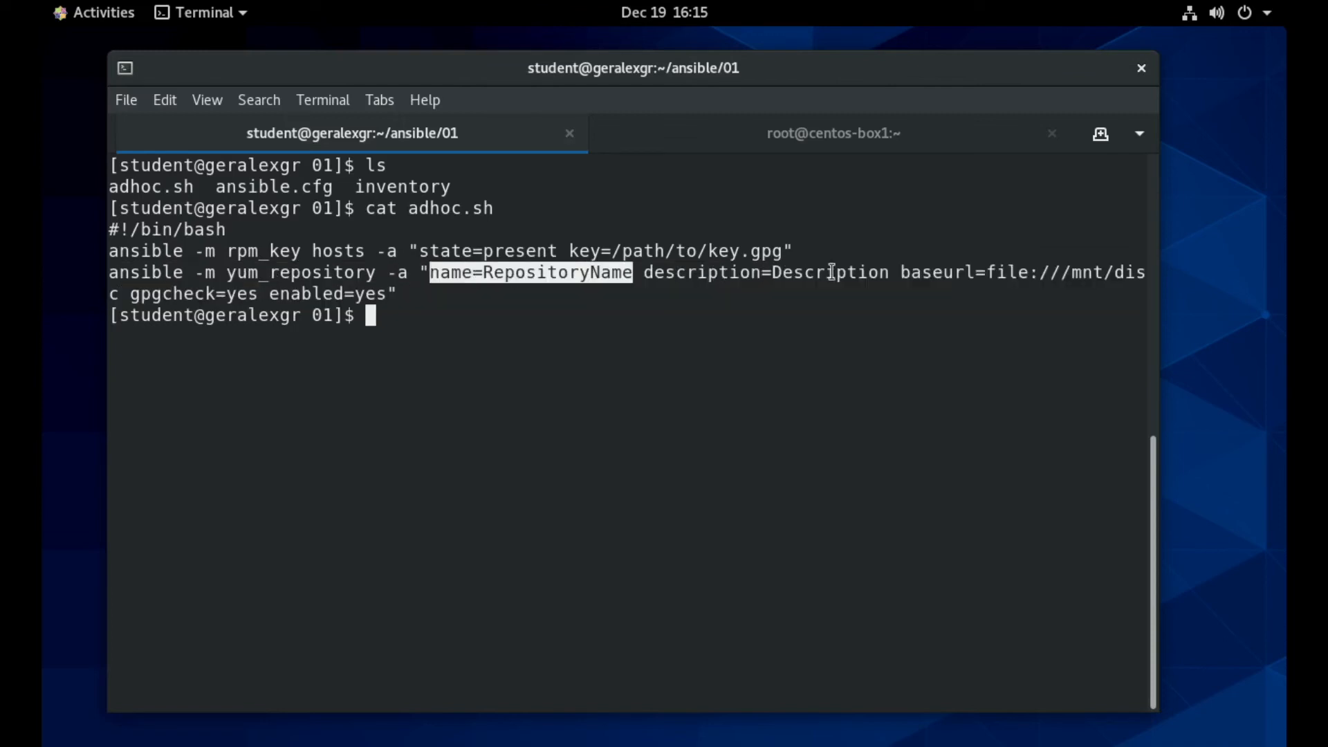
double_click(765, 272)
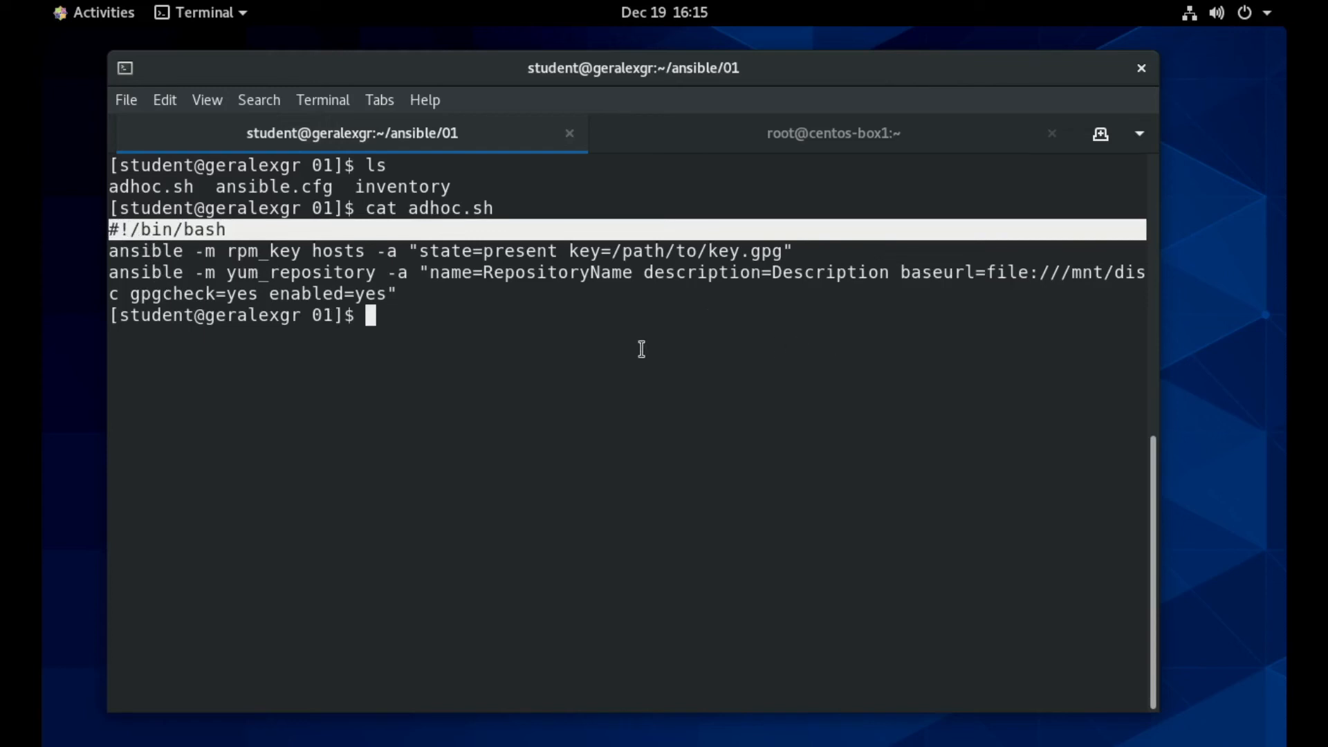
mouse_move(752, 423)
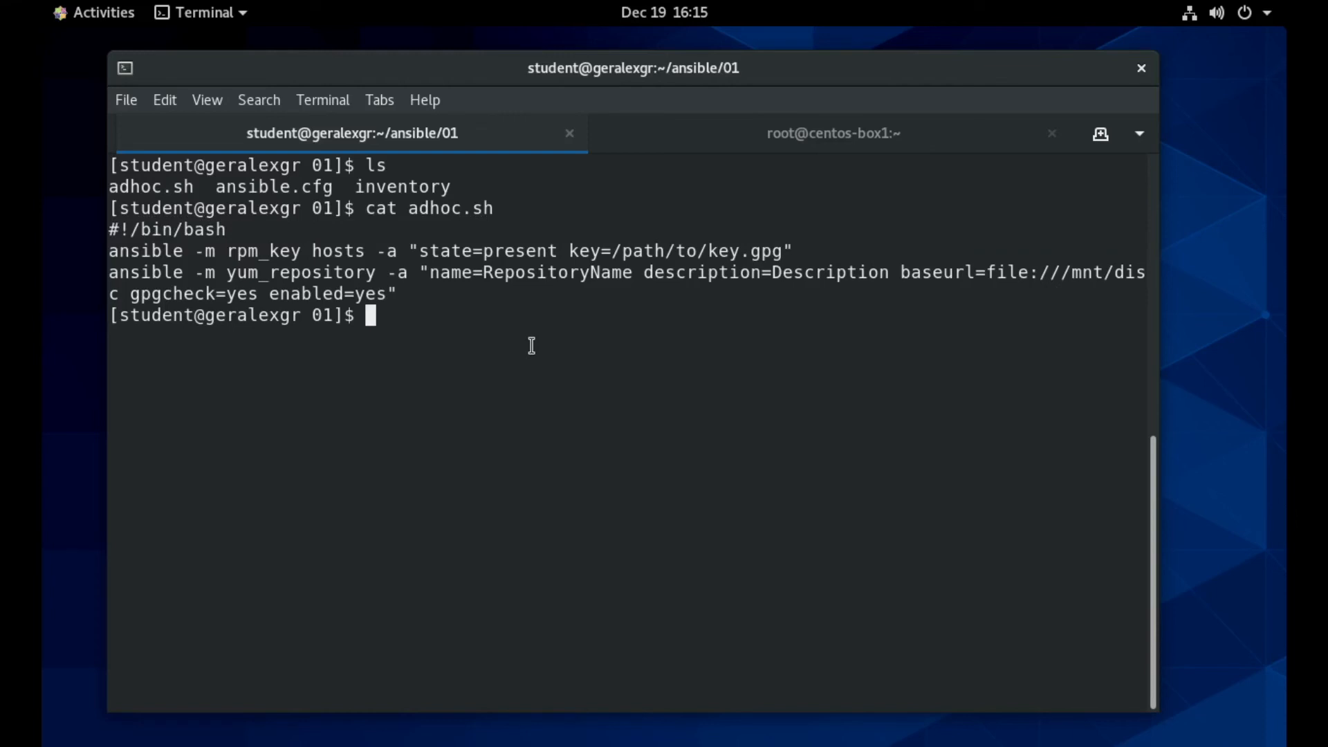
text(chmod +x)
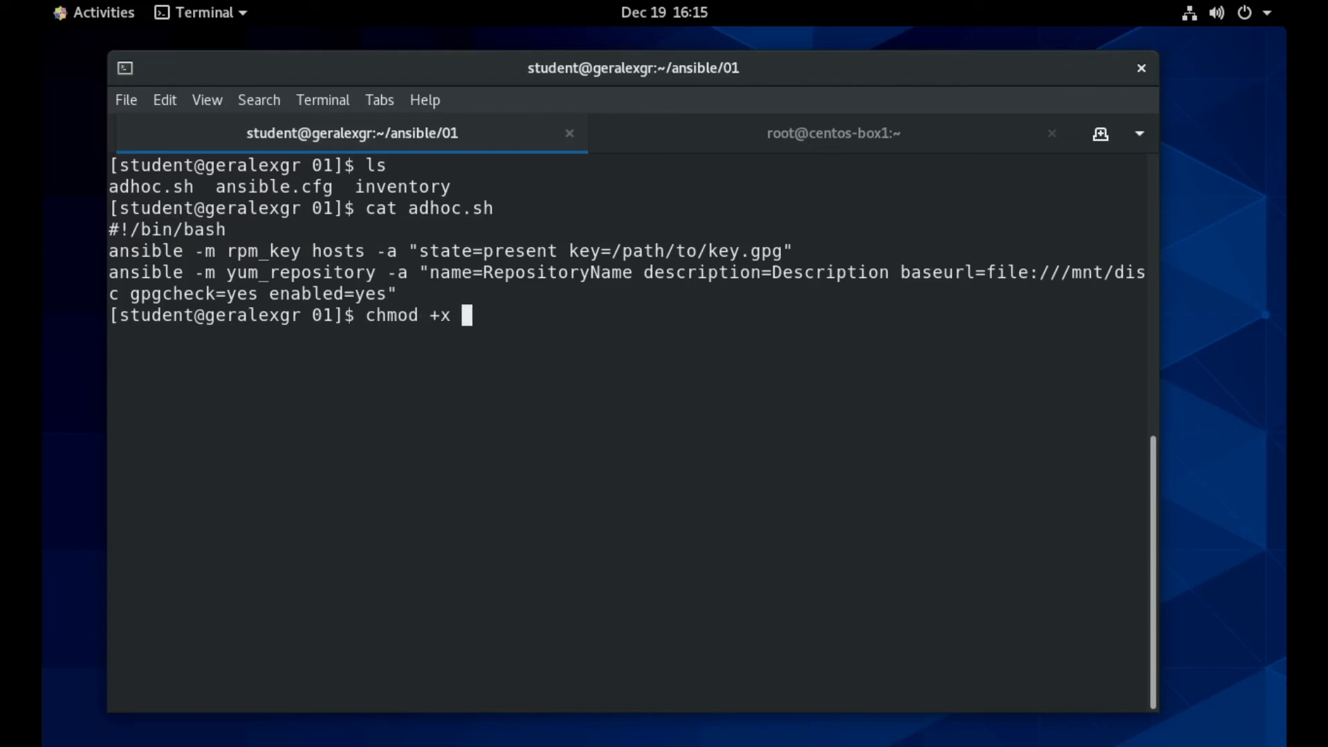
Make adhoc.sh executable and run ./adhoc.sh, which warns no hosts matched.
text(adhoc.sh)
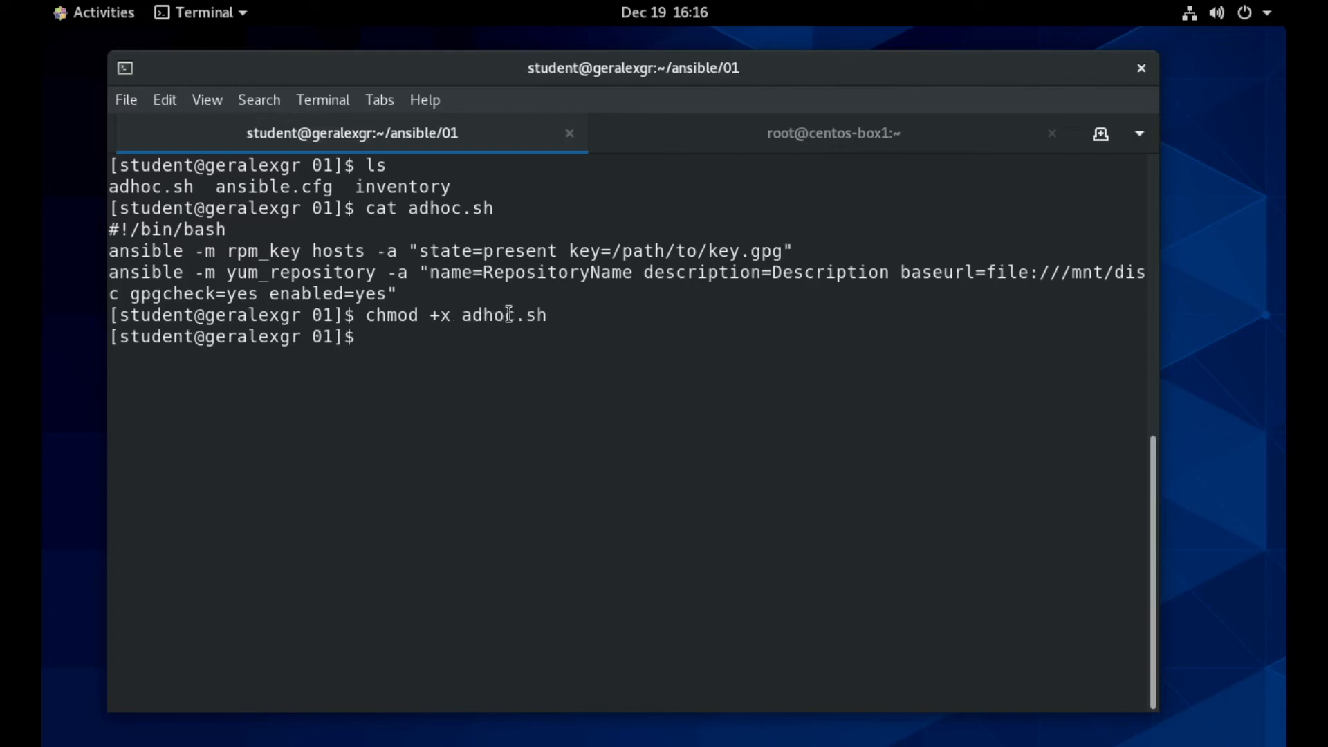
text(./)
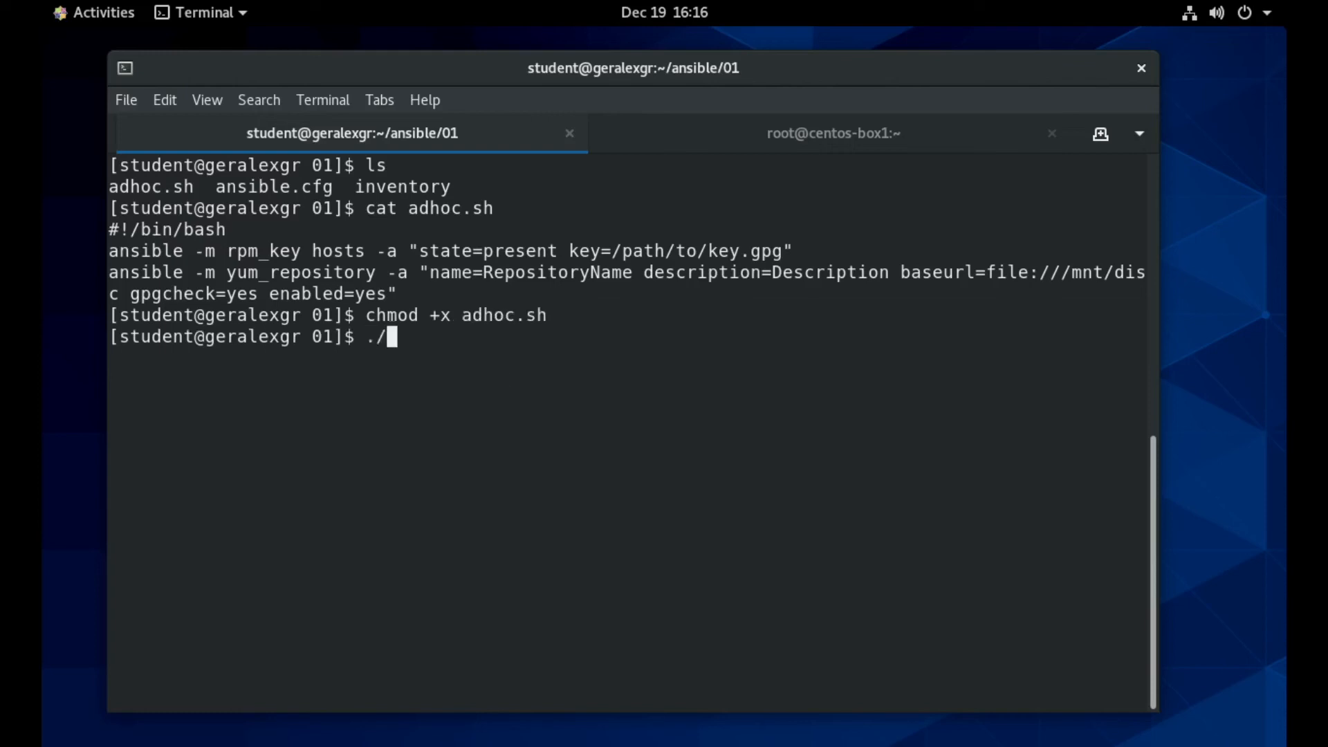
text(adhoc.sh)
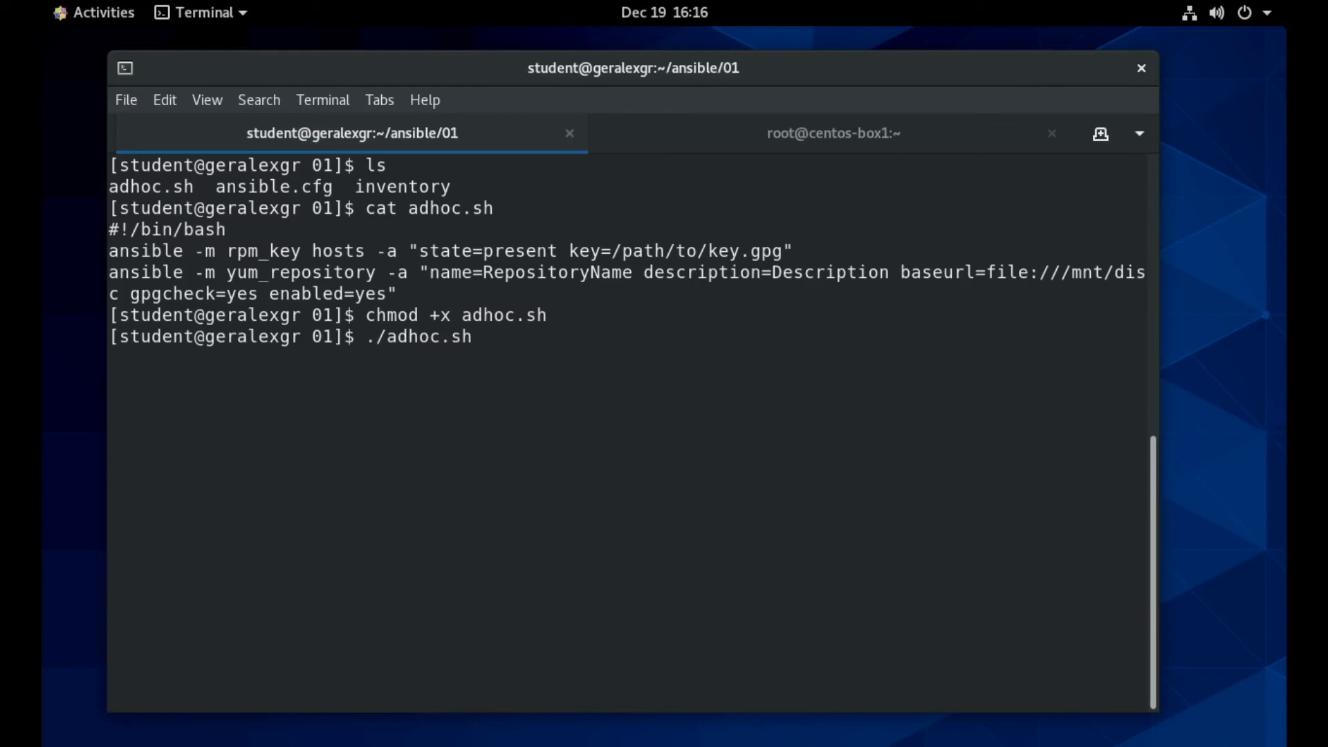
key(Return)
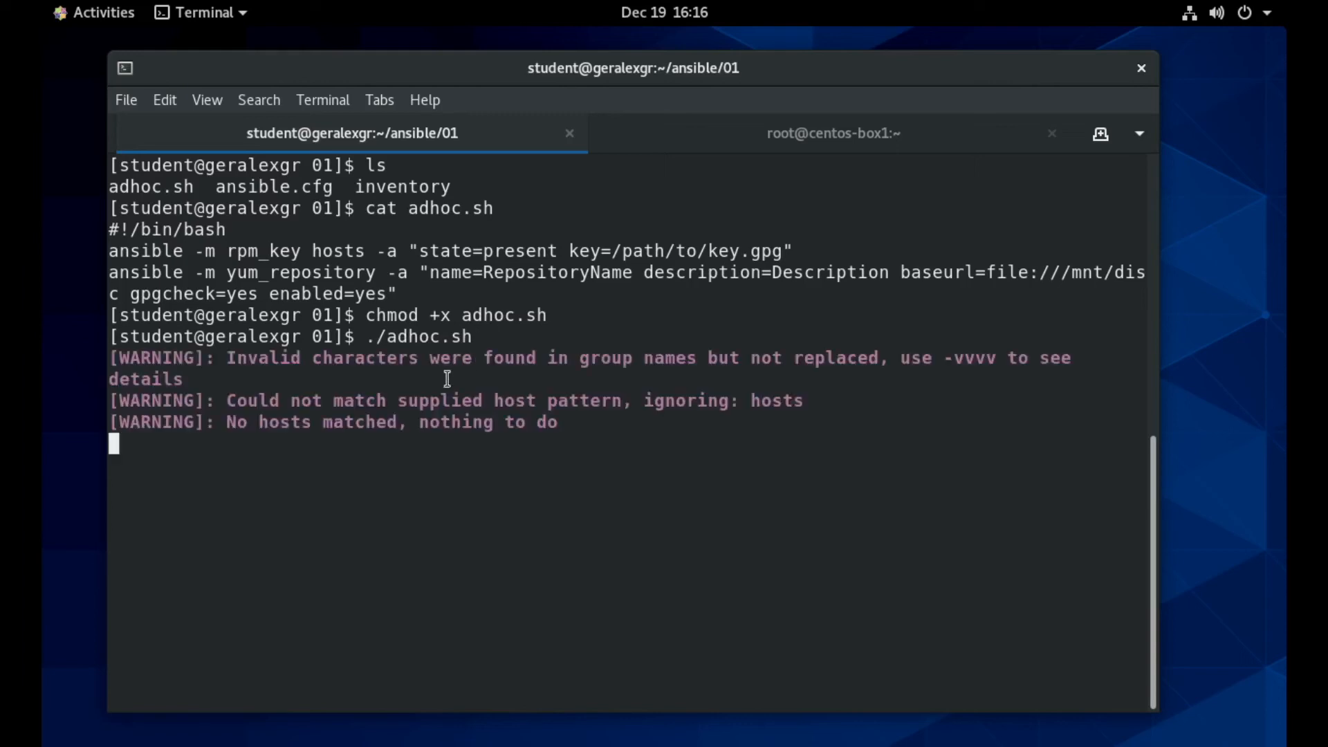
key(Return)
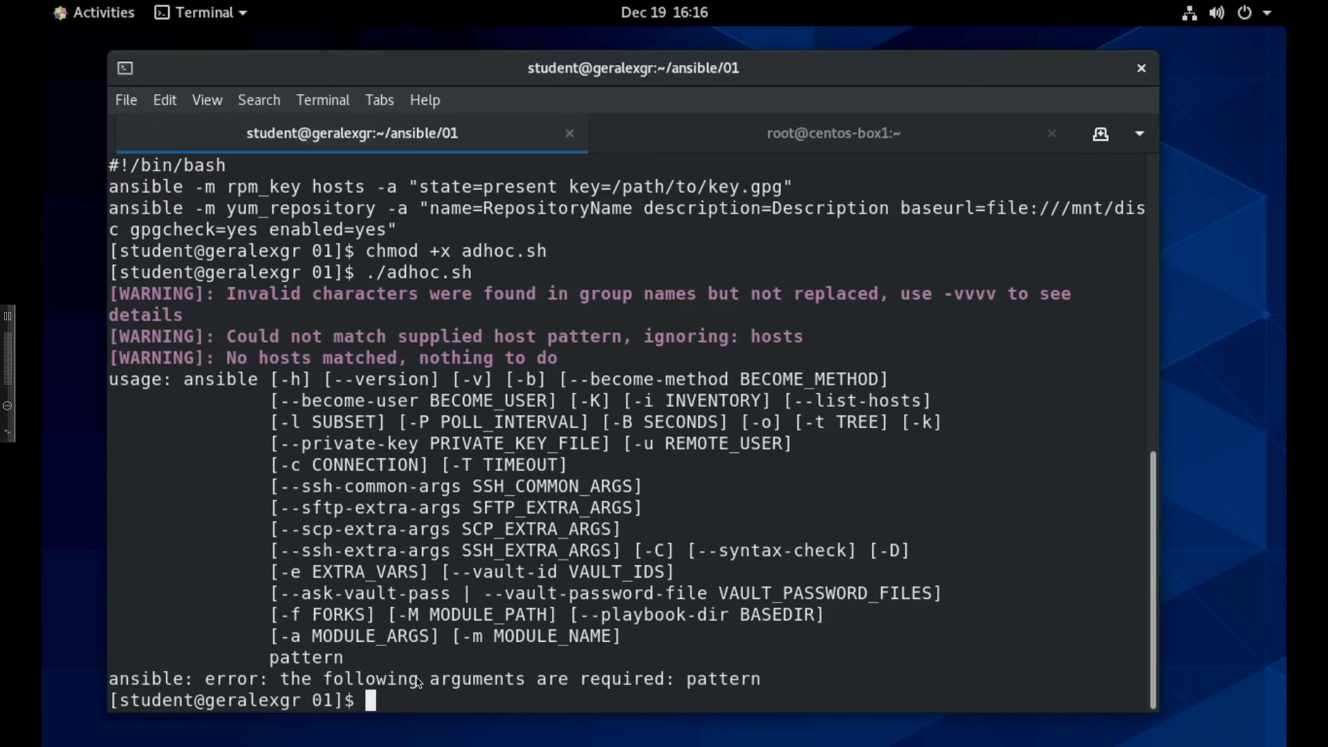
mouse_move(344, 271)
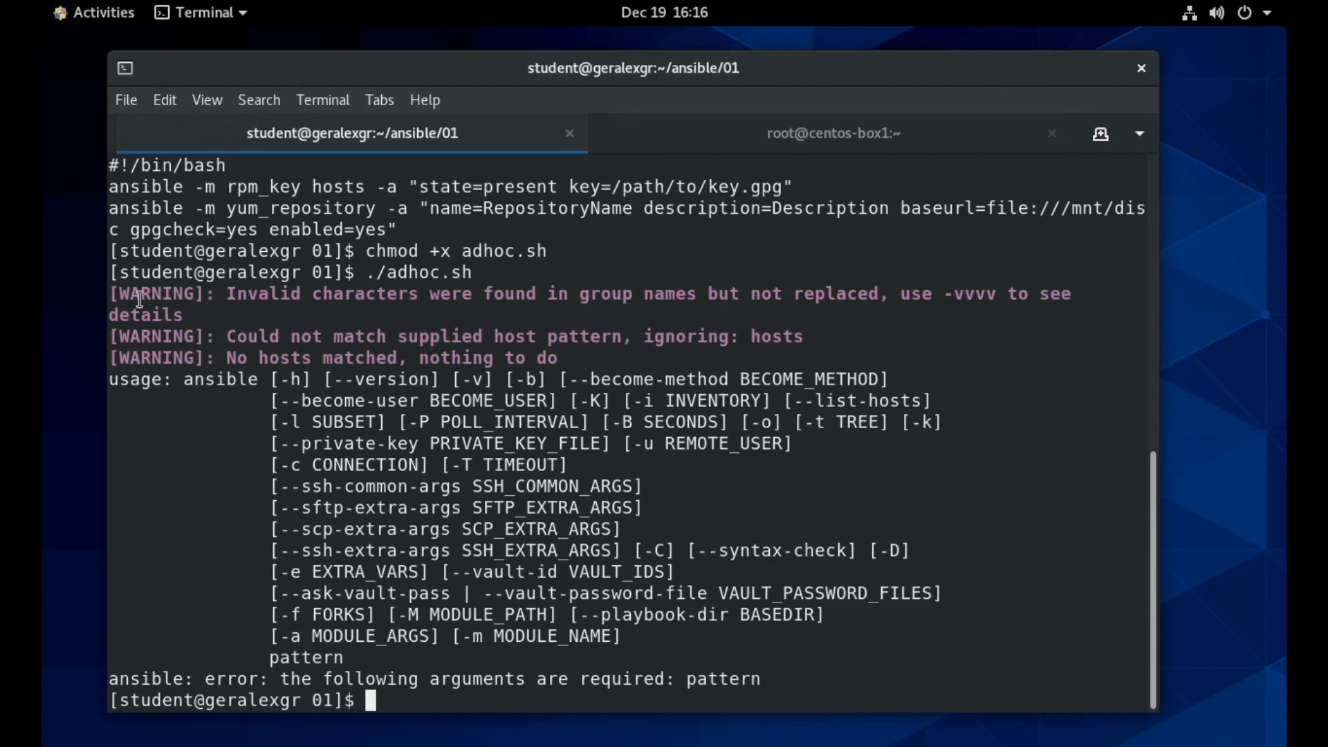
Review the missing host-pattern error on the hosts target, then open adhoc.sh in vim.
double_click(337, 186)
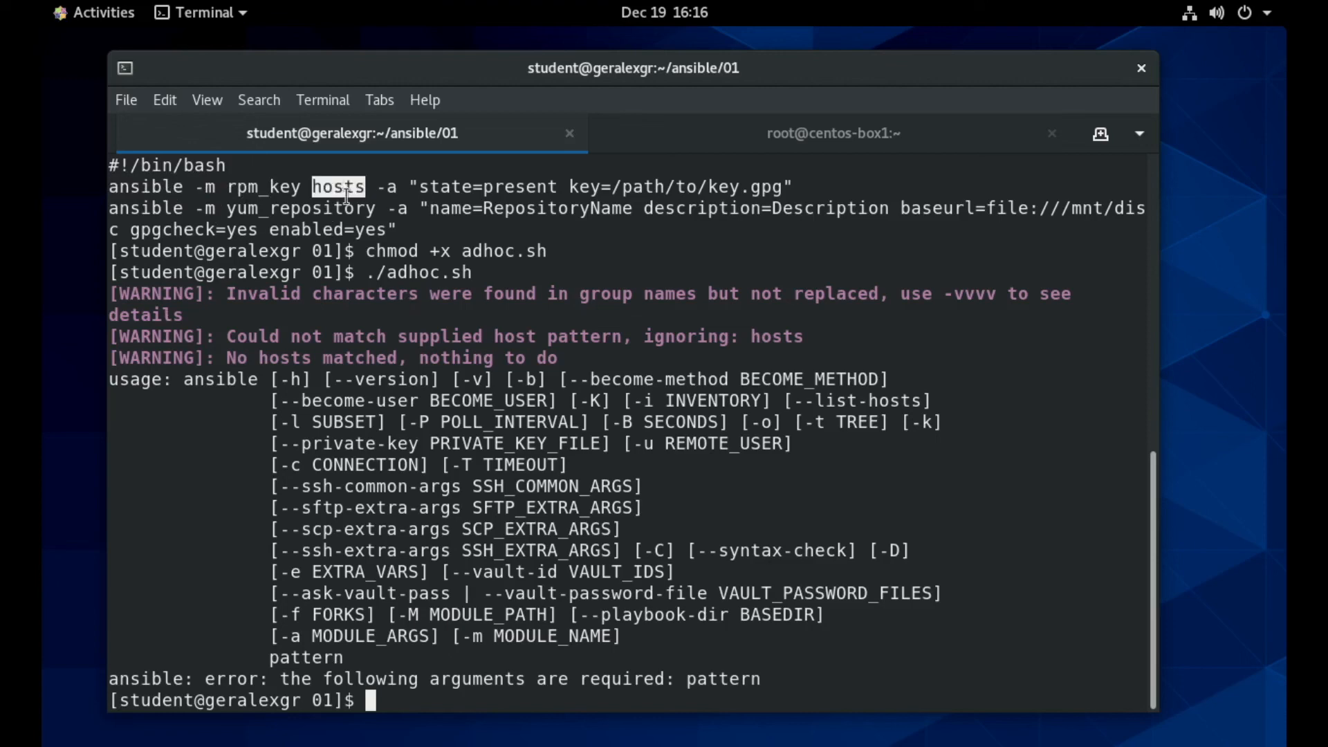
mouse_move(365, 407)
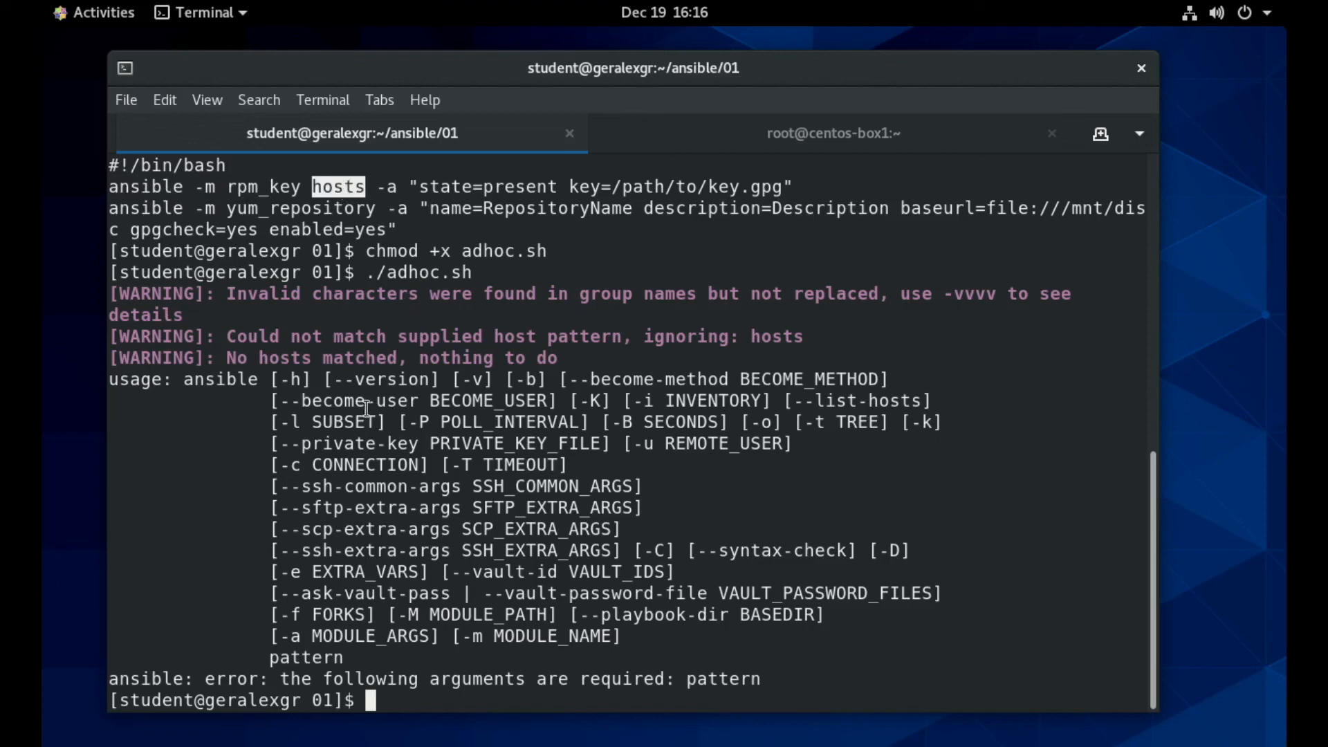
text(vim)
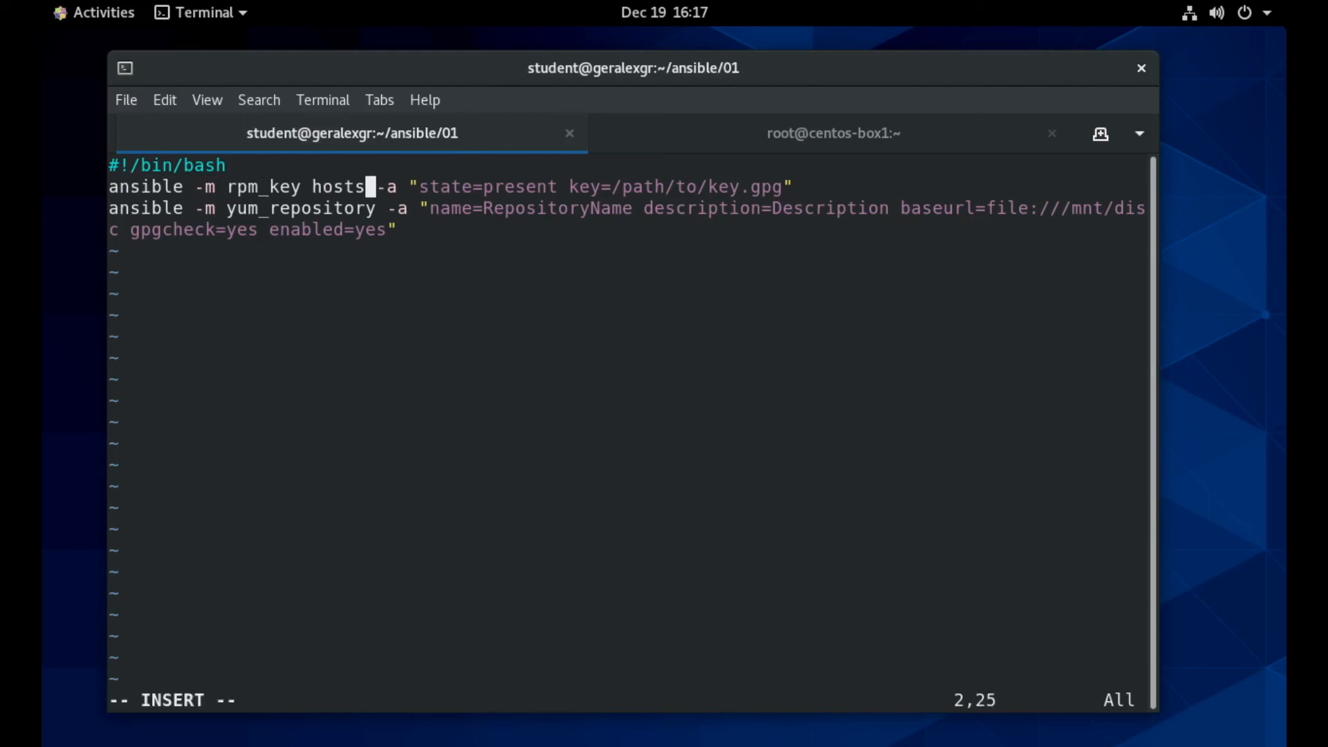
Replace hosts with clients on the rpm_key line and add clients after yum_repository.
text(cli)
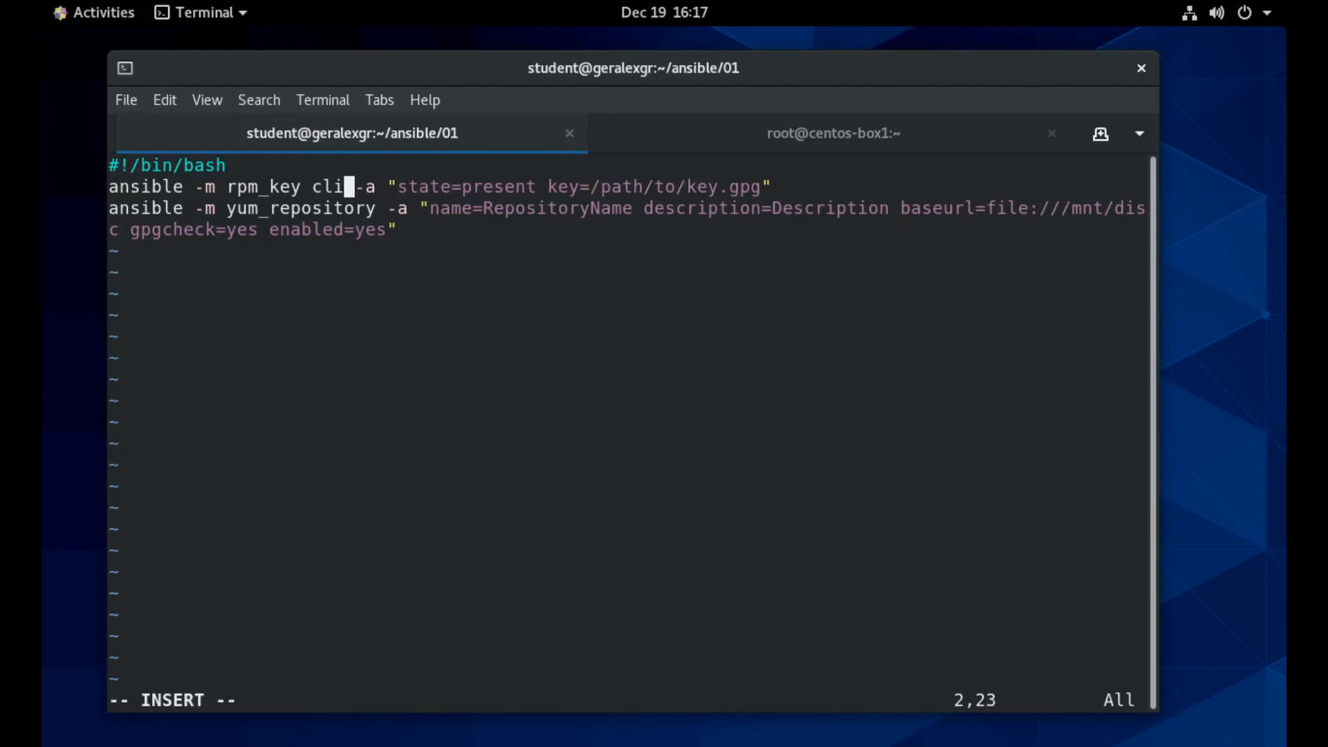
text(ents)
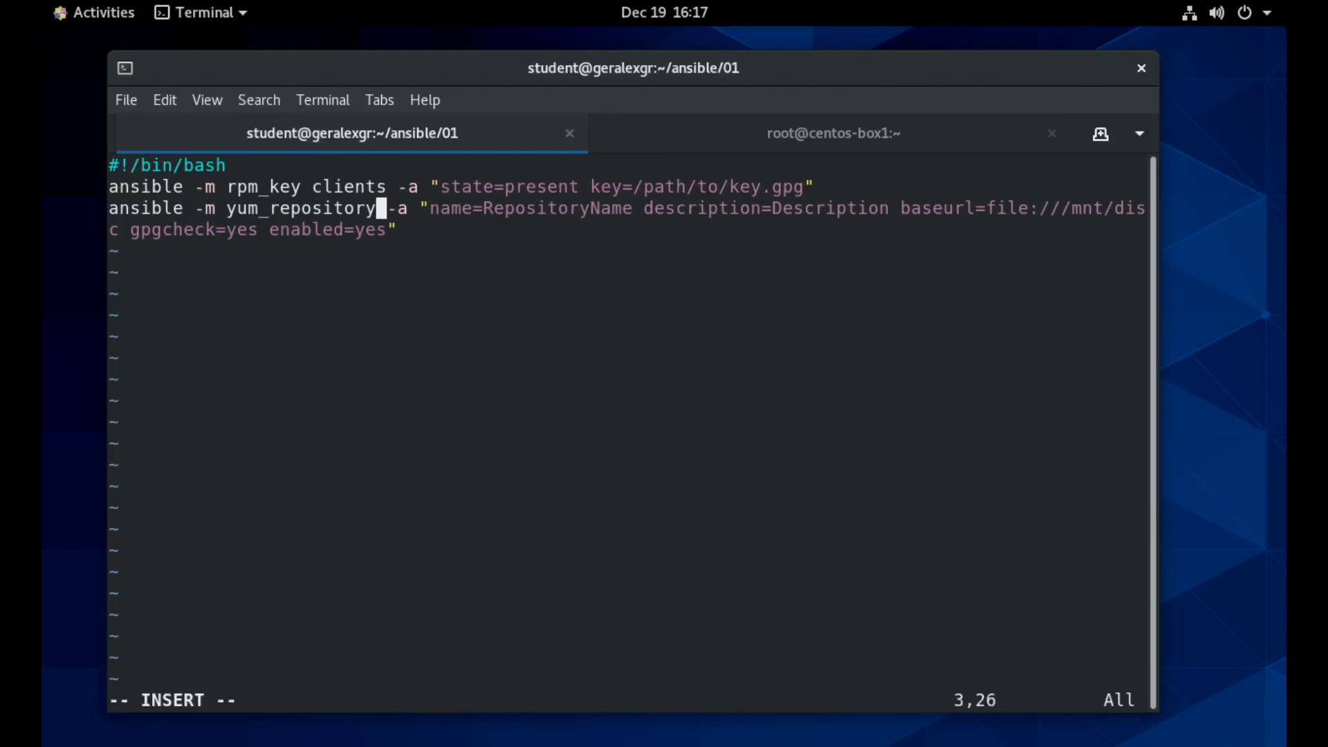
text(clients)
text(./adhoc.sh)
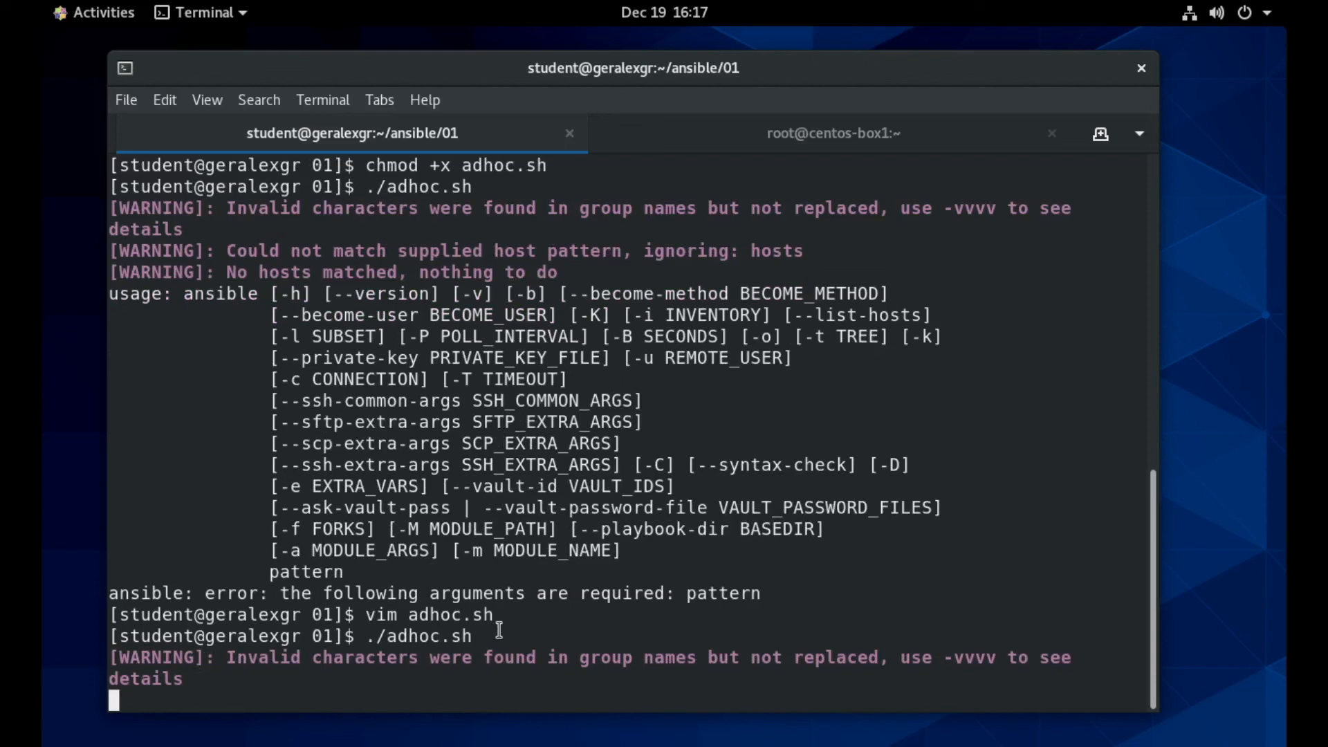
mouse_move(478, 649)
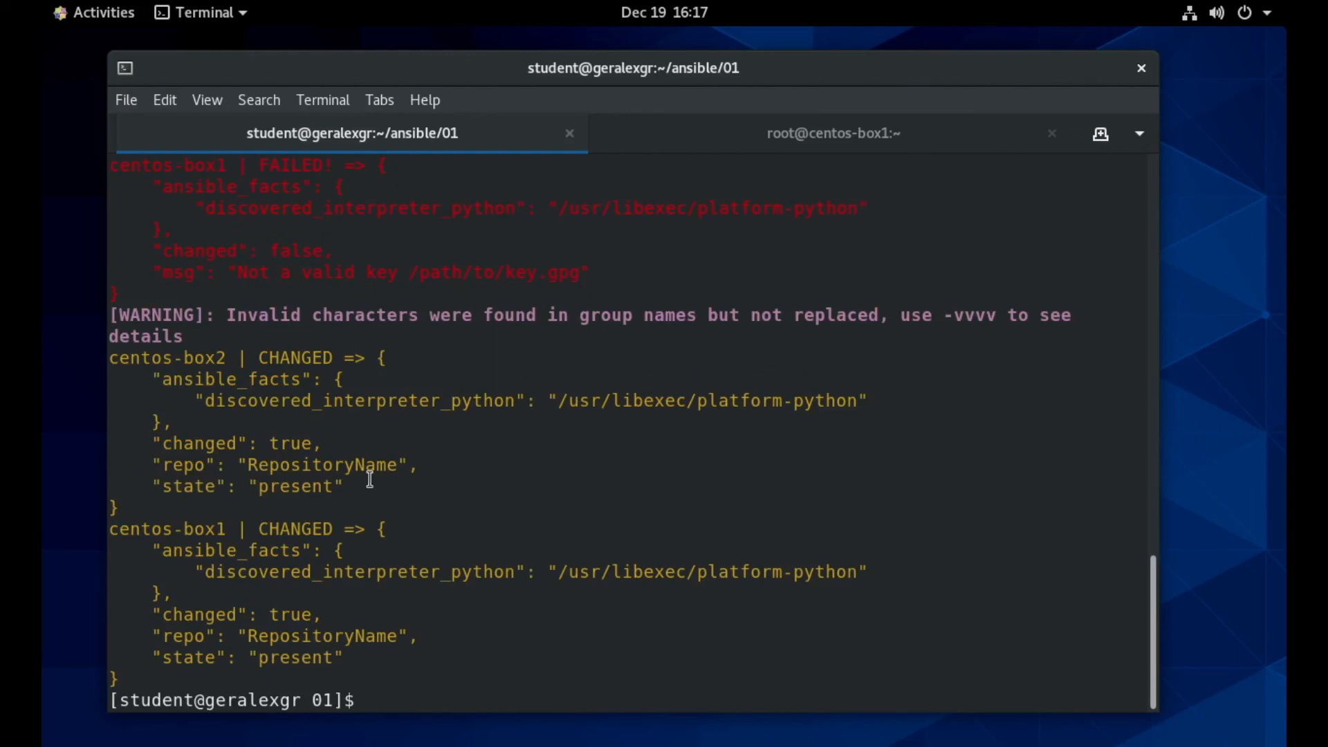
Check the rerun output showing RepositoryName installed on centos-box1 and centos-box2.
double_click(325, 464)
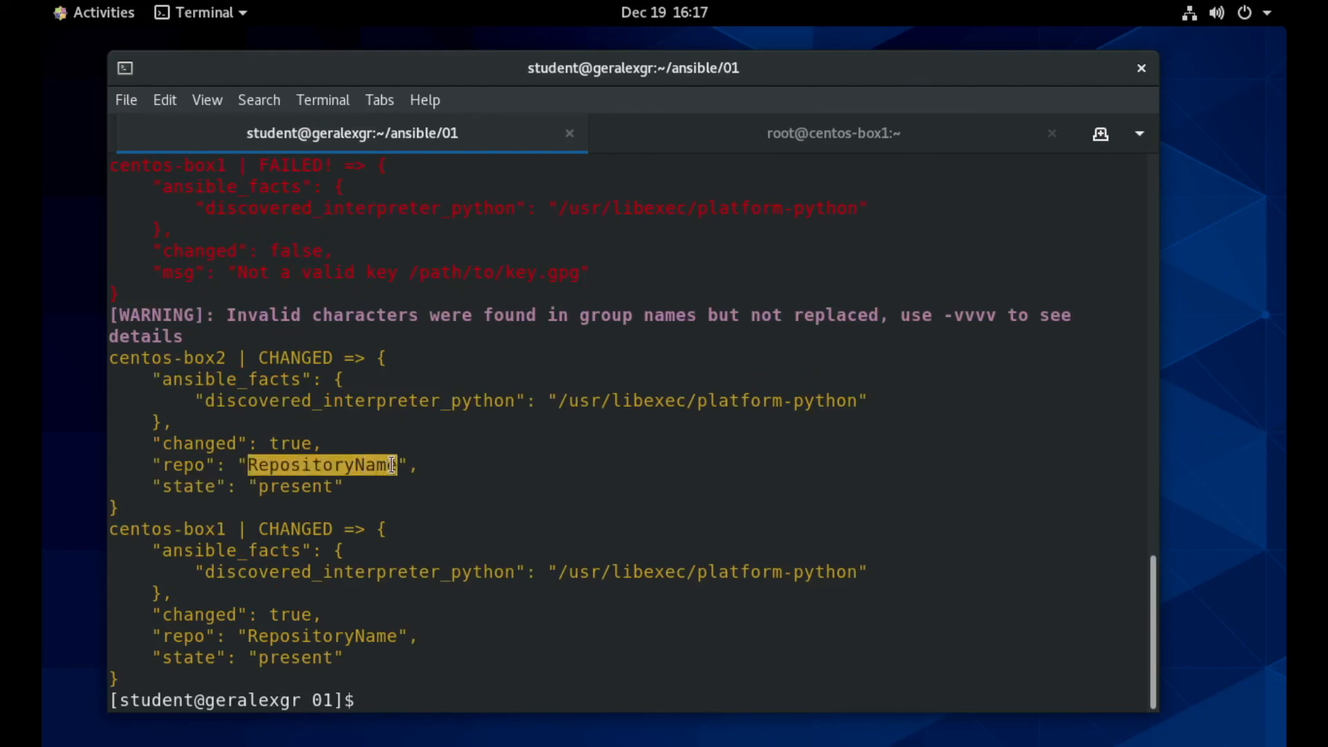